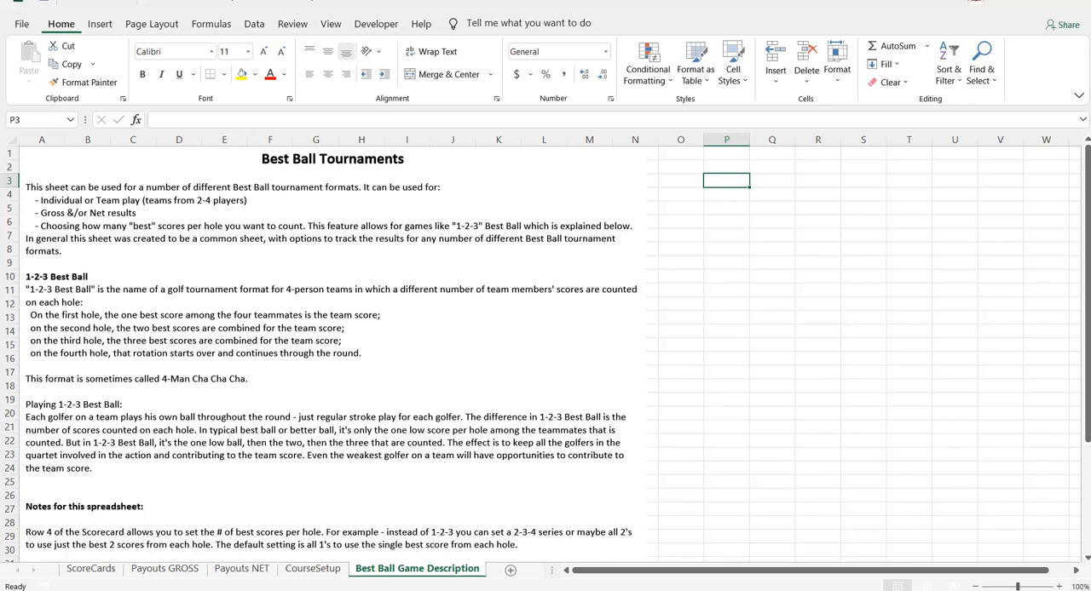
{"action": "mouse_move", "coordinate": [664, 344]}
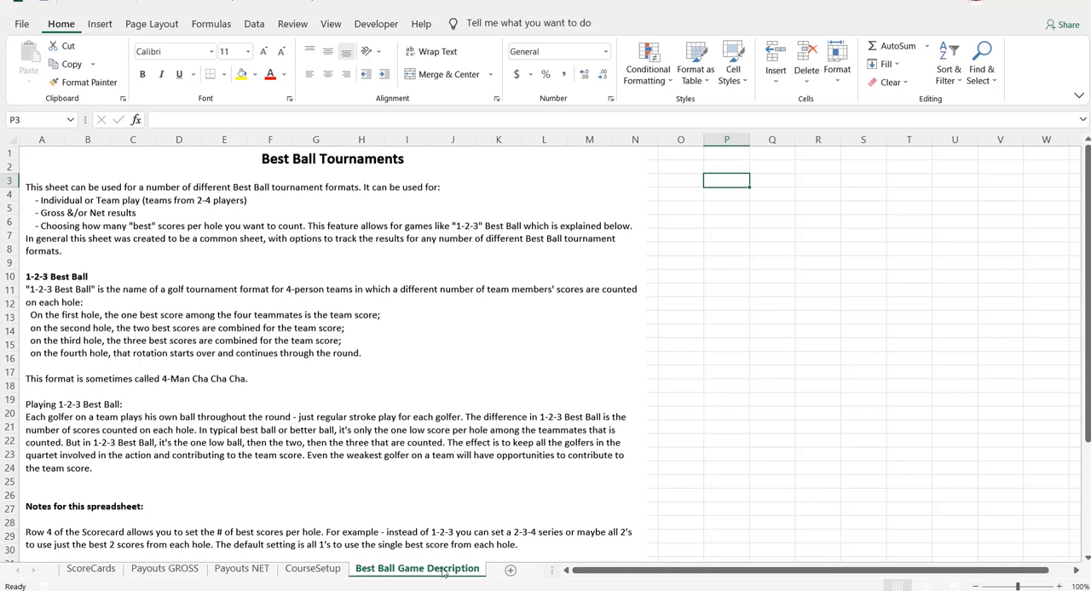
{"action": "mouse_move", "coordinate": [393, 467]}
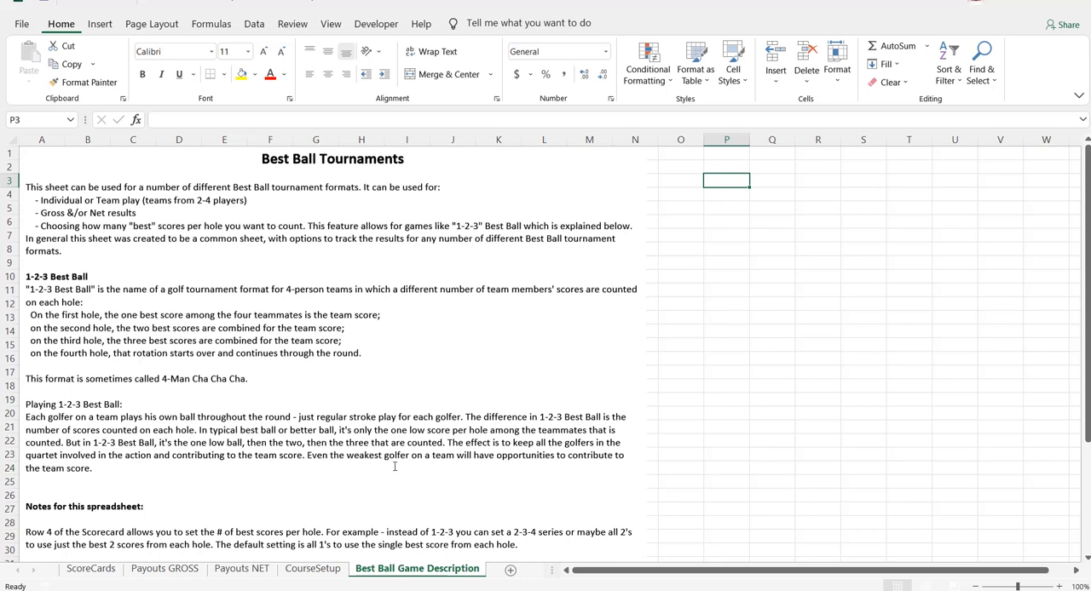
{"action": "mouse_move", "coordinate": [49, 165]}
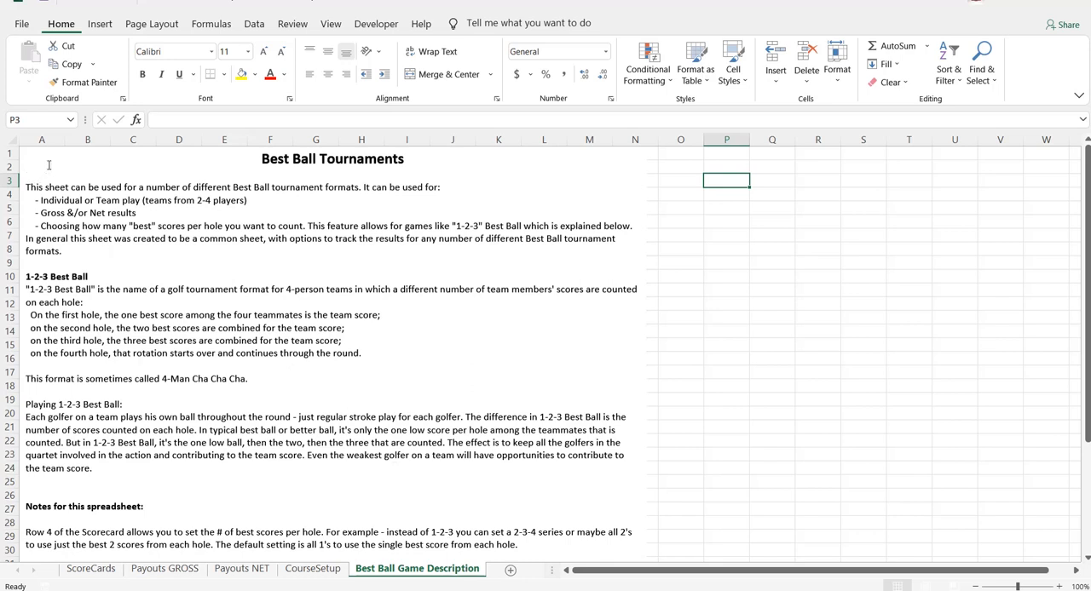
{"action": "mouse_move", "coordinate": [49, 187]}
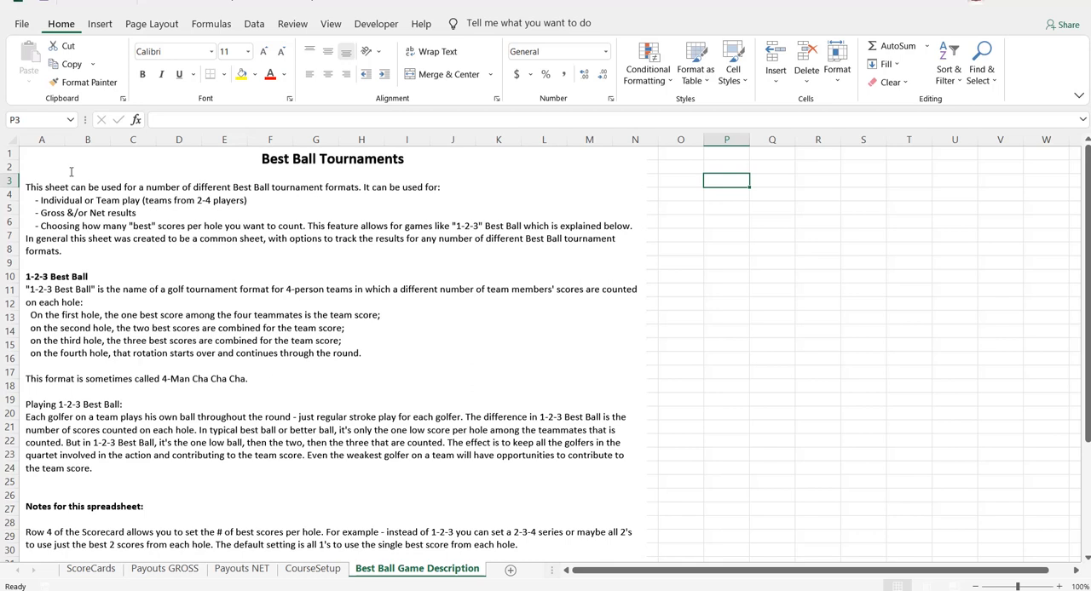
{"action": "mouse_move", "coordinate": [72, 172]}
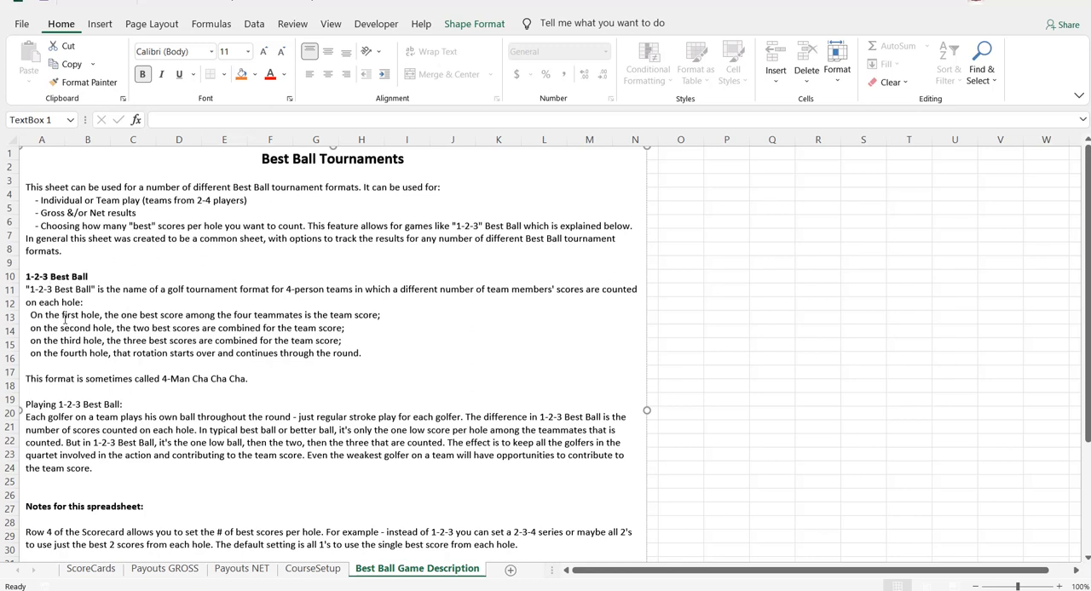
{"action": "mouse_move", "coordinate": [59, 371]}
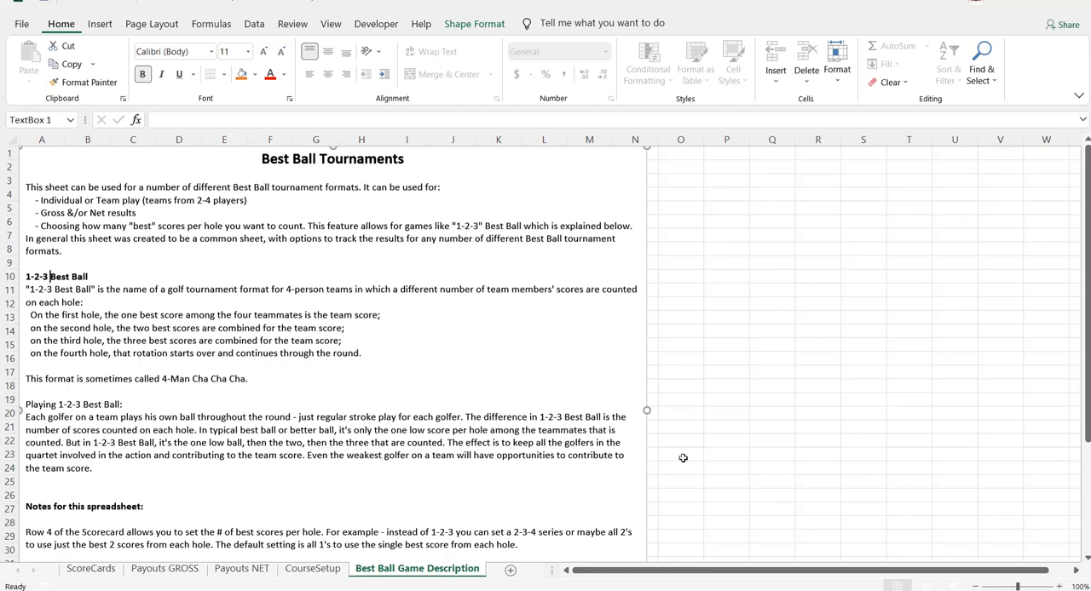
Bring up the CourseSetup sheet with par, Hcp rows and the Black-default Tees table
{"action": "scroll", "scroll_direction": "down", "scroll_amount": 3}
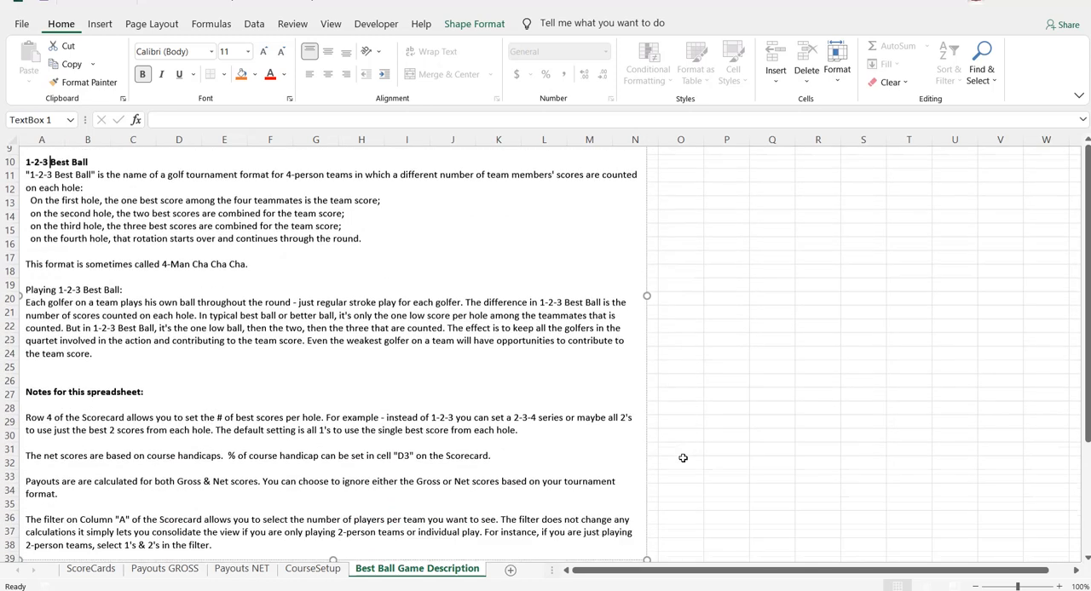
{"action": "scroll", "scroll_direction": "down", "scroll_amount": 3}
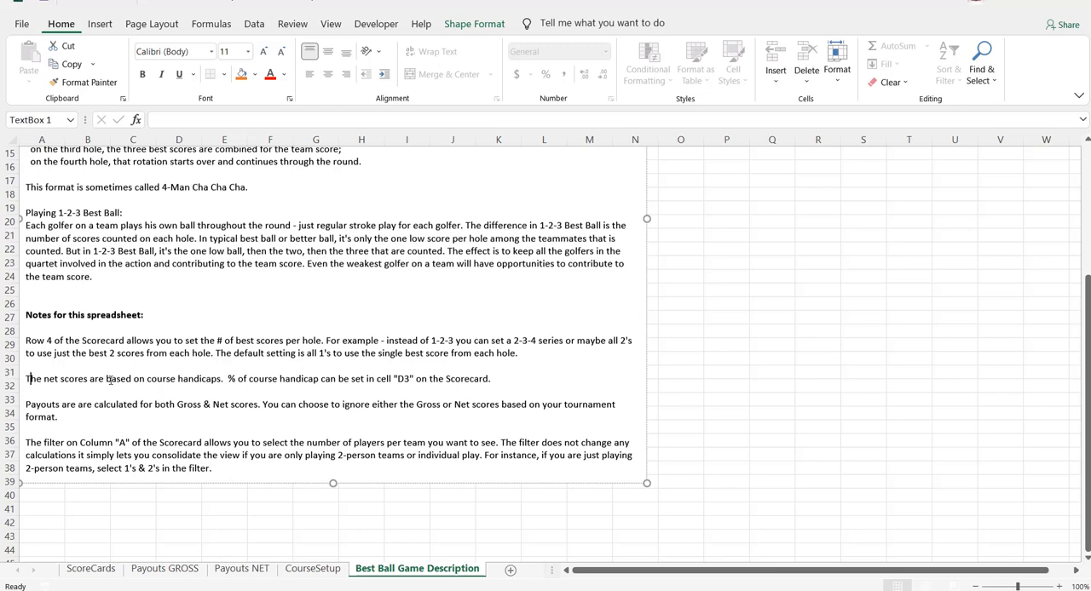
{"action": "mouse_move", "coordinate": [224, 376]}
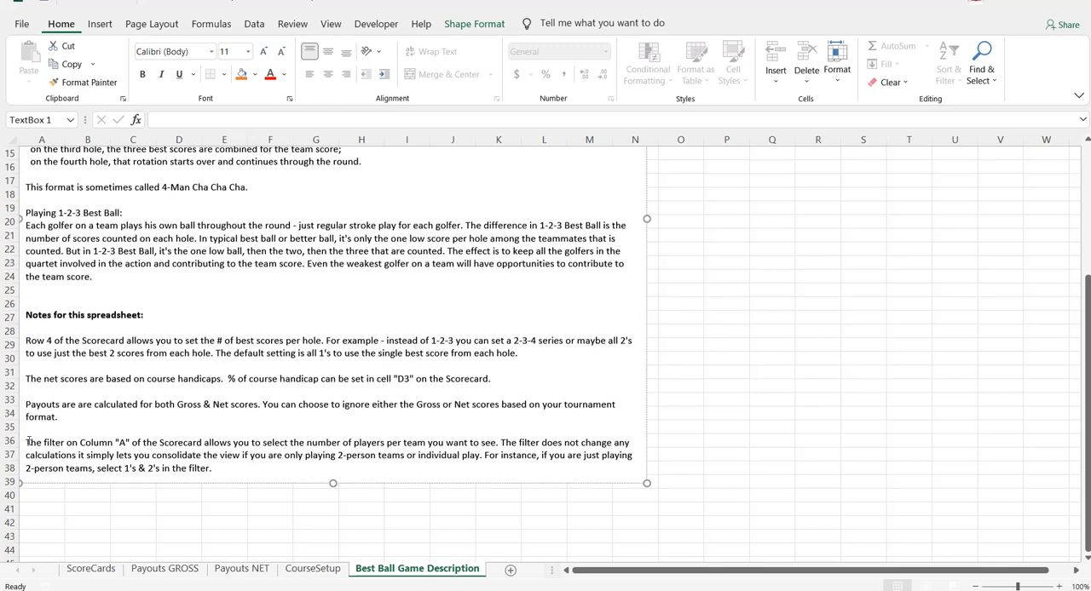
{"action": "double_click", "coordinate": [33, 442]}
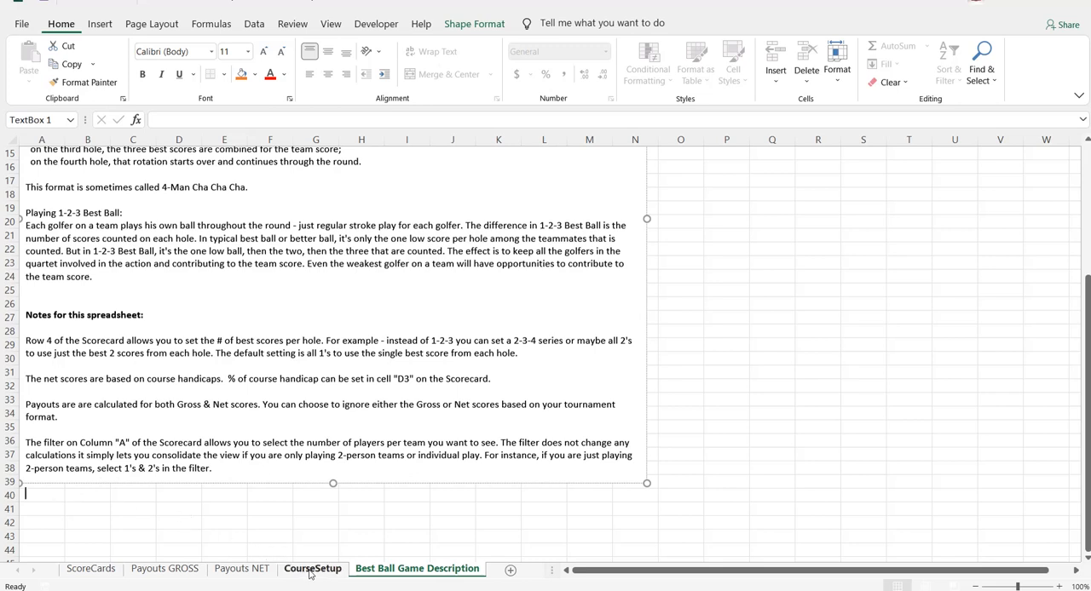
{"action": "left_click", "coordinate": [312, 569]}
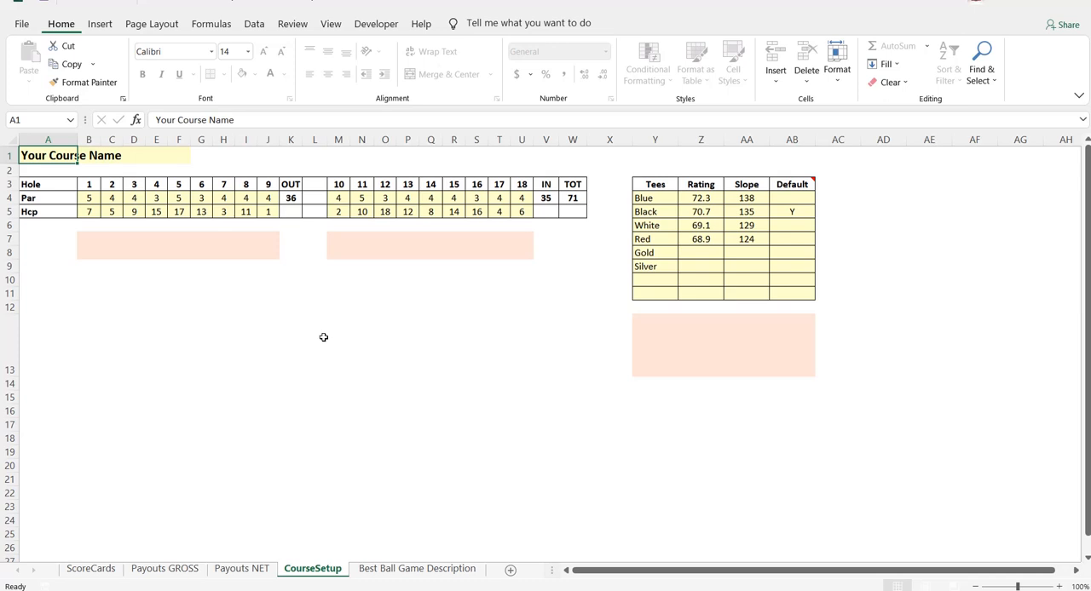
{"action": "mouse_move", "coordinate": [557, 300]}
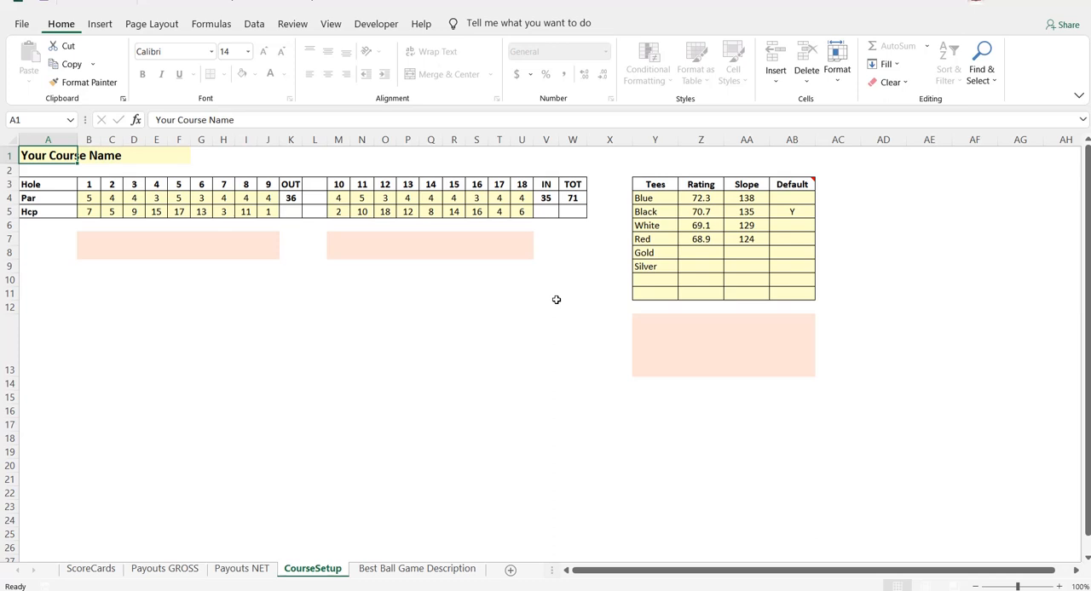
{"action": "mouse_move", "coordinate": [106, 557]}
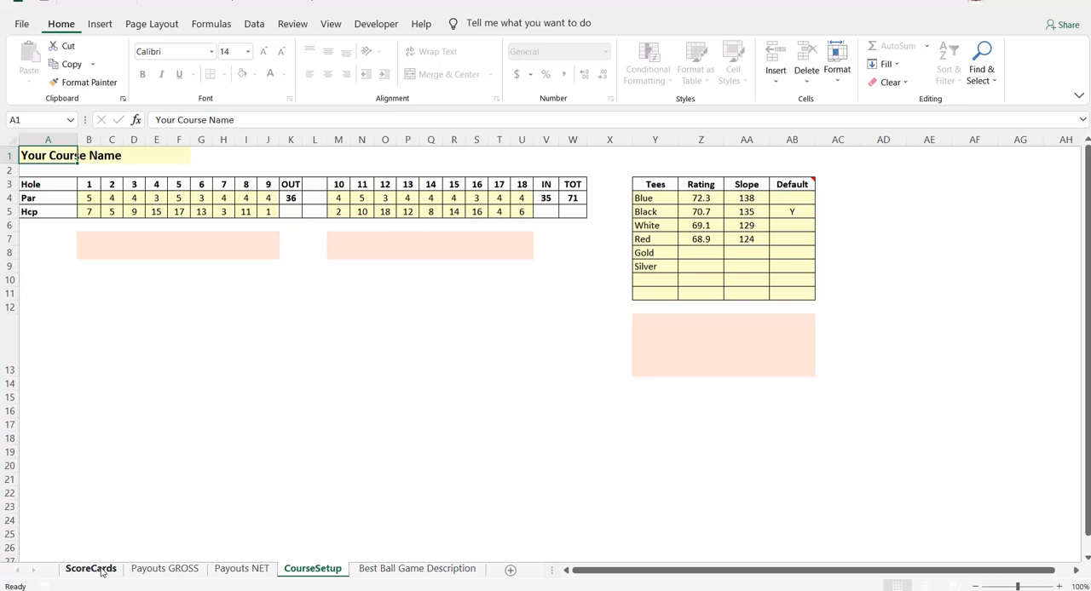
Show the ScoreCards sheet with its team scorecard blocks on Black tees
{"action": "left_click", "coordinate": [91, 568]}
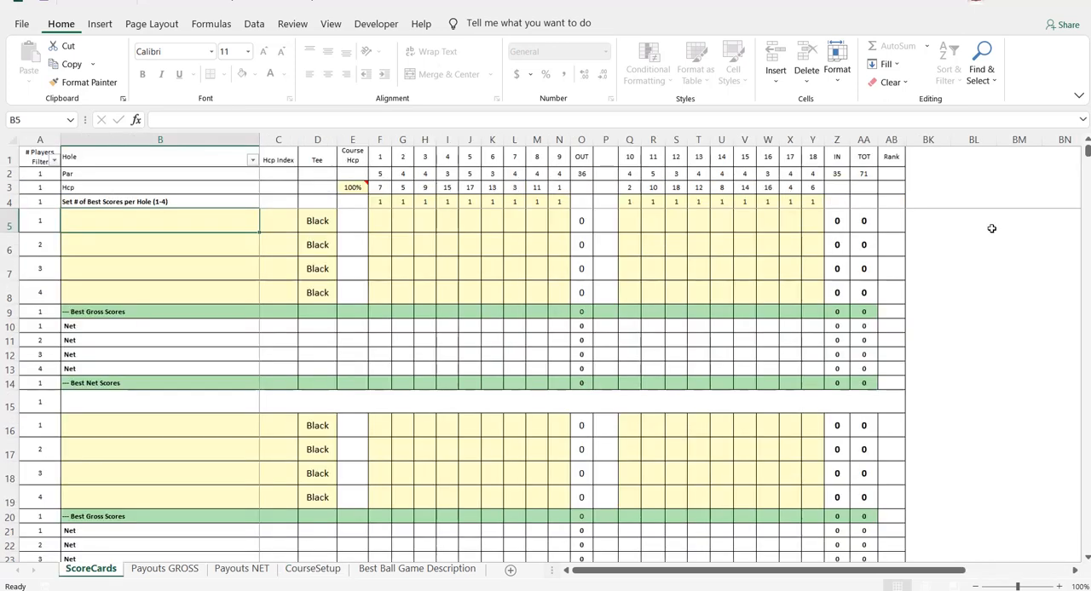
{"action": "mouse_move", "coordinate": [224, 237]}
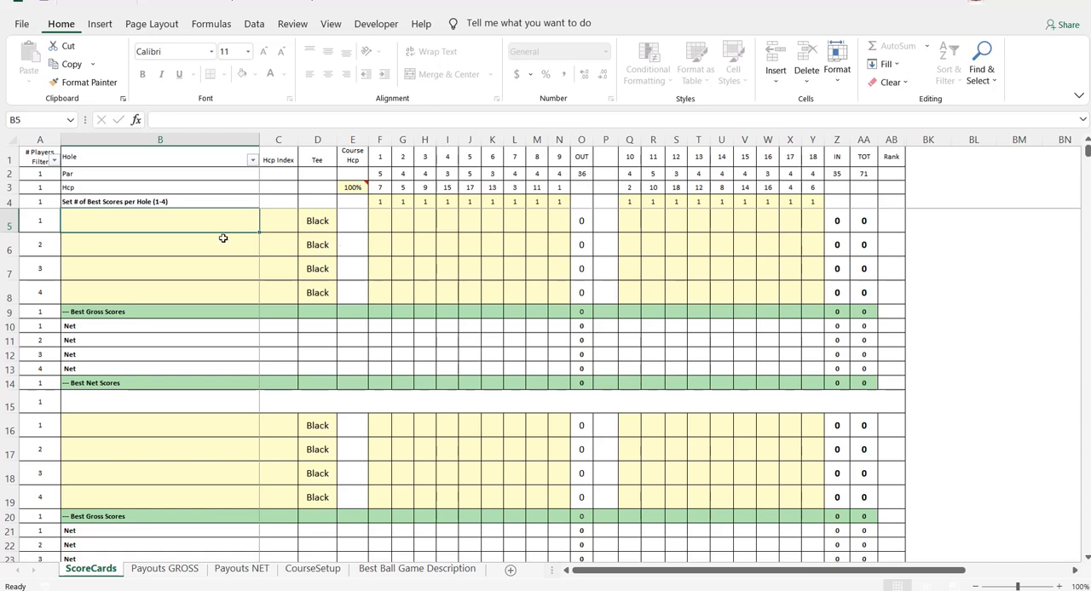
{"action": "mouse_move", "coordinate": [230, 221]}
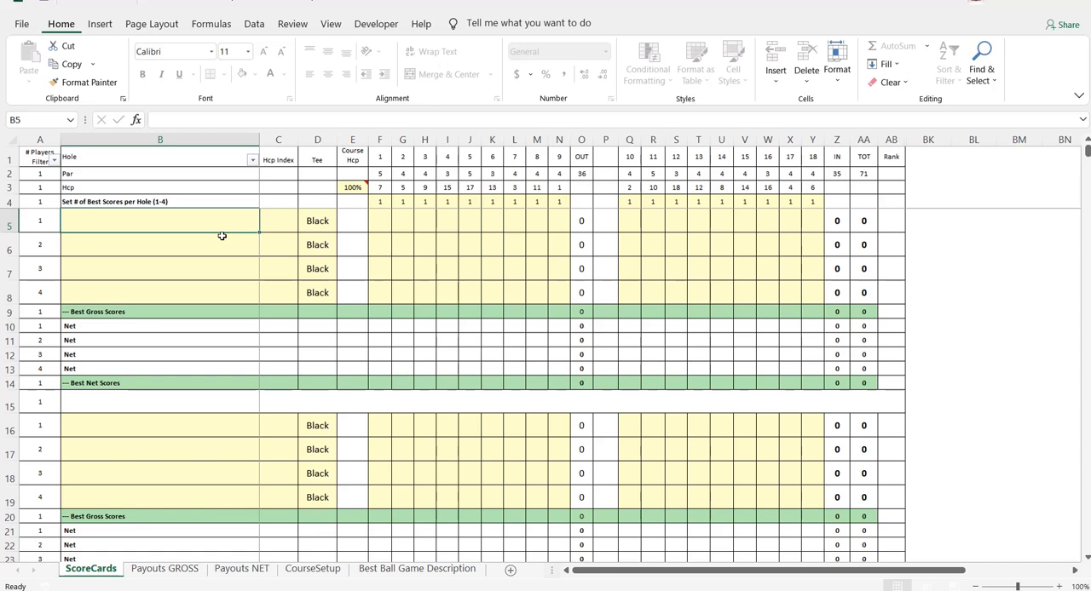
{"action": "mouse_move", "coordinate": [225, 200]}
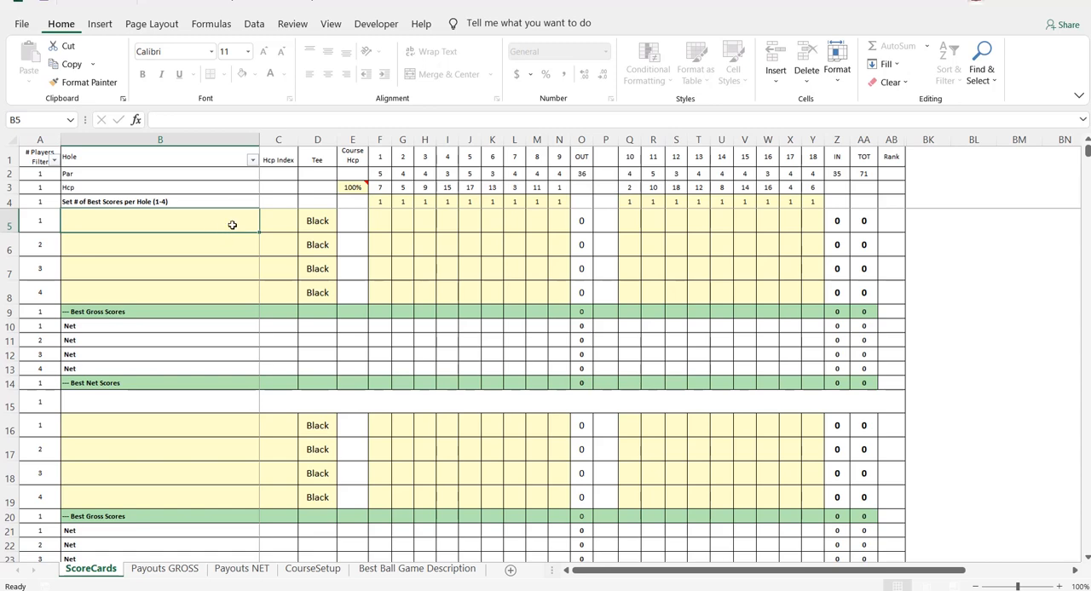
Enter player 'a' with handicap index 10 in row 5
{"action": "type", "text": "a"}
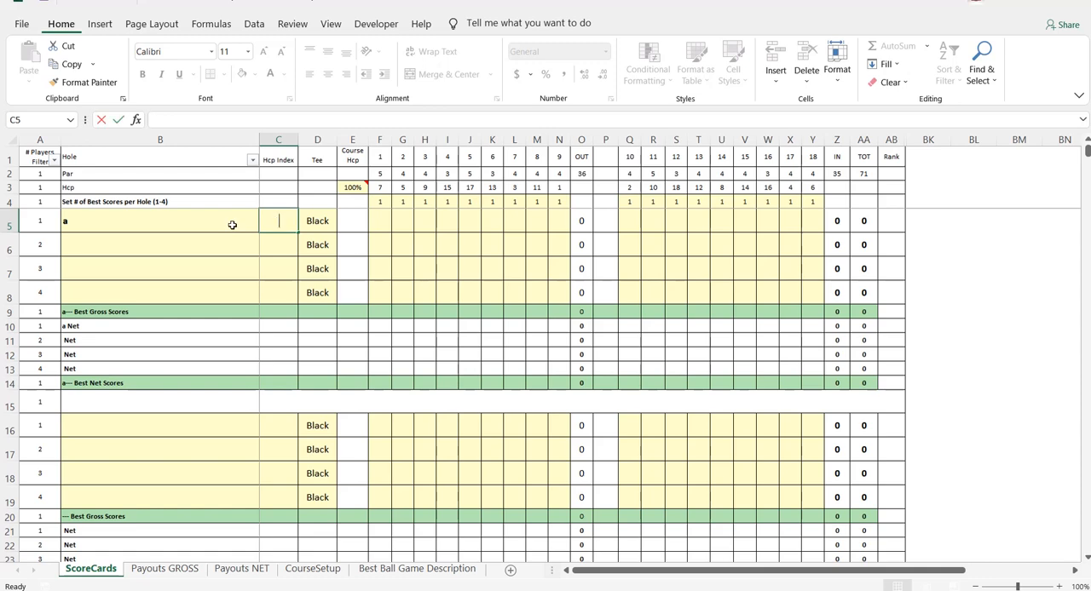
{"action": "type", "text": "10"}
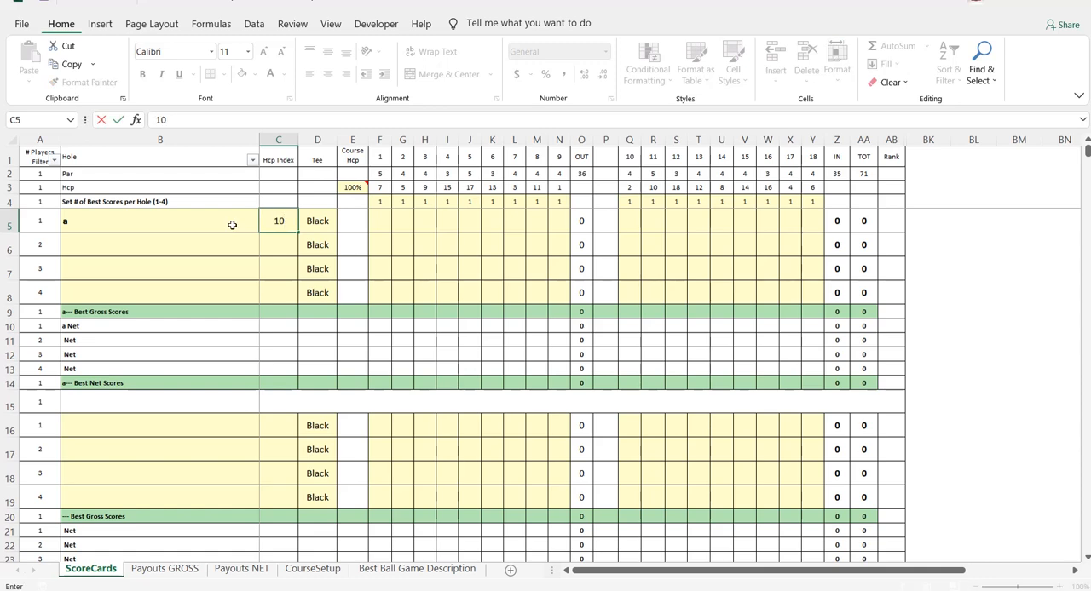
{"action": "left_click", "coordinate": [317, 221]}
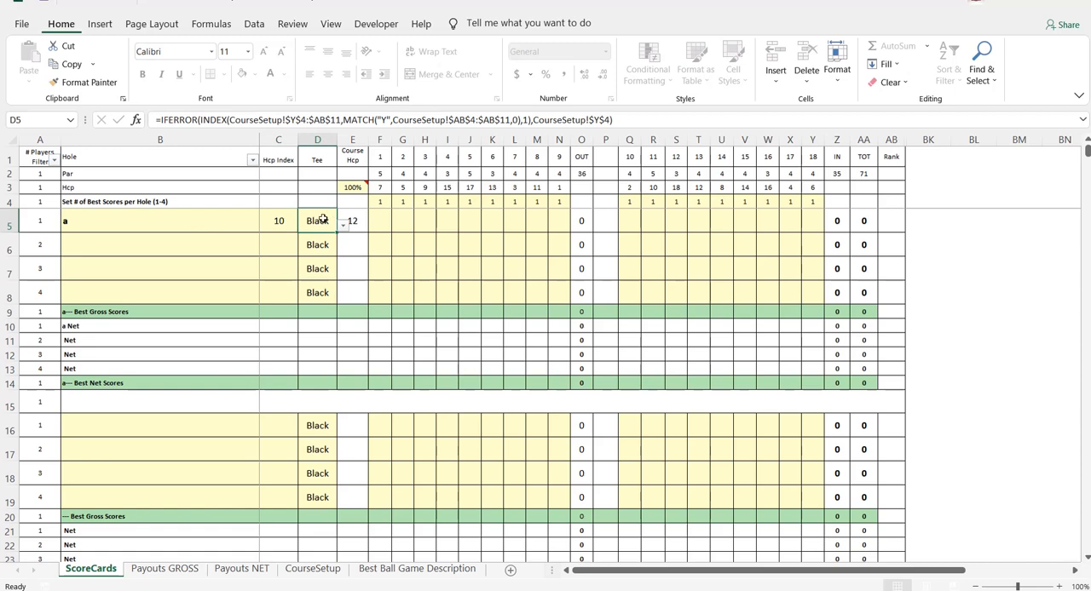
{"action": "mouse_move", "coordinate": [345, 232]}
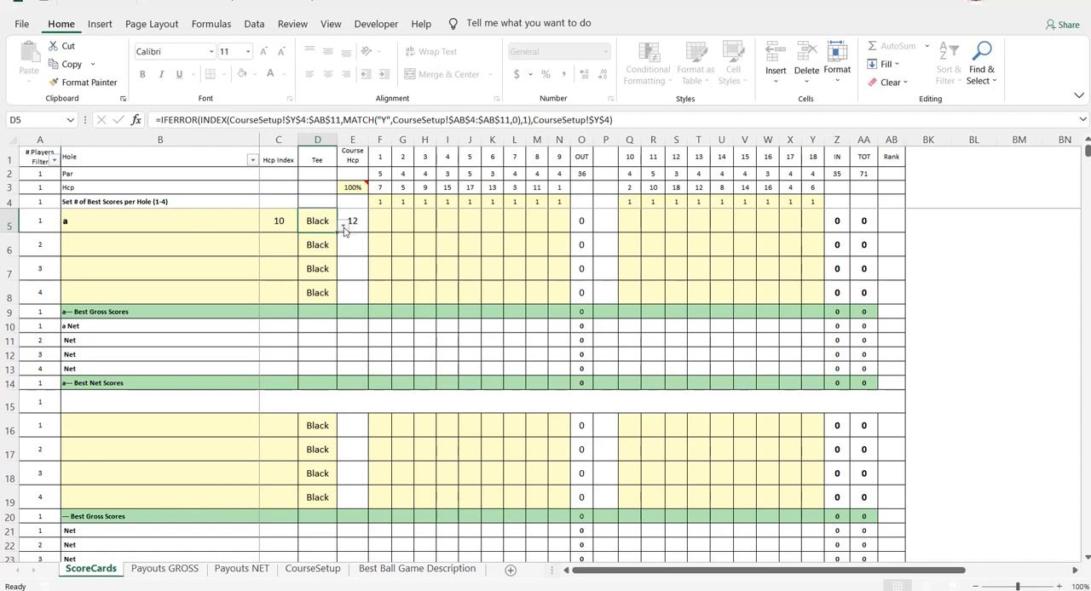
Check player a's tee options and keep Black tees, course handicap 12
{"action": "left_click", "coordinate": [344, 231]}
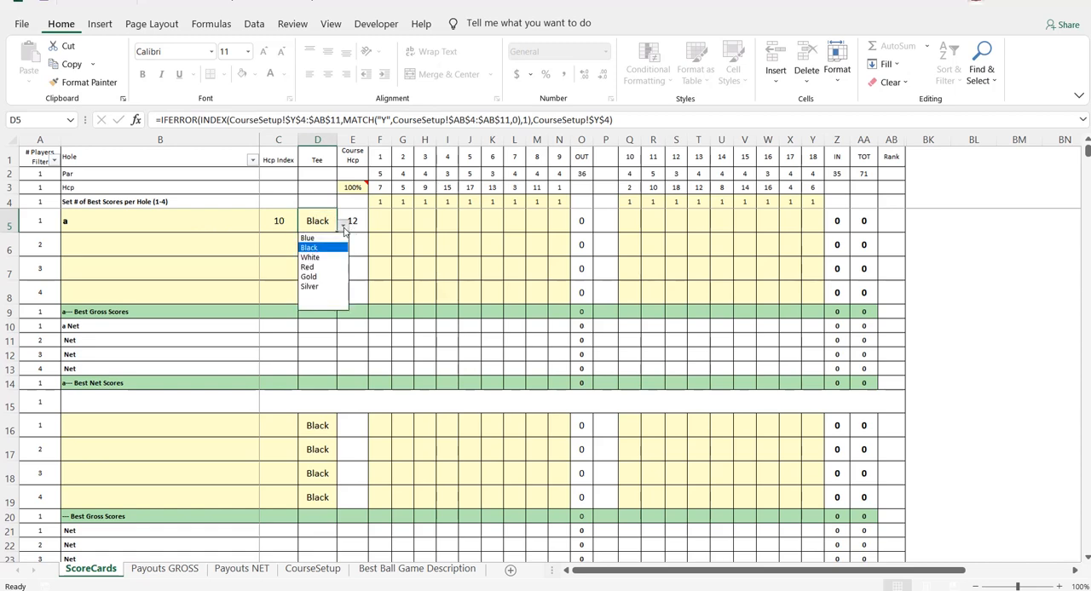
{"action": "left_click", "coordinate": [308, 248]}
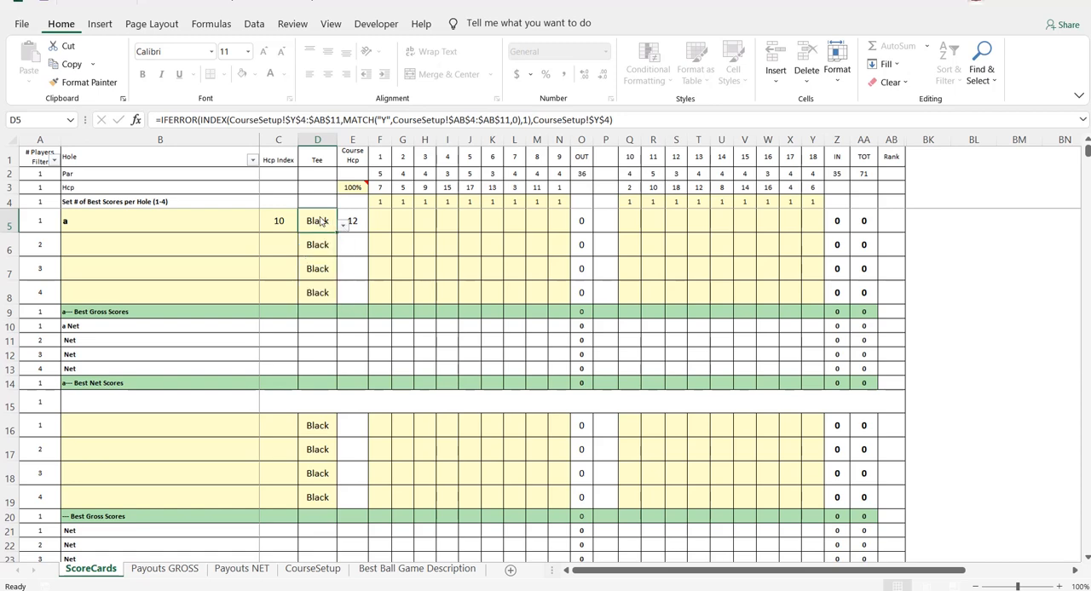
{"action": "mouse_move", "coordinate": [320, 219]}
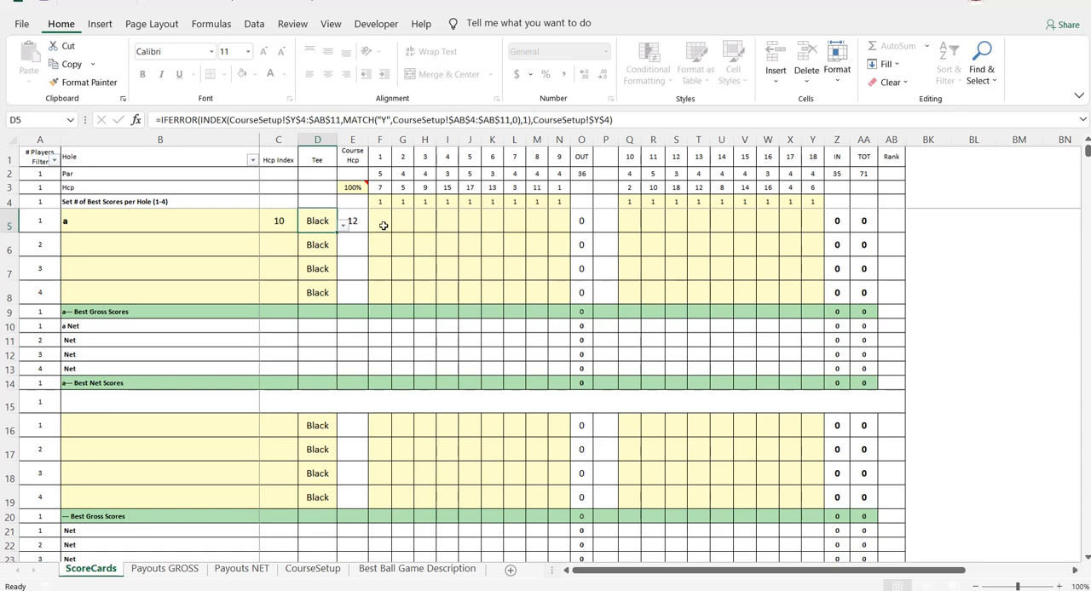
{"action": "mouse_move", "coordinate": [357, 245]}
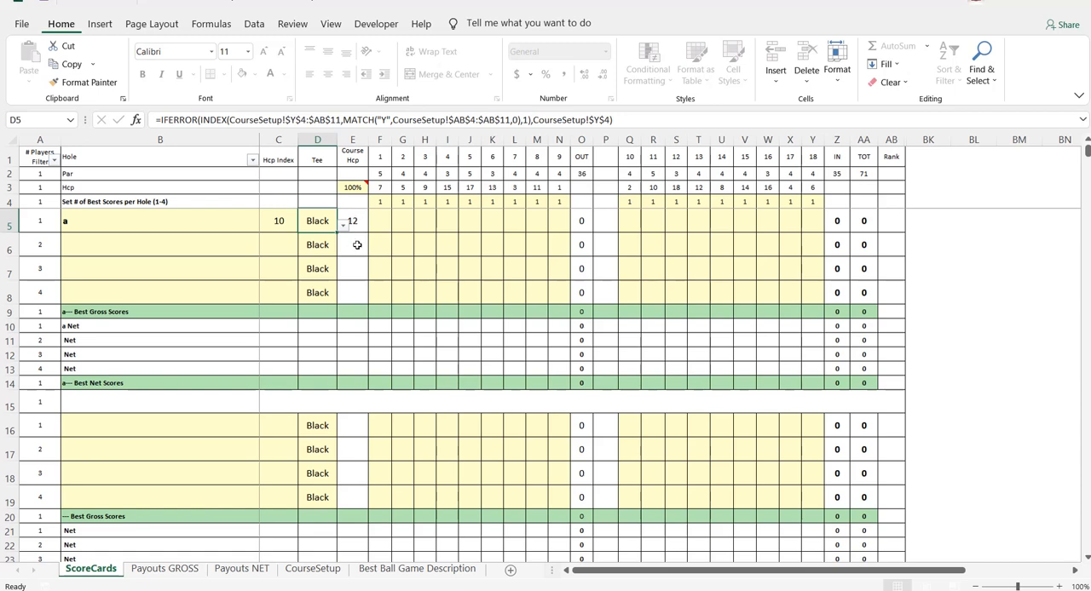
{"action": "left_click", "coordinate": [279, 244]}
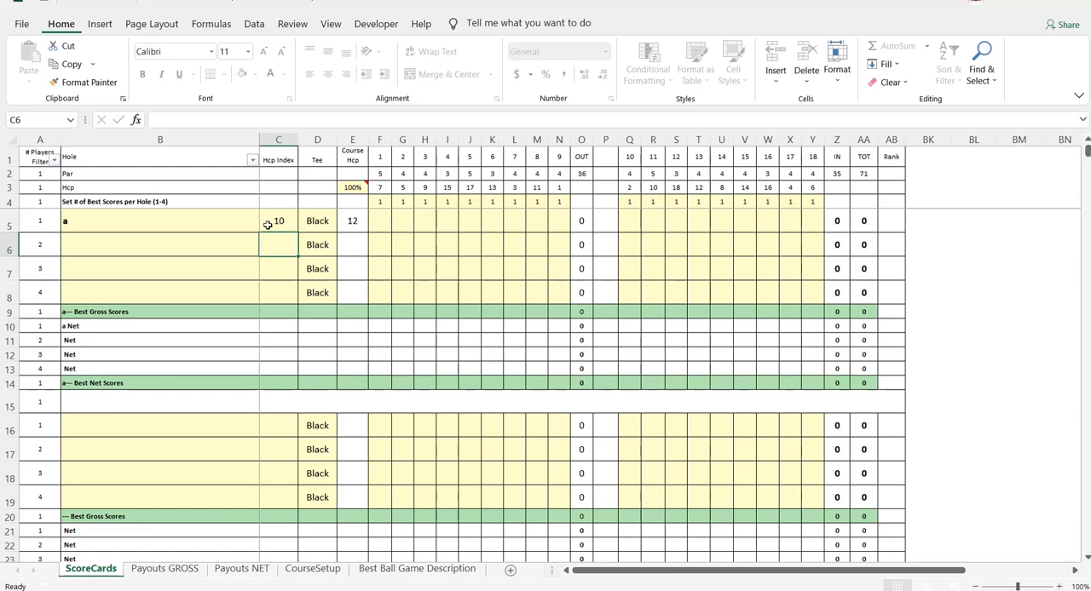
{"action": "mouse_move", "coordinate": [352, 187]}
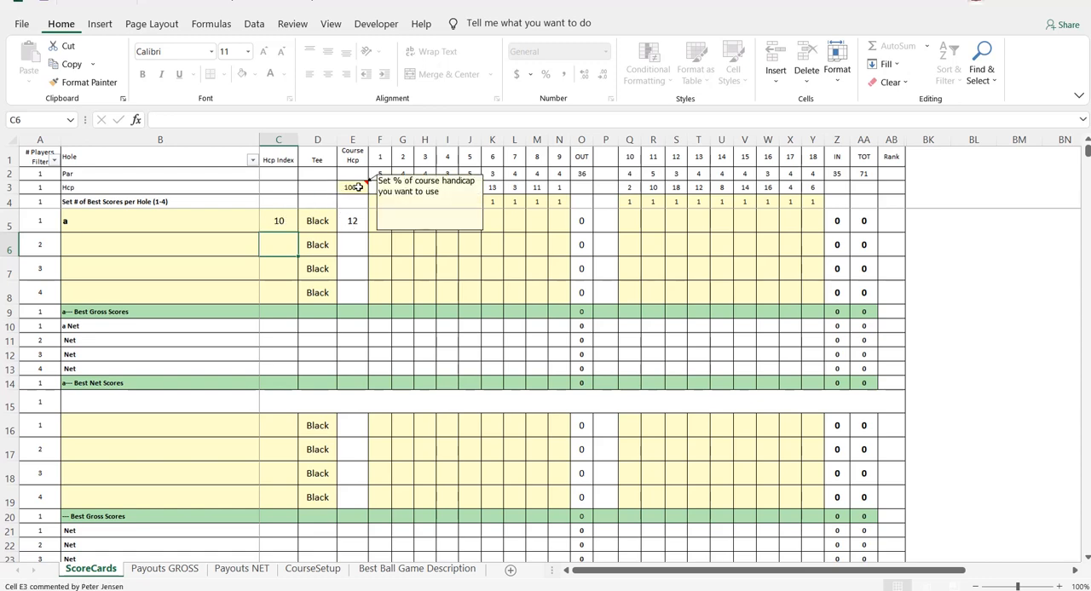
Change the course handicap allowance in E3 from 100% to 85%
{"action": "left_click", "coordinate": [352, 187]}
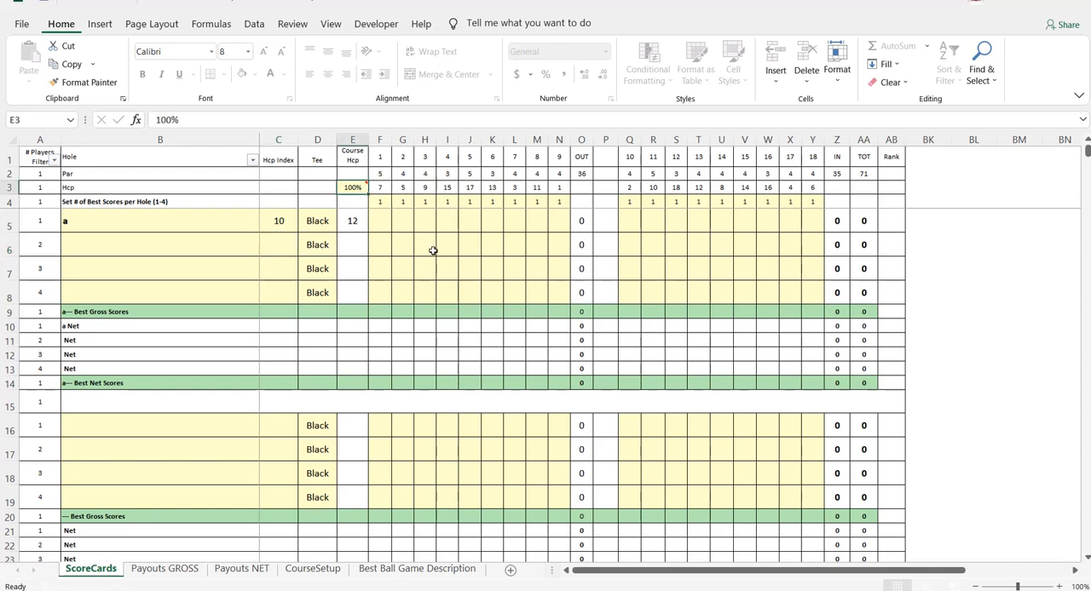
{"action": "type", "text": "8%"}
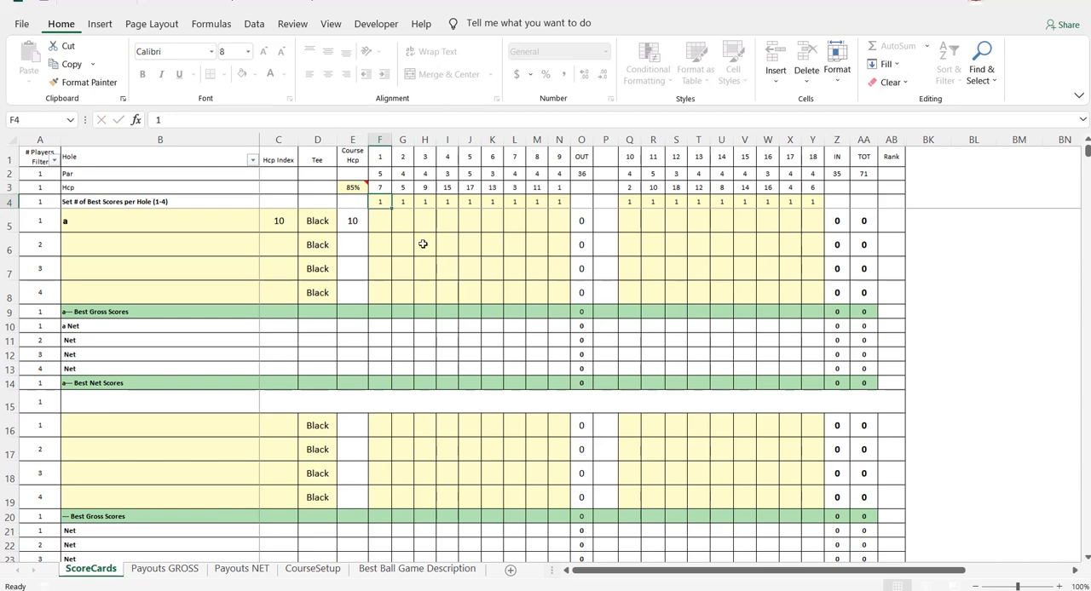
{"action": "mouse_move", "coordinate": [377, 228]}
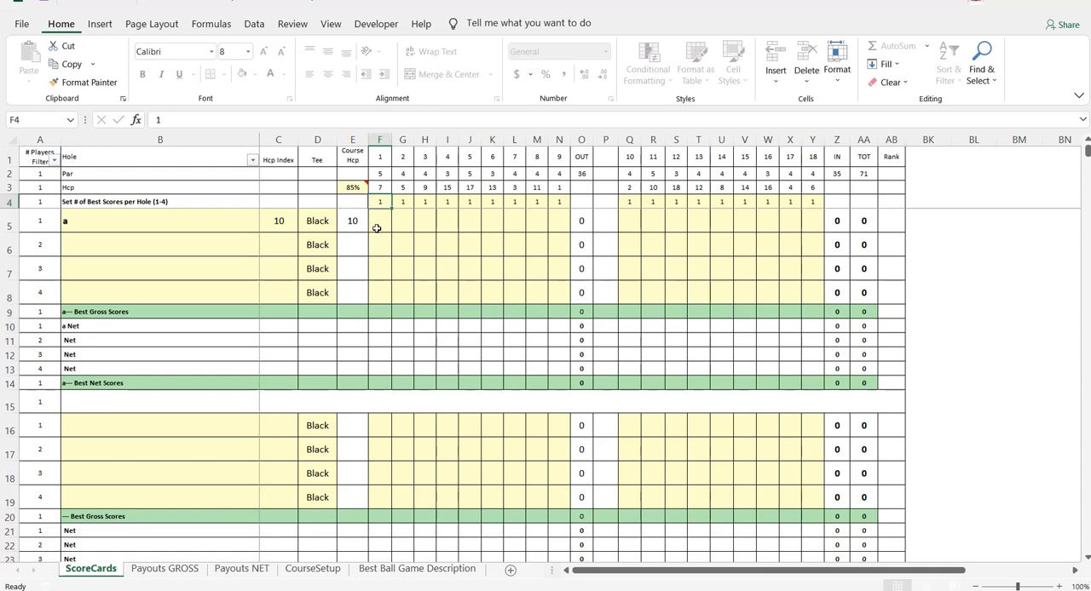
Score 4 on each hole for player a, totalling 72 gross and 62 net
{"action": "left_click", "coordinate": [380, 221]}
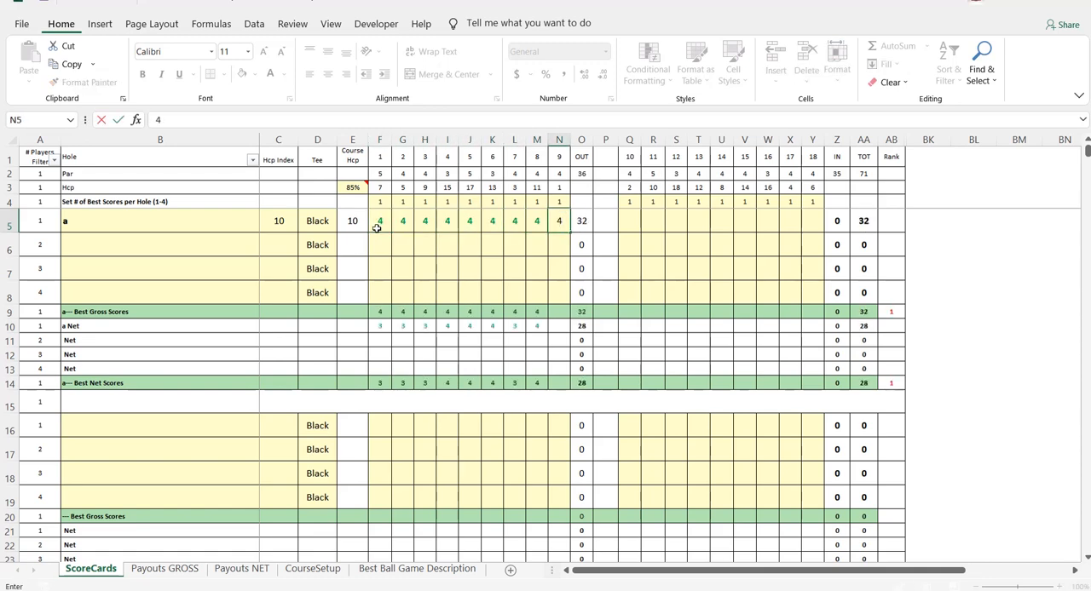
{"action": "type", "text": "4"}
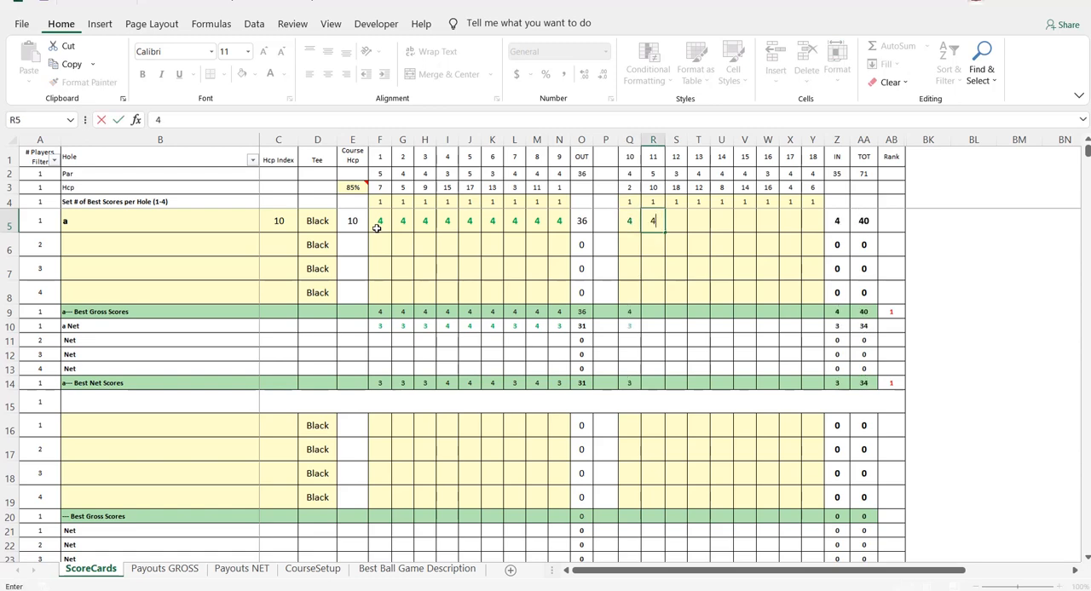
{"action": "key", "text": "Return"}
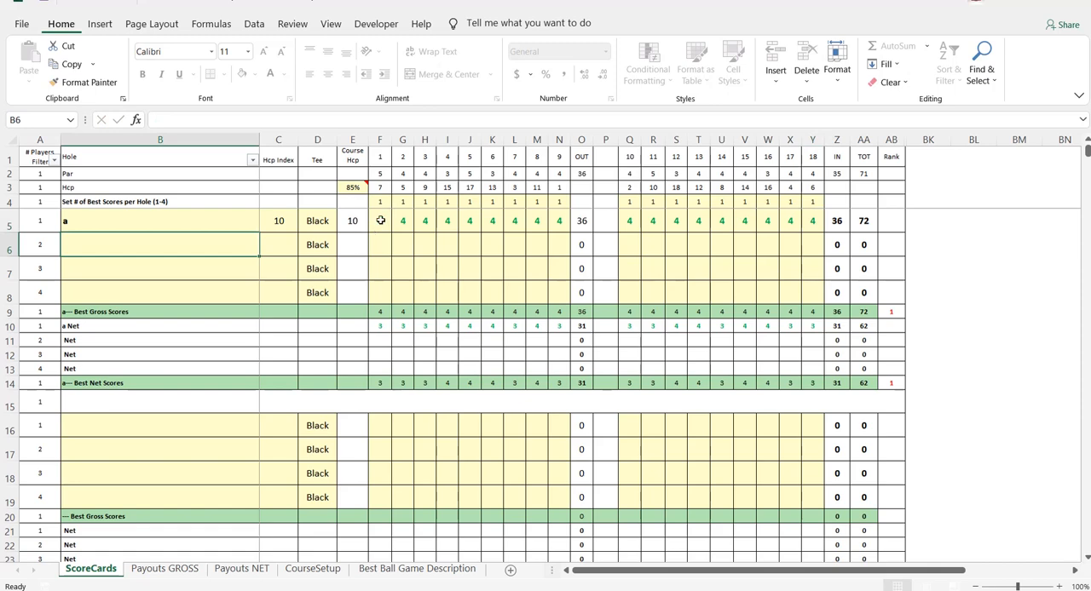
{"action": "mouse_move", "coordinate": [216, 216]}
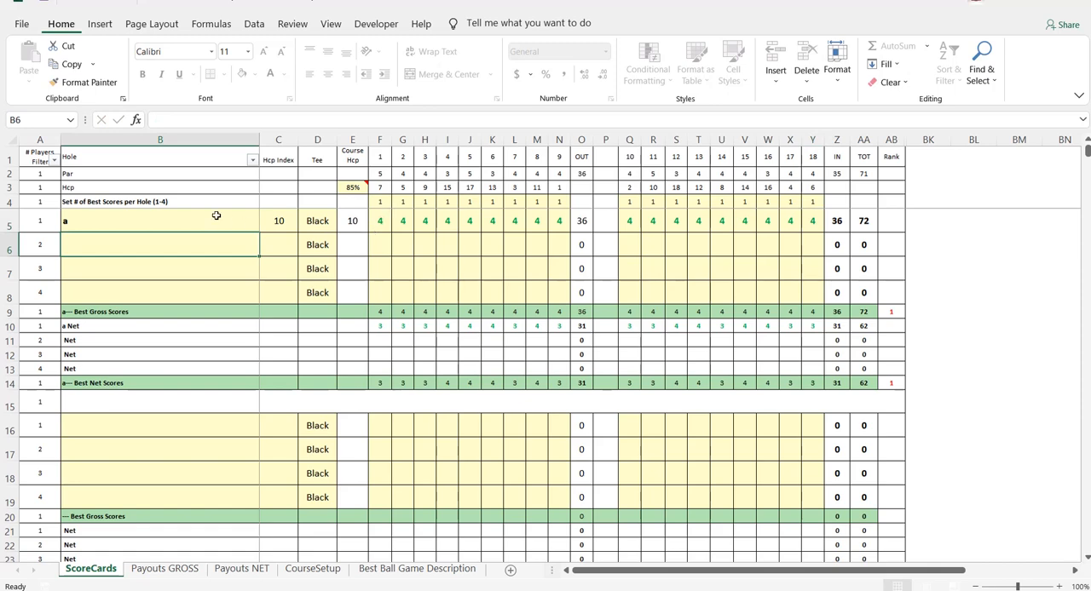
{"action": "mouse_move", "coordinate": [227, 238]}
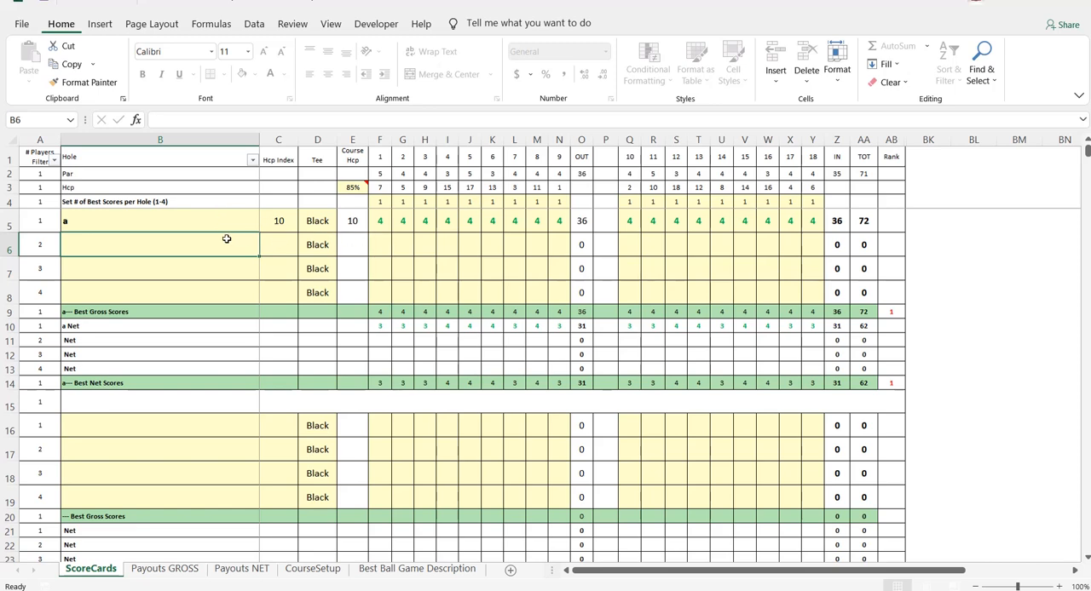
Add player 'b' with handicap index 9 and restore the E3 allowance to 100%
{"action": "type", "text": "b"}
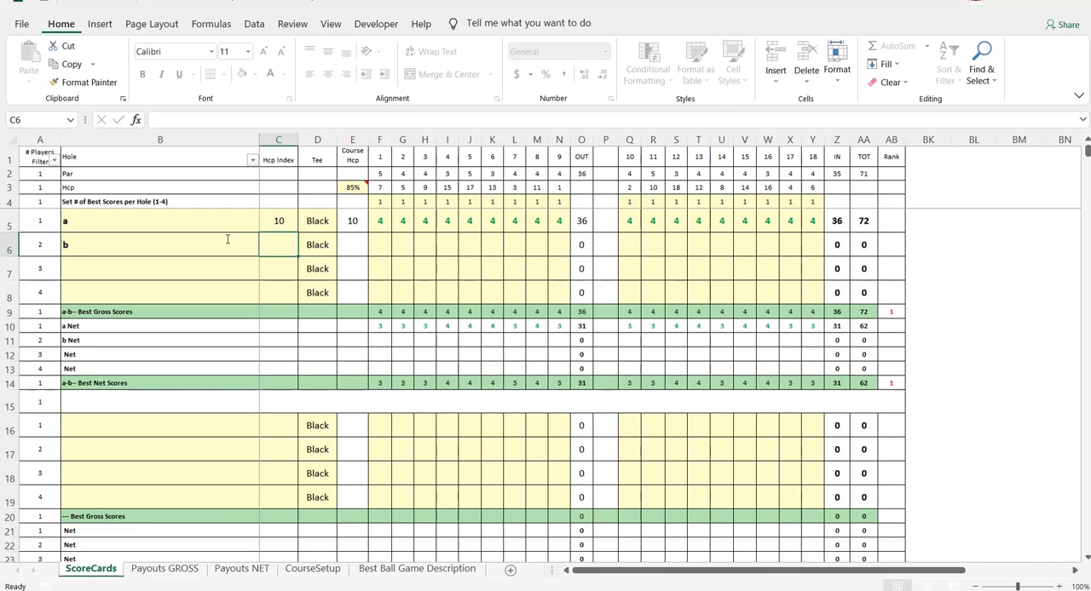
{"action": "left_click", "coordinate": [317, 244]}
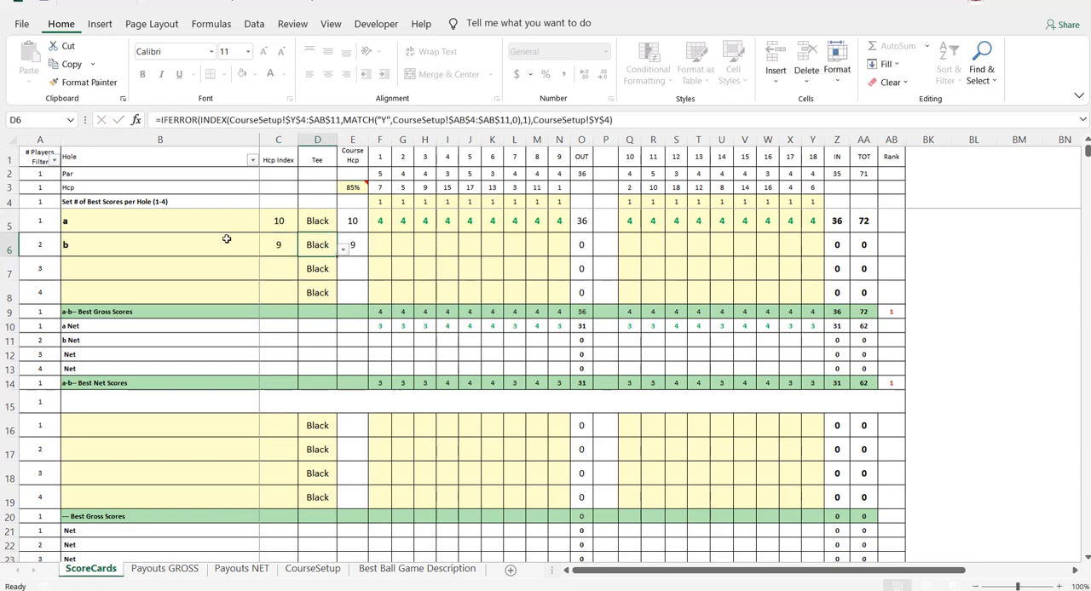
{"action": "left_click", "coordinate": [379, 244]}
{"action": "type", "text": "100"}
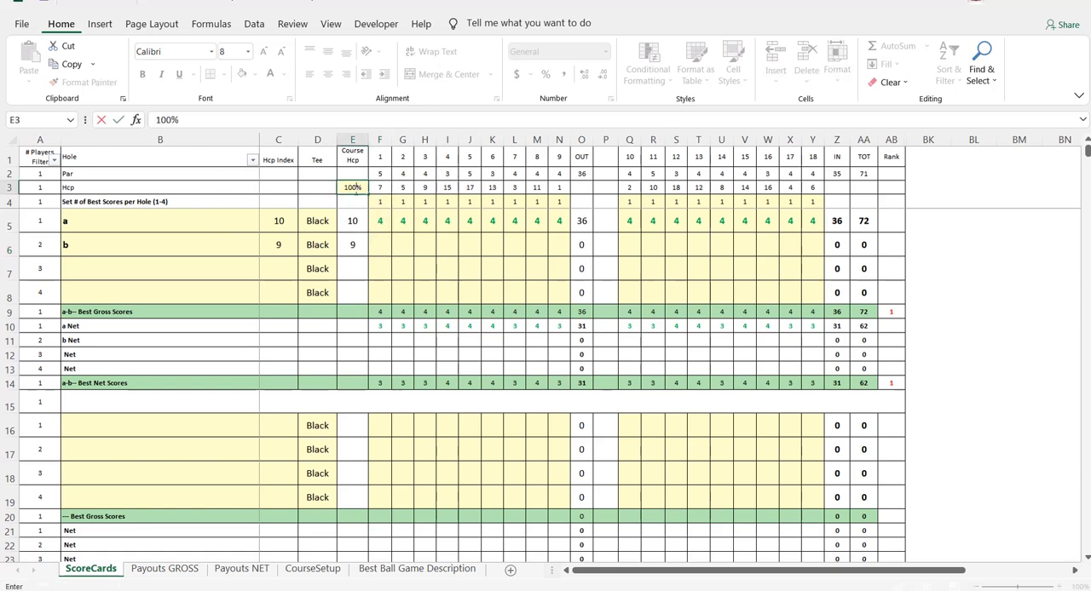
{"action": "left_click", "coordinate": [379, 244]}
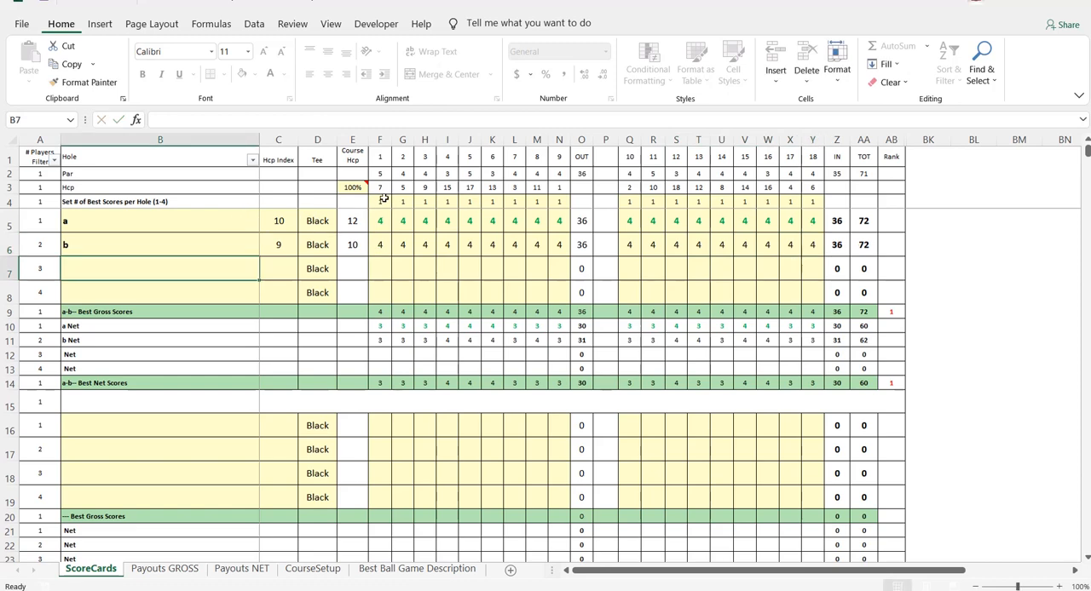
Raise hole 2's best-score count from 1 to 2, giving best gross 76, net 63
{"action": "left_click", "coordinate": [379, 202]}
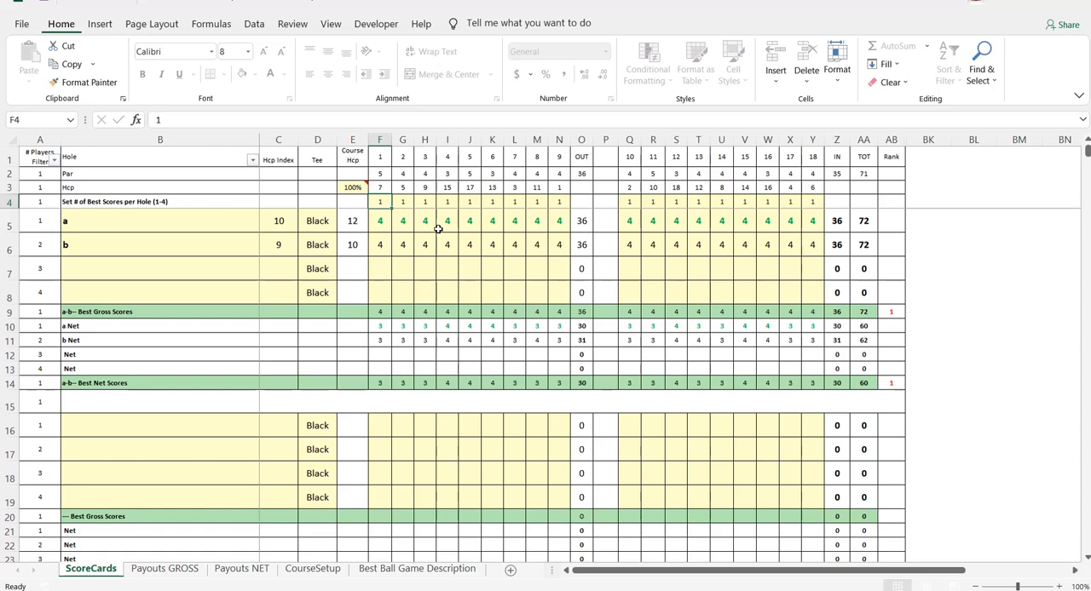
{"action": "left_click", "coordinate": [402, 201]}
{"action": "type", "text": "2"}
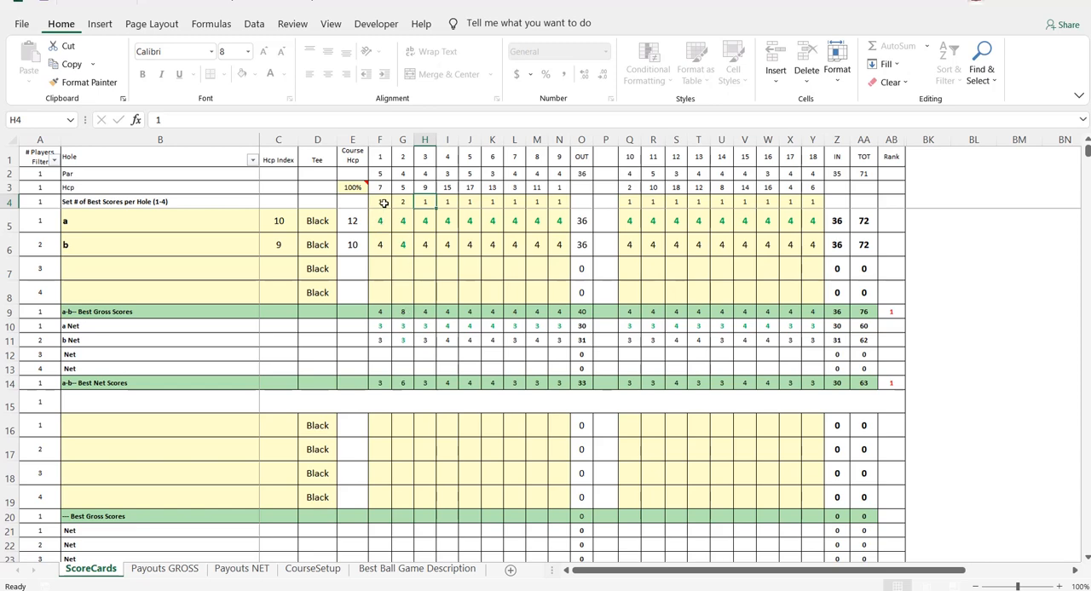
{"action": "mouse_move", "coordinate": [385, 236]}
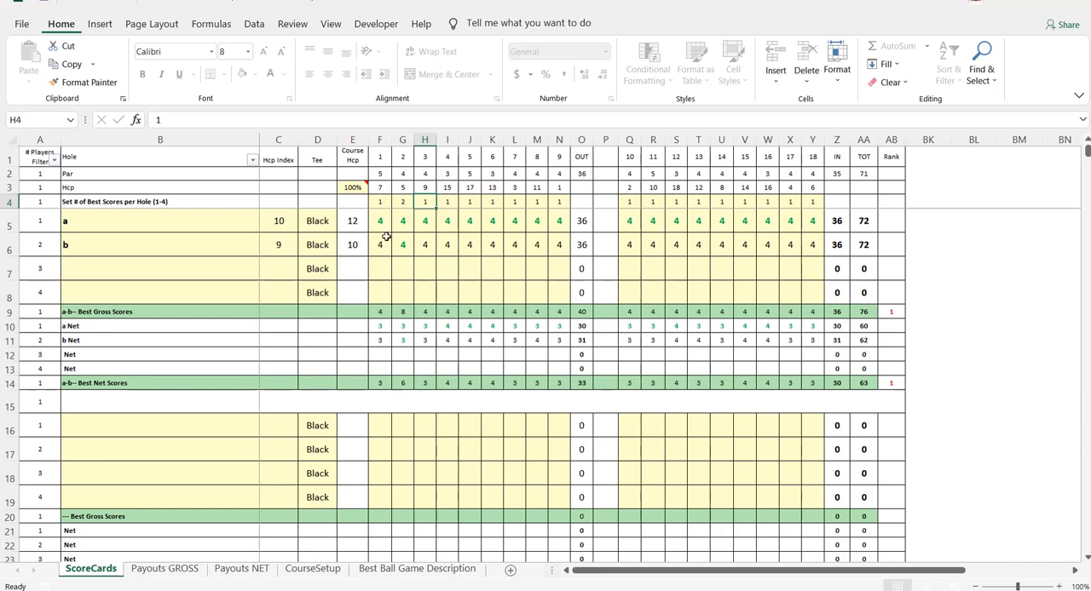
{"action": "mouse_move", "coordinate": [386, 312]}
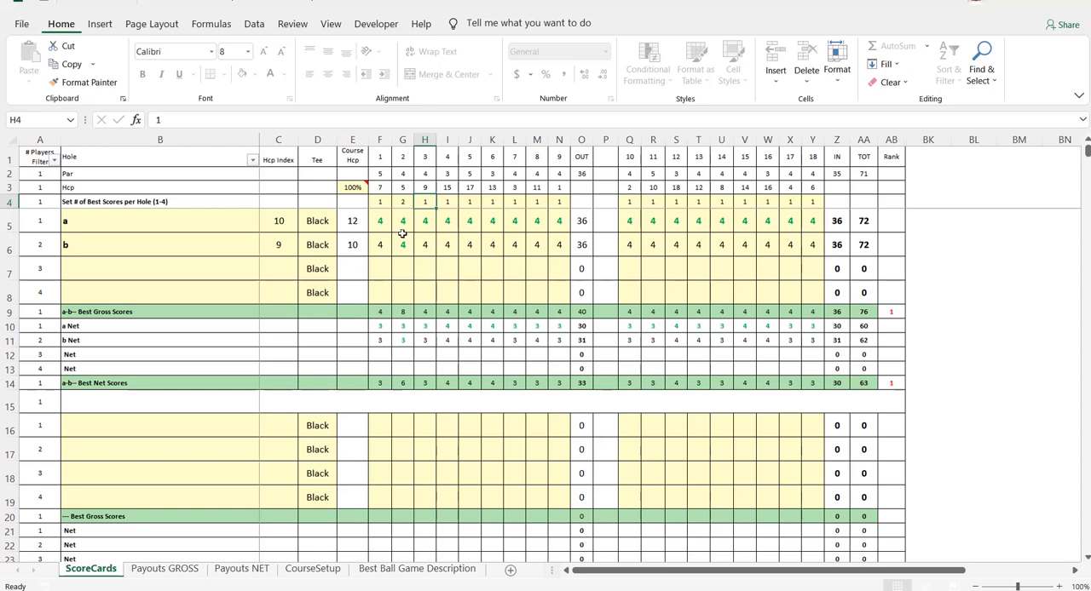
{"action": "mouse_move", "coordinate": [406, 310]}
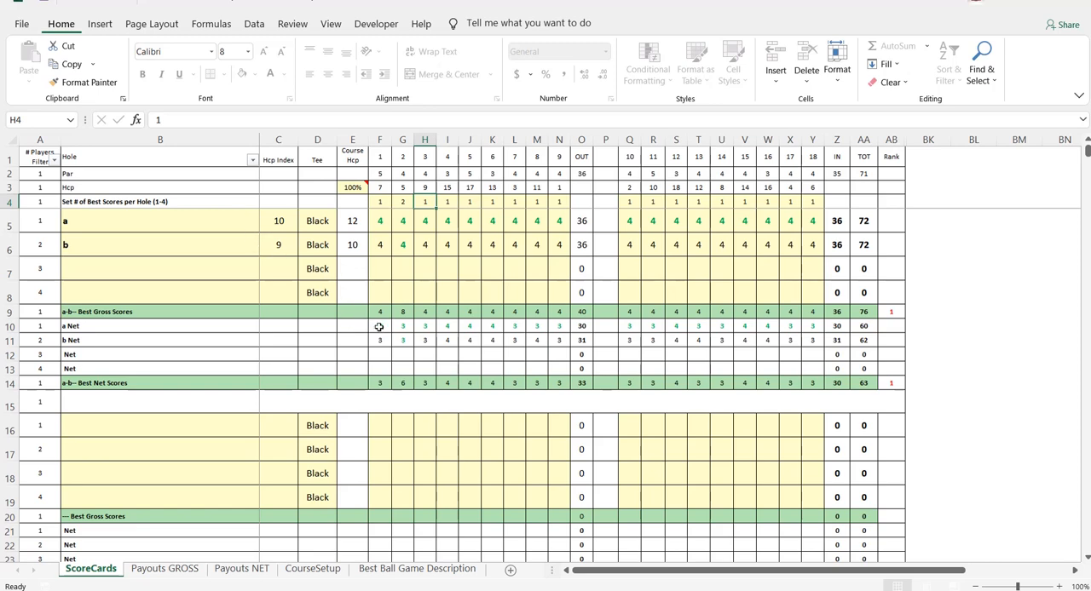
{"action": "mouse_move", "coordinate": [381, 394]}
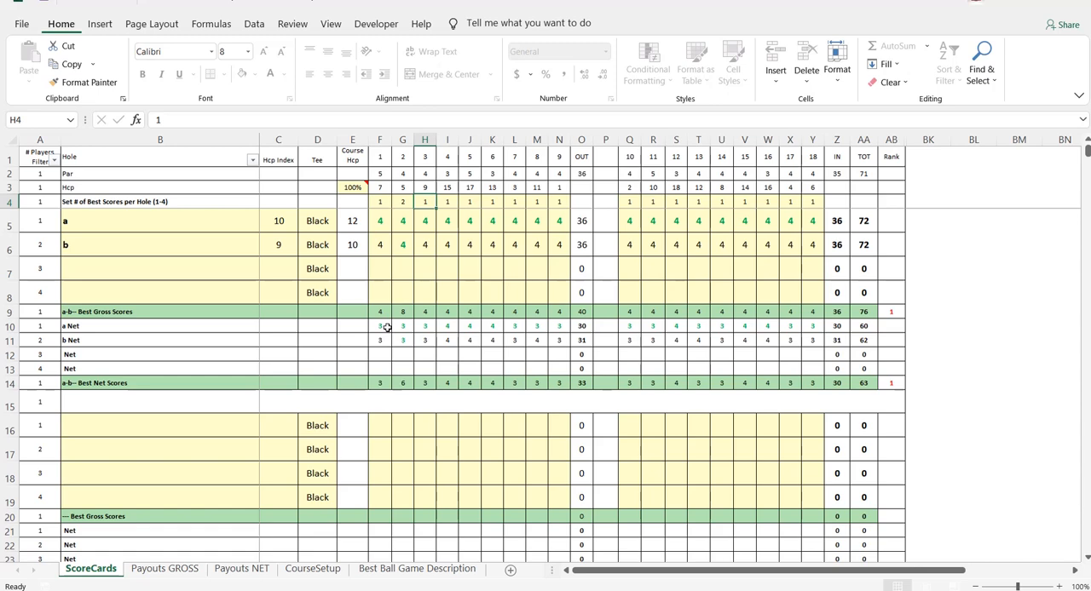
{"action": "mouse_move", "coordinate": [409, 355]}
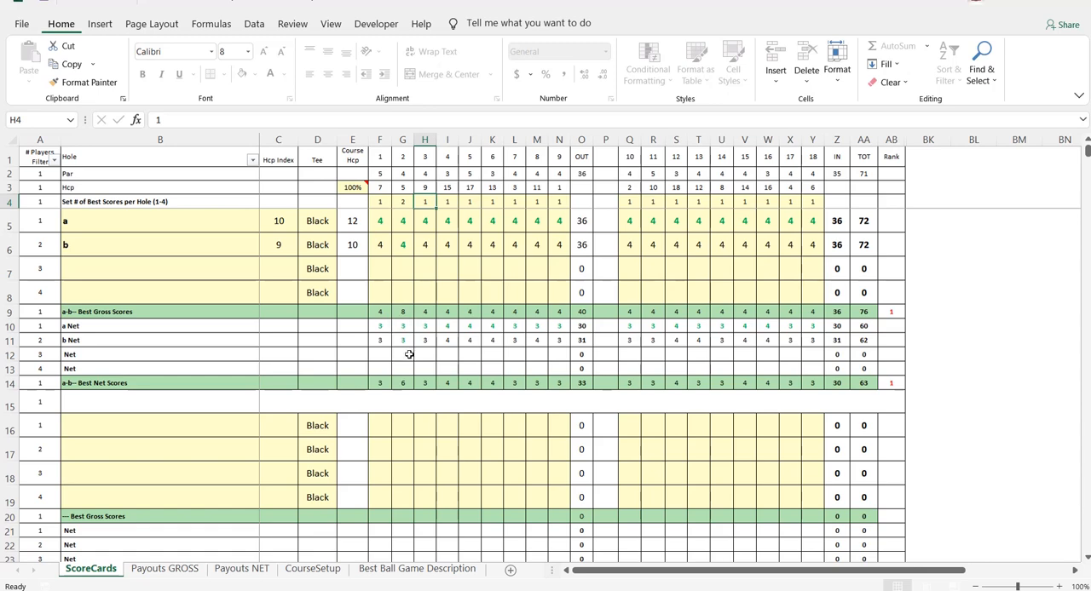
{"action": "mouse_move", "coordinate": [371, 386]}
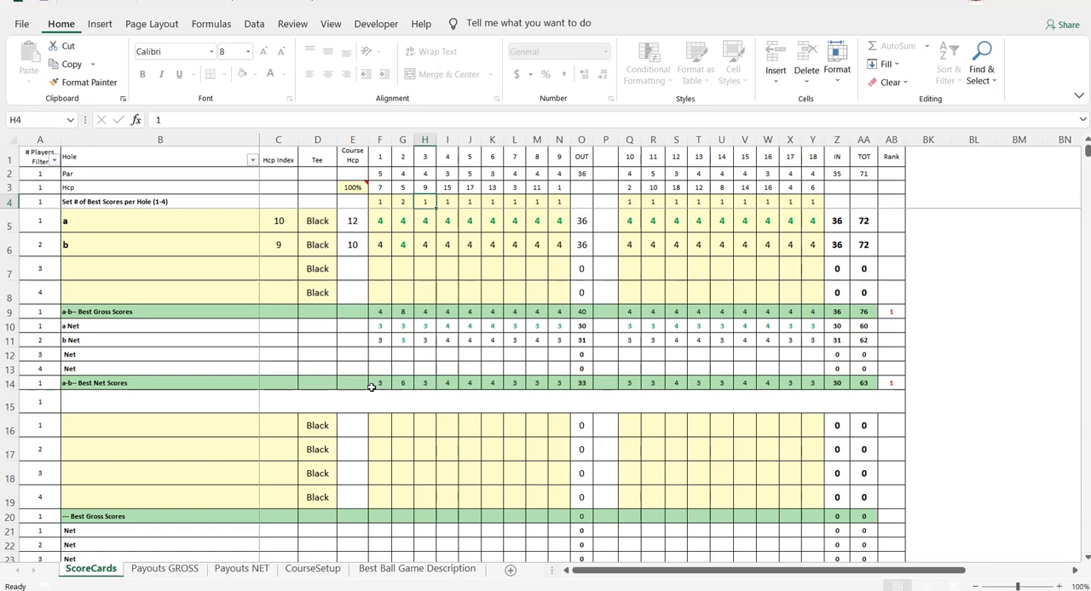
{"action": "mouse_move", "coordinate": [634, 359]}
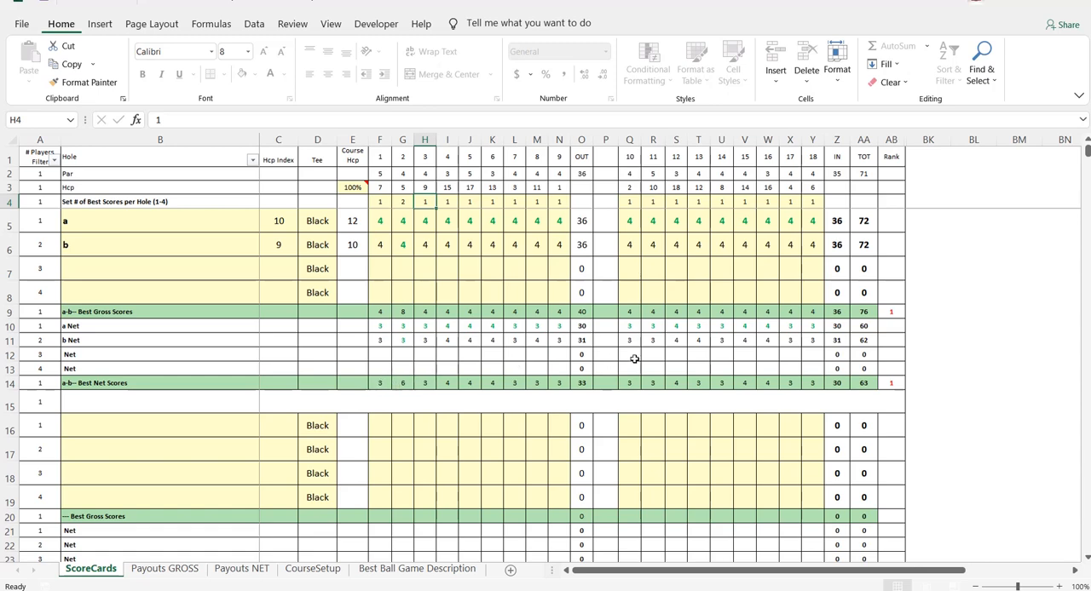
{"action": "mouse_move", "coordinate": [904, 314]}
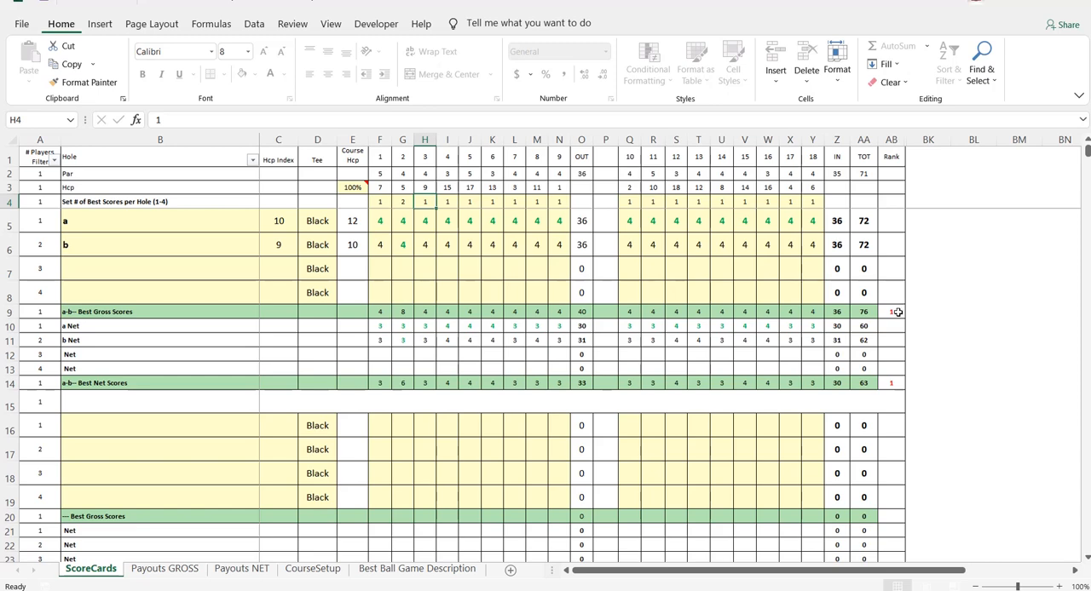
{"action": "mouse_move", "coordinate": [887, 385]}
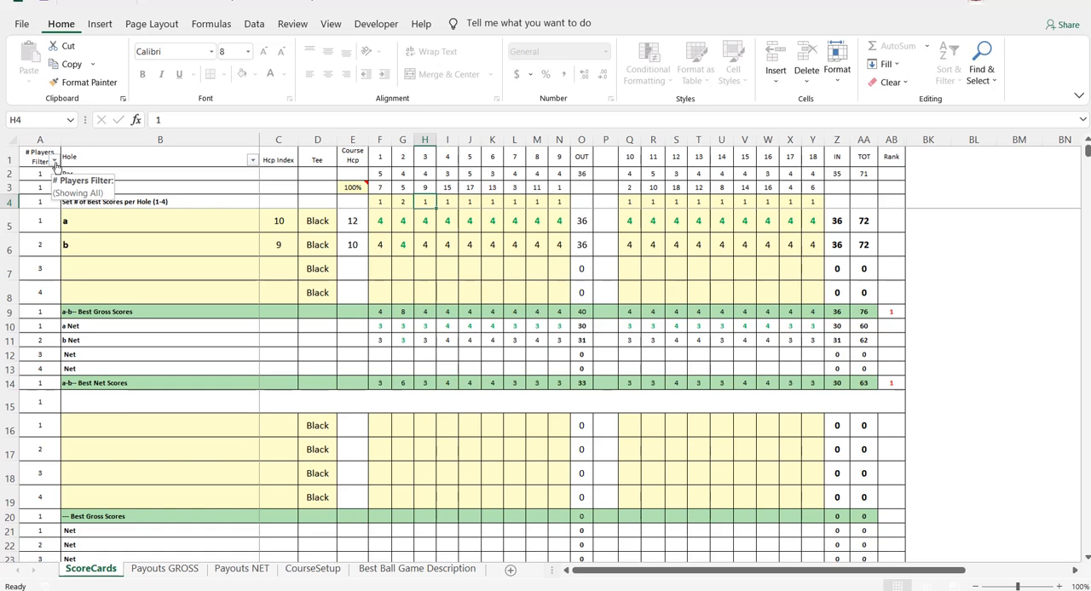
{"action": "left_click", "coordinate": [54, 161]}
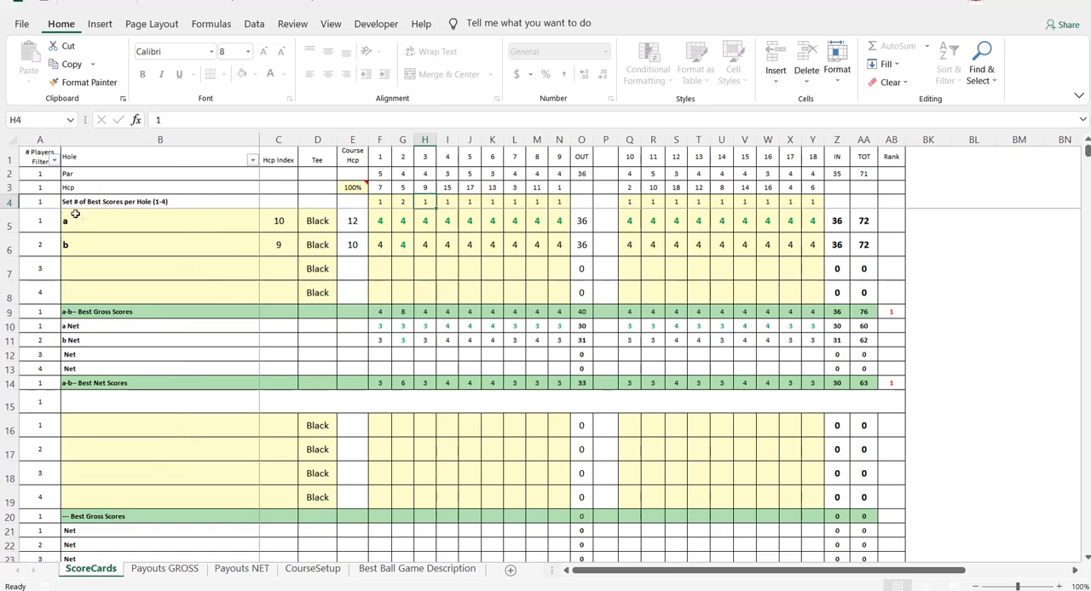
{"action": "left_click", "coordinate": [53, 160]}
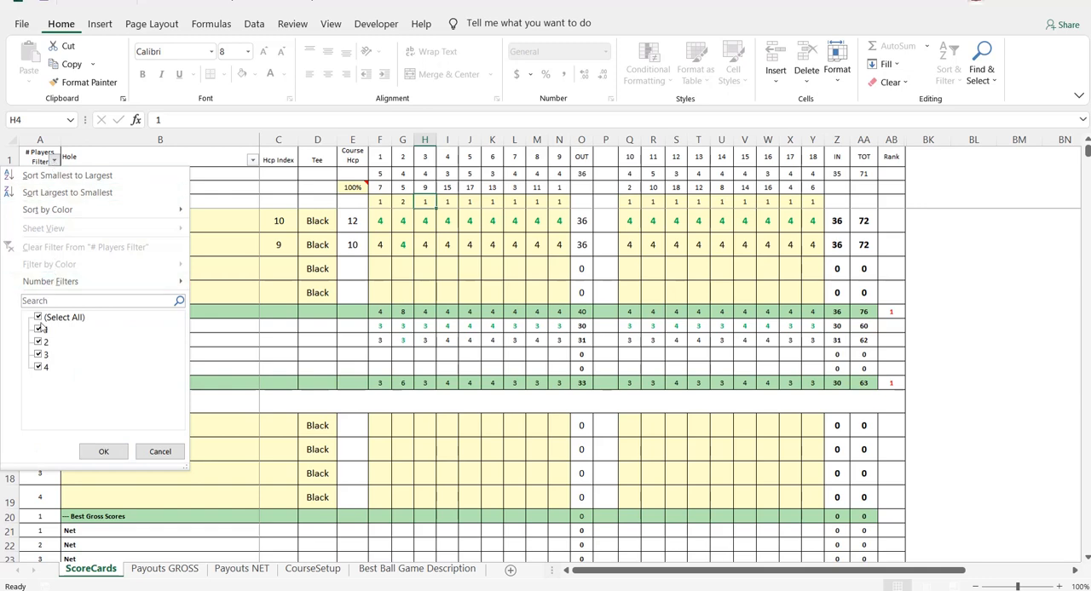
{"action": "left_click", "coordinate": [39, 354]}
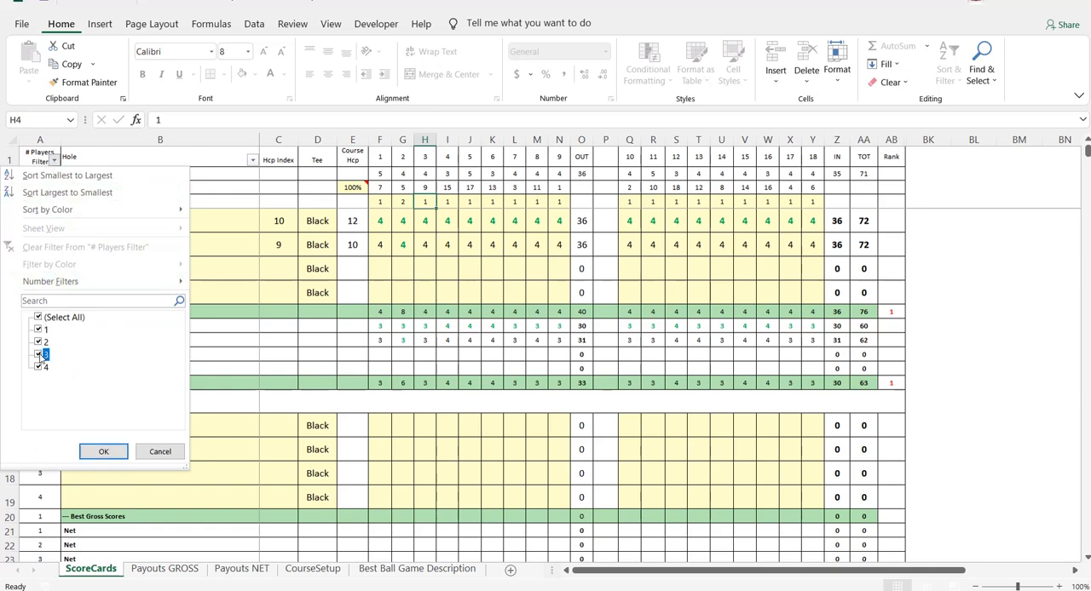
{"action": "left_click", "coordinate": [38, 355]}
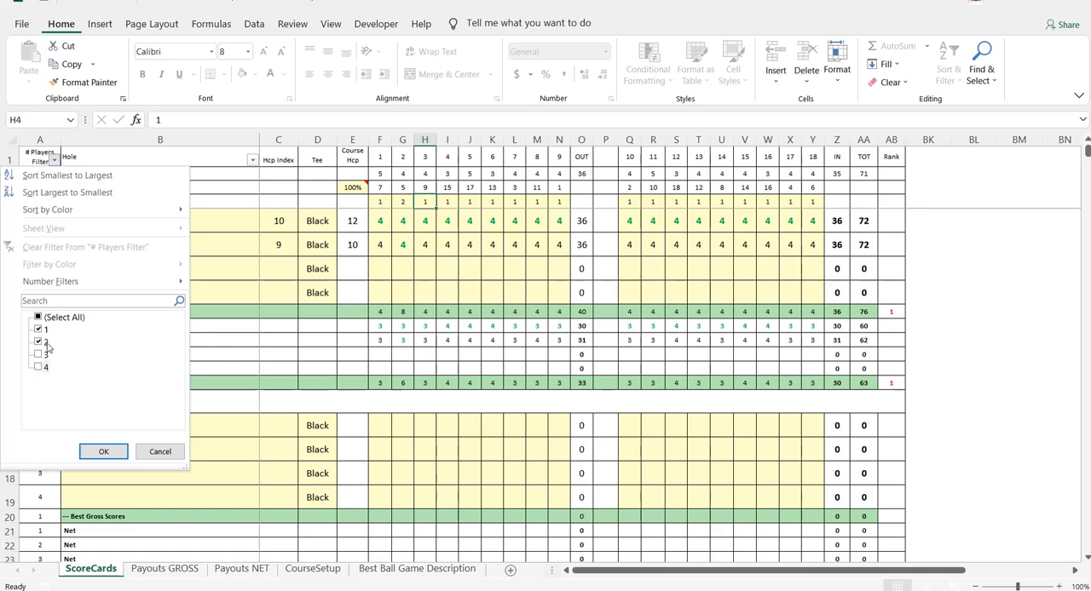
{"action": "left_click", "coordinate": [39, 354]}
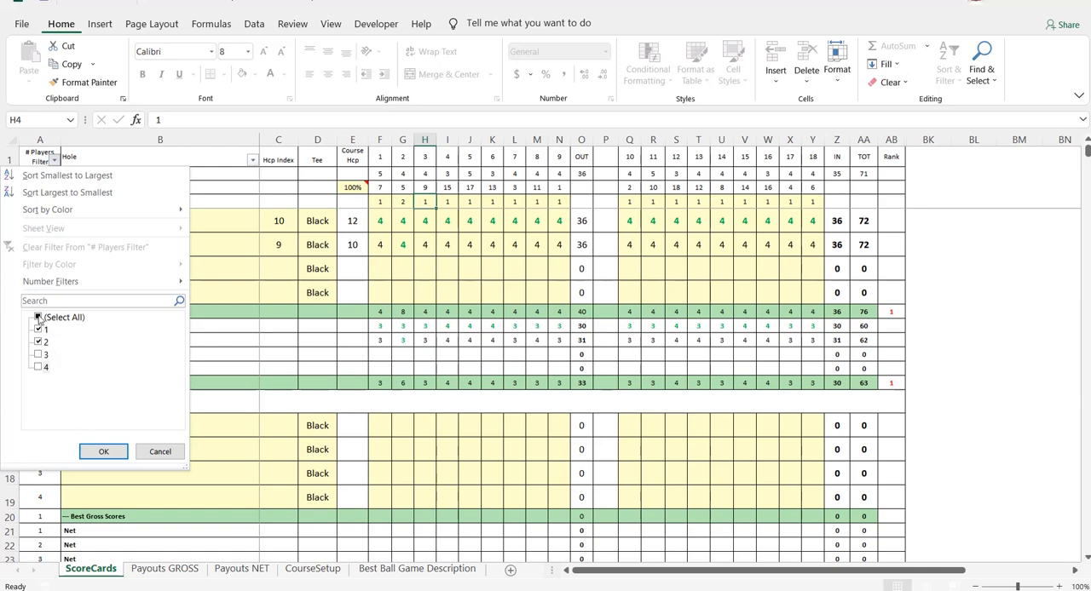
{"action": "left_click", "coordinate": [38, 317]}
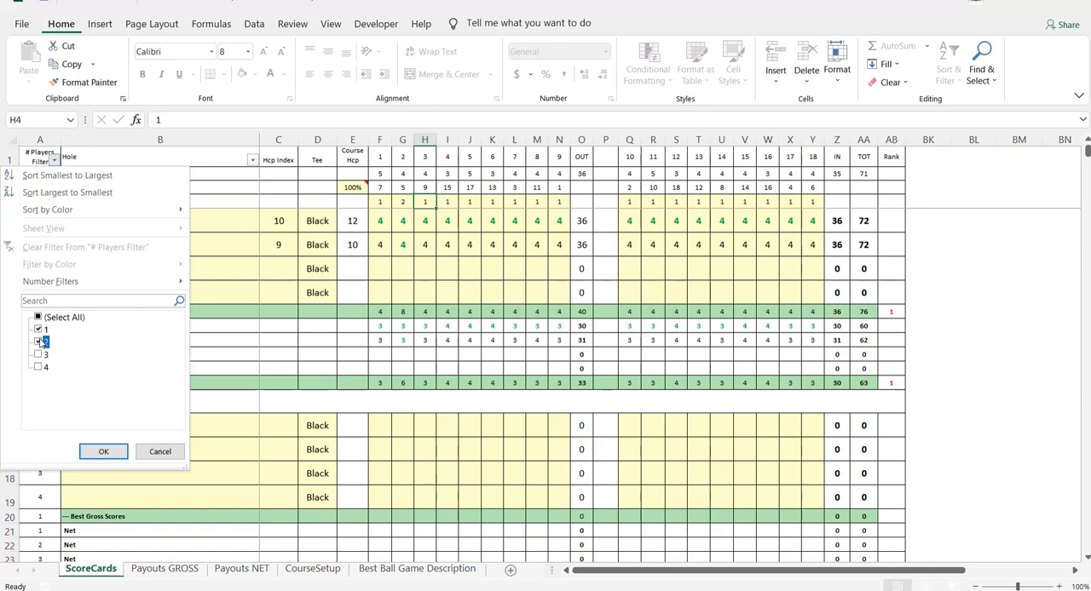
{"action": "left_click", "coordinate": [38, 340]}
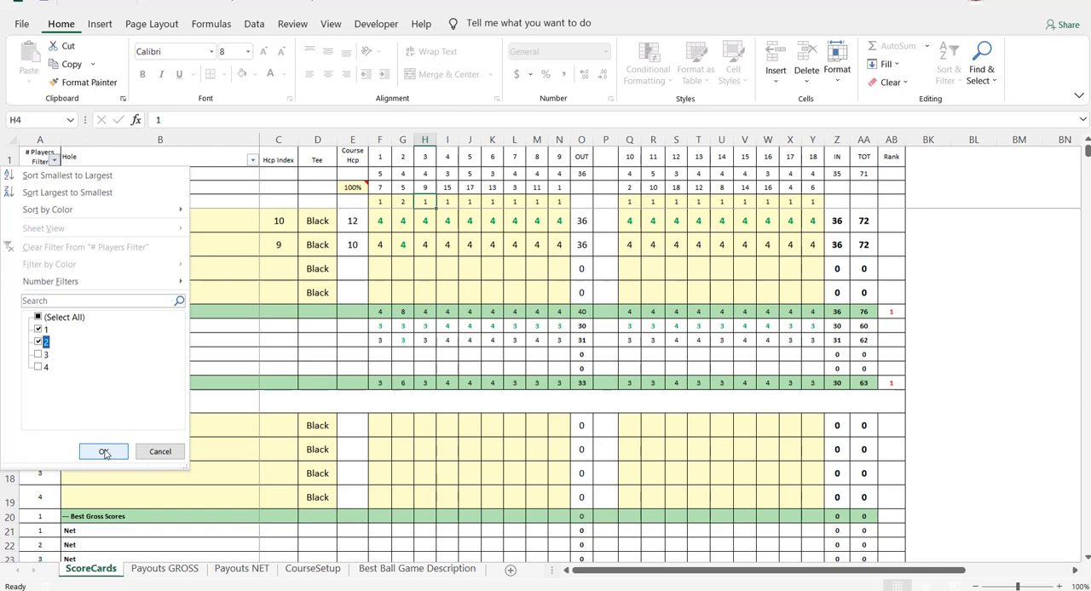
{"action": "left_click", "coordinate": [103, 452]}
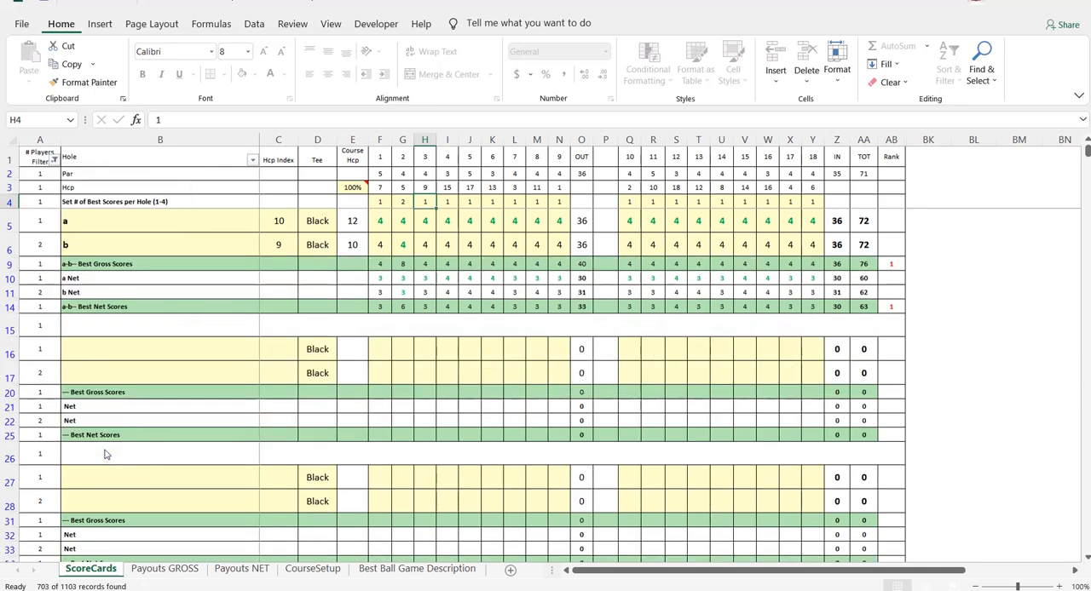
{"action": "mouse_move", "coordinate": [170, 237]}
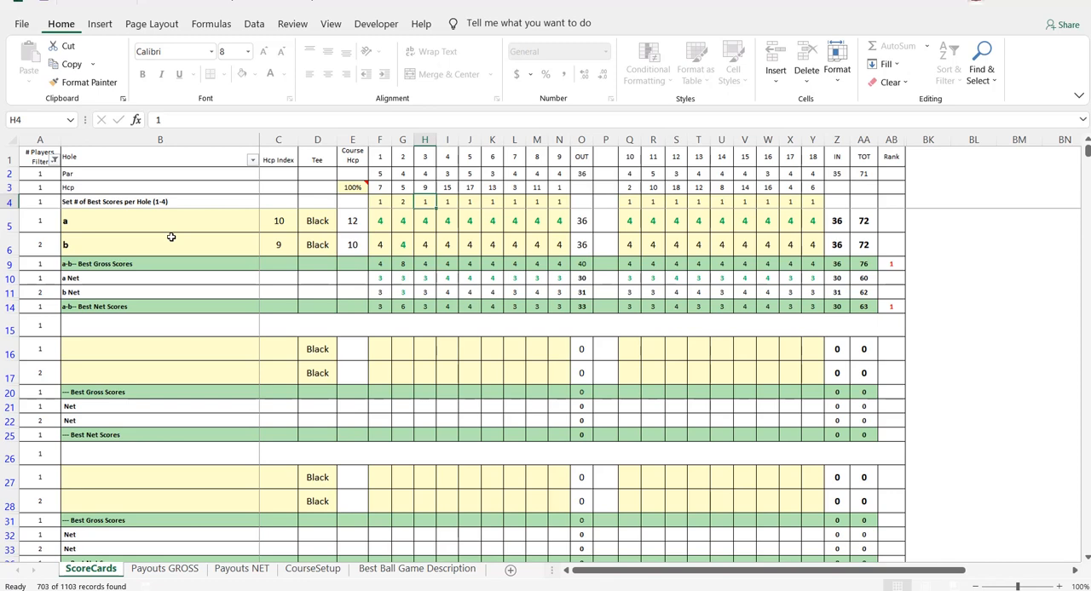
{"action": "left_click", "coordinate": [53, 161]}
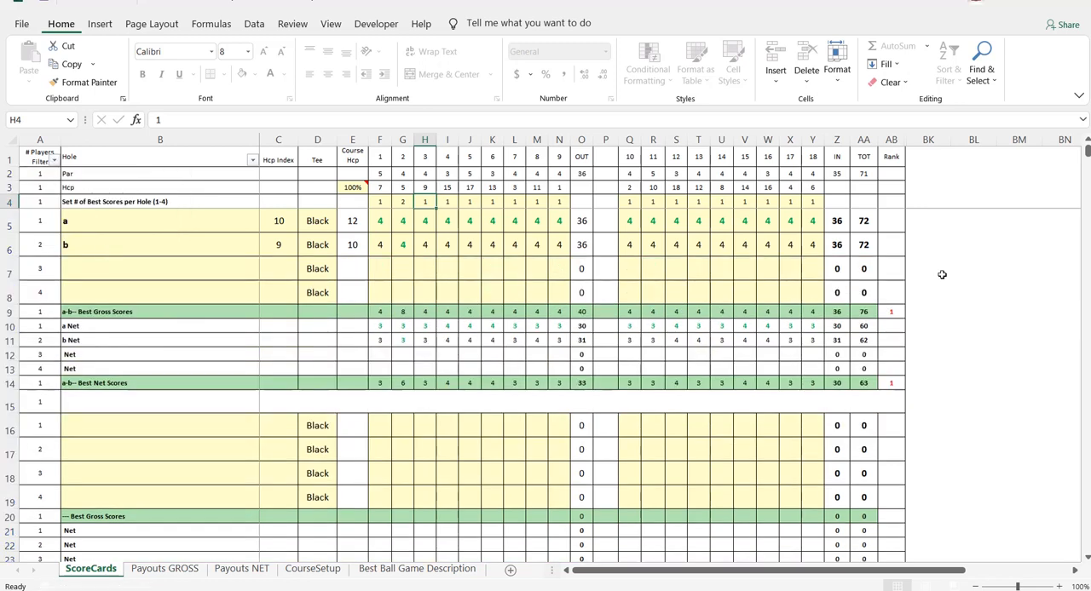
{"action": "mouse_move", "coordinate": [914, 287]}
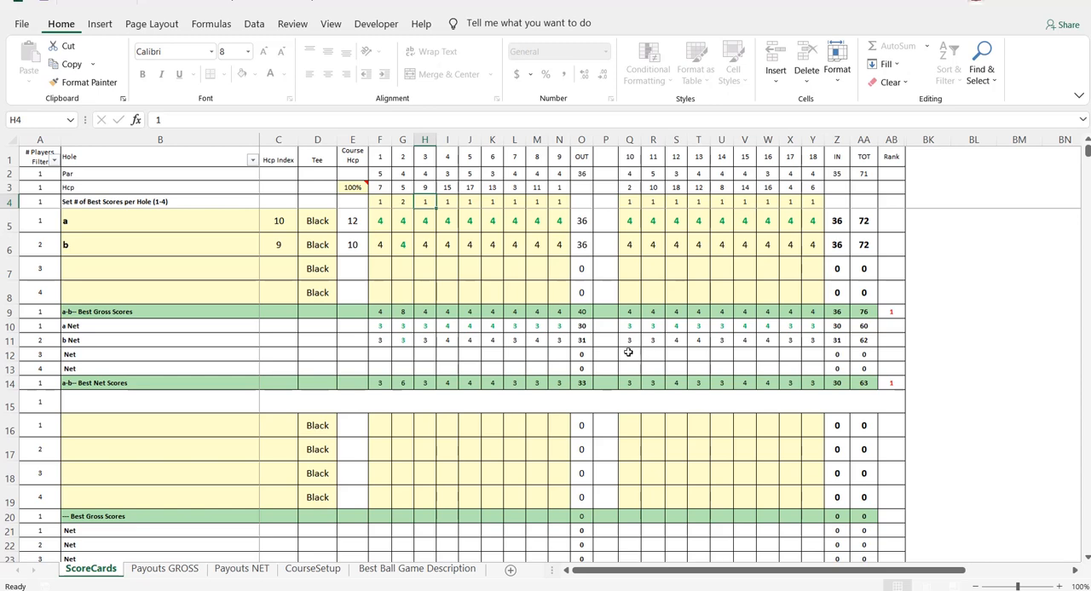
{"action": "mouse_move", "coordinate": [457, 370]}
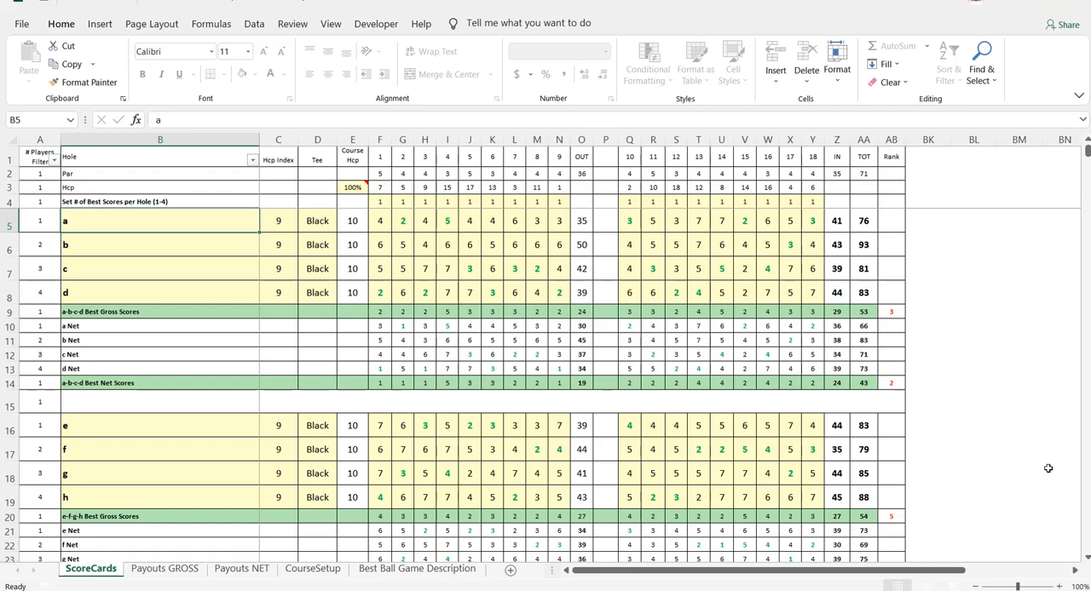
{"action": "scroll", "scroll_direction": "down", "scroll_amount": 3}
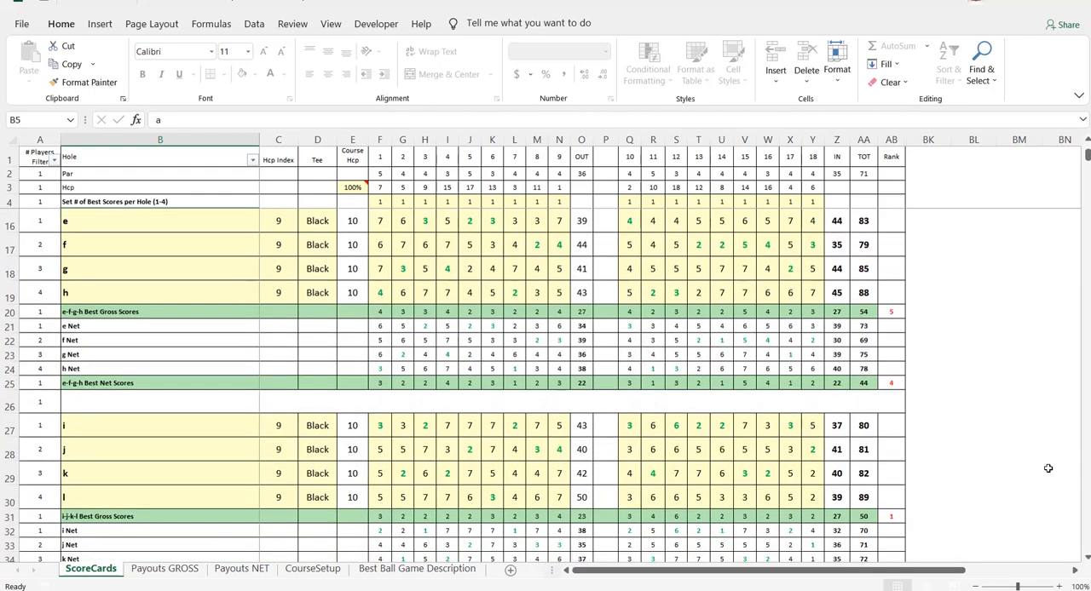
{"action": "scroll", "scroll_direction": "down", "scroll_amount": 3}
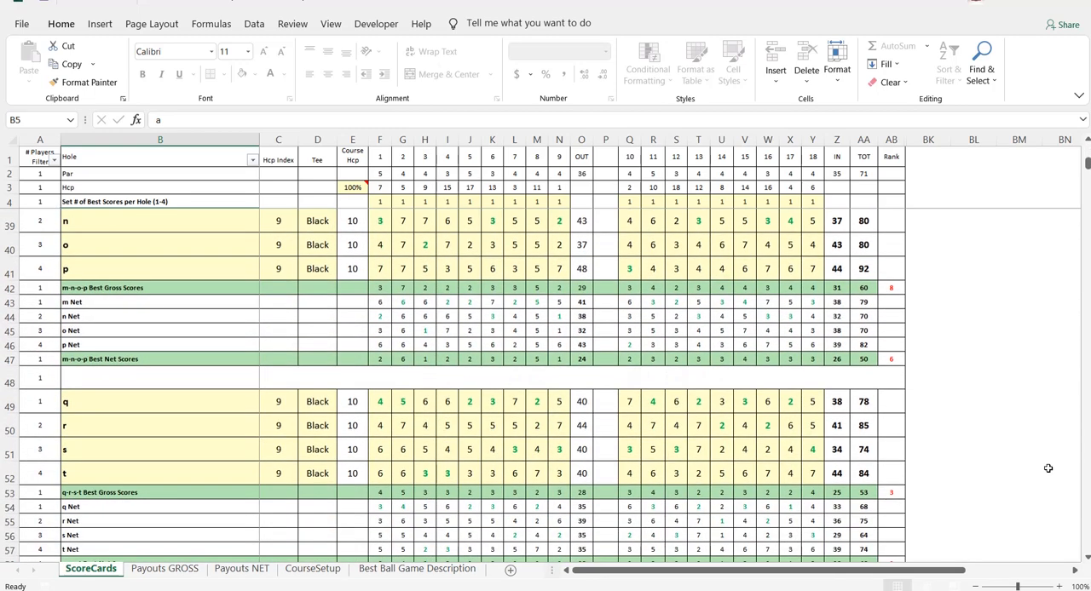
{"action": "scroll", "scroll_direction": "down", "scroll_amount": 3}
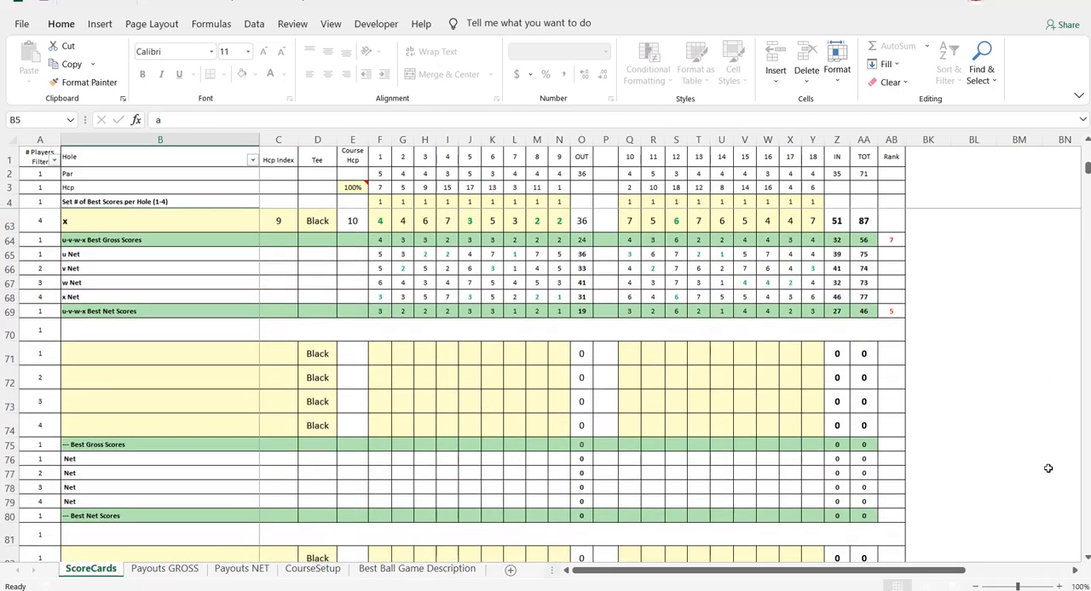
{"action": "scroll", "scroll_direction": "up", "scroll_amount": 3}
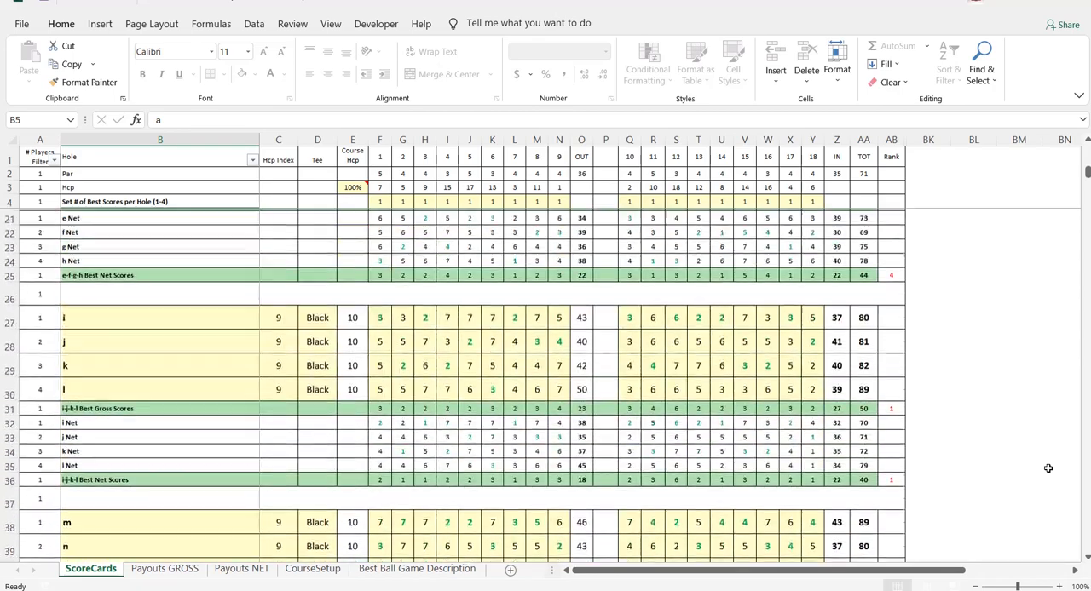
{"action": "scroll", "scroll_direction": "up", "scroll_amount": 3}
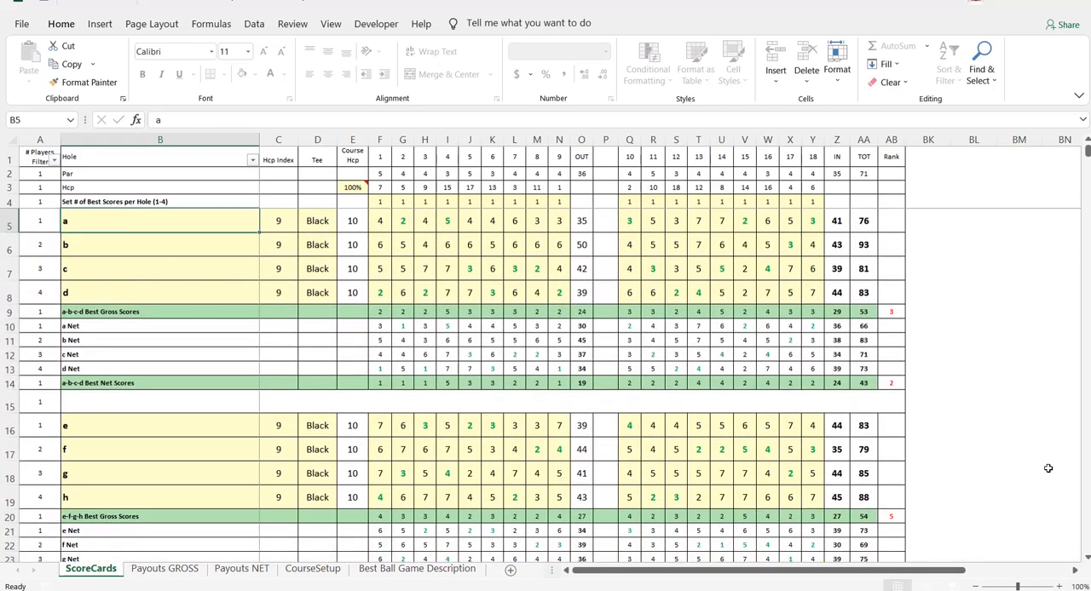
{"action": "left_click", "coordinate": [379, 221]}
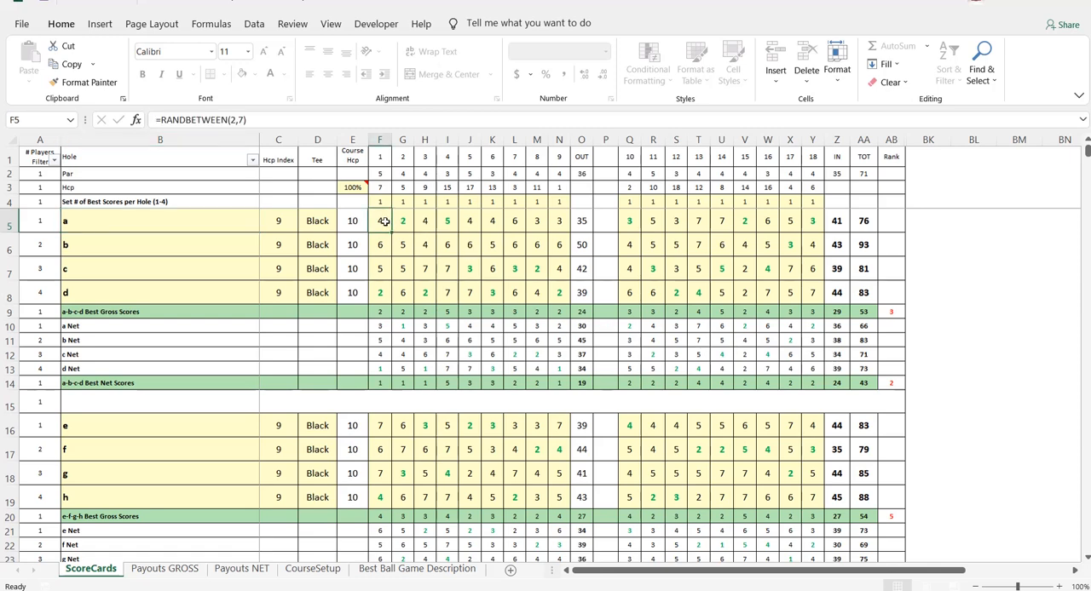
{"action": "mouse_move", "coordinate": [259, 121]}
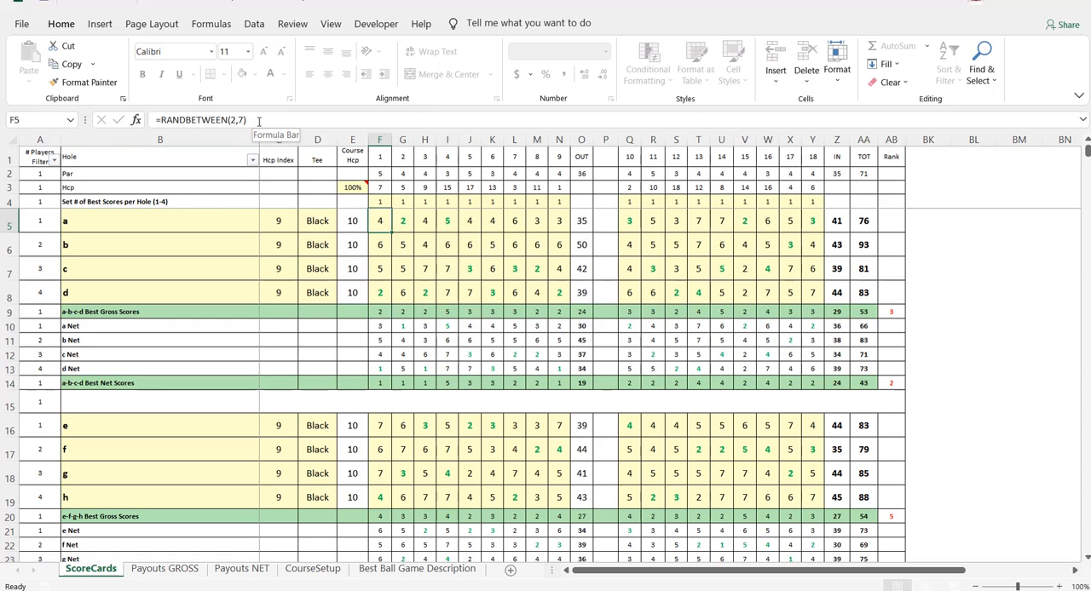
{"action": "mouse_move", "coordinate": [186, 224]}
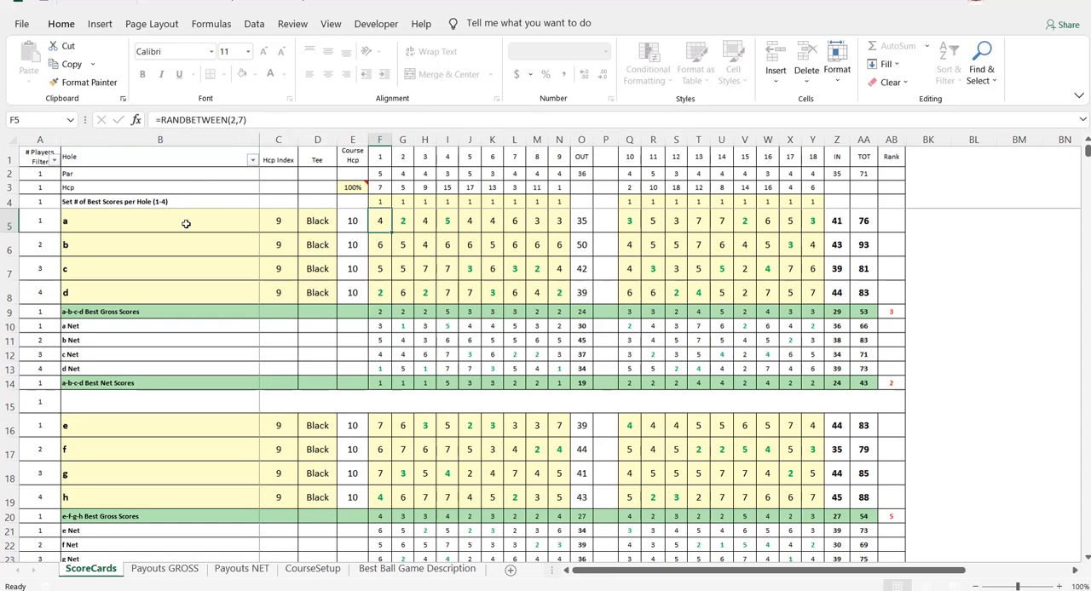
{"action": "left_click", "coordinate": [160, 221]}
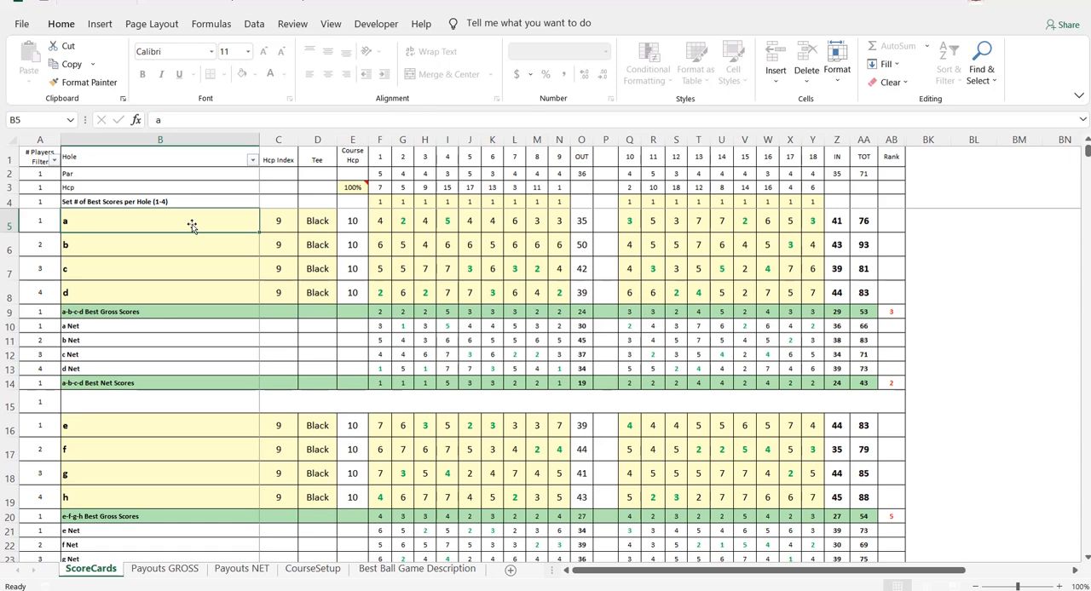
{"action": "mouse_move", "coordinate": [245, 235]}
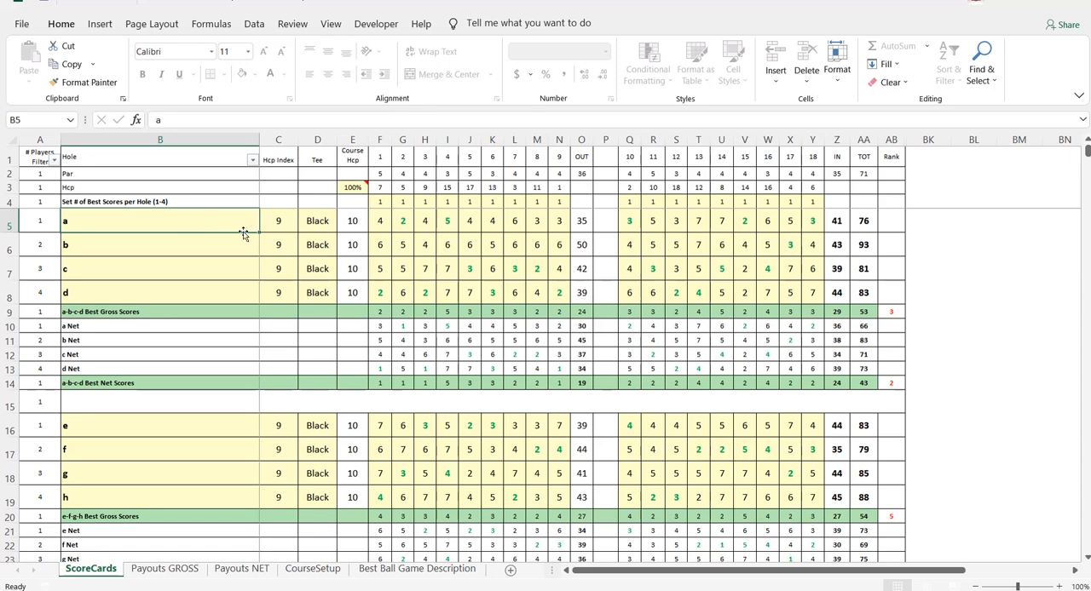
{"action": "mouse_move", "coordinate": [214, 228]}
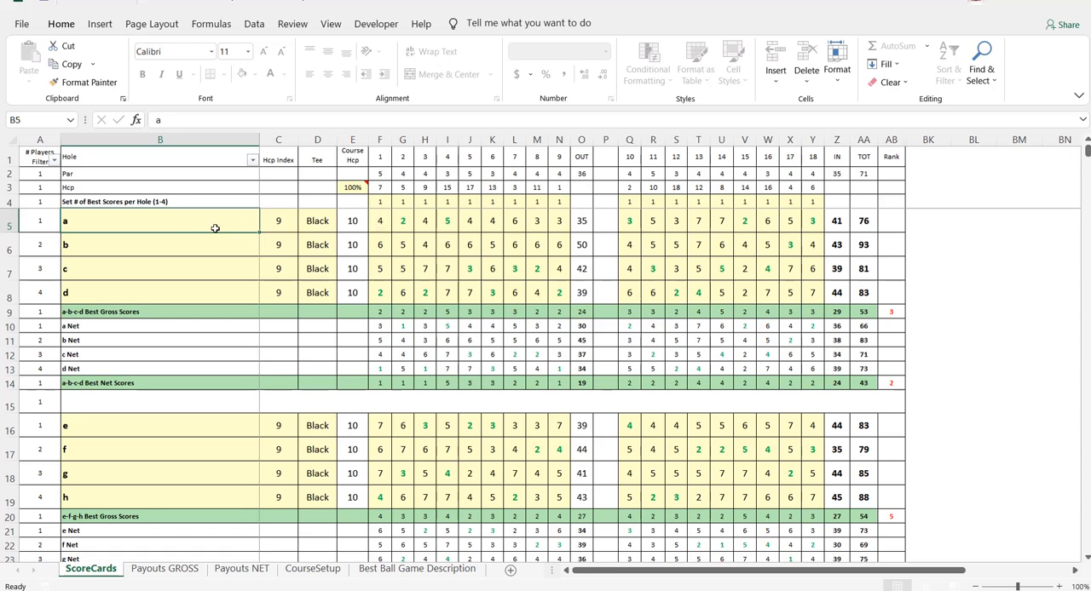
{"action": "mouse_move", "coordinate": [358, 211]}
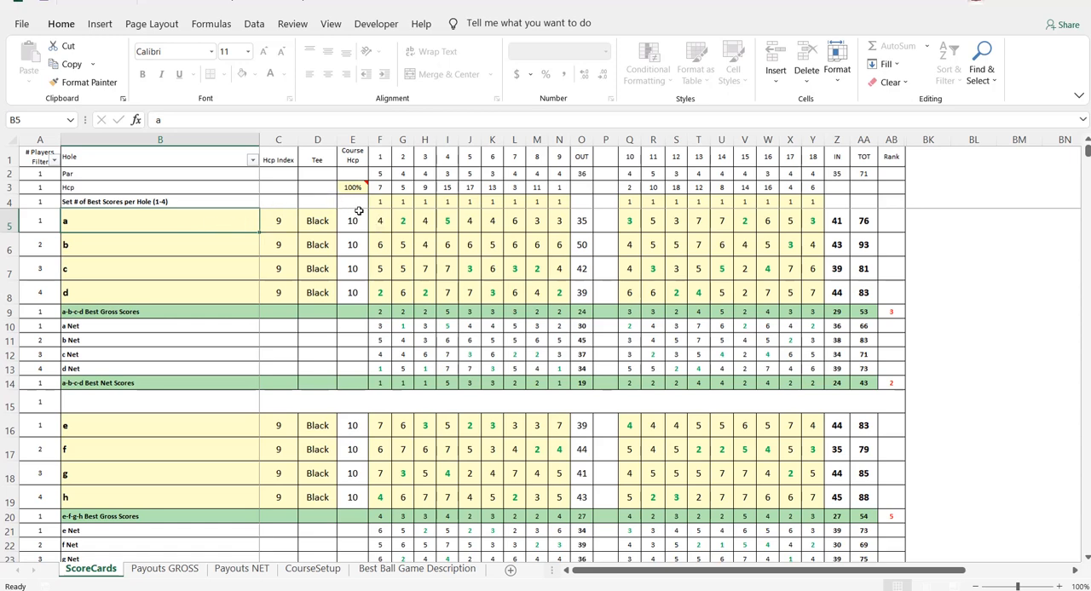
{"action": "mouse_move", "coordinate": [382, 201]}
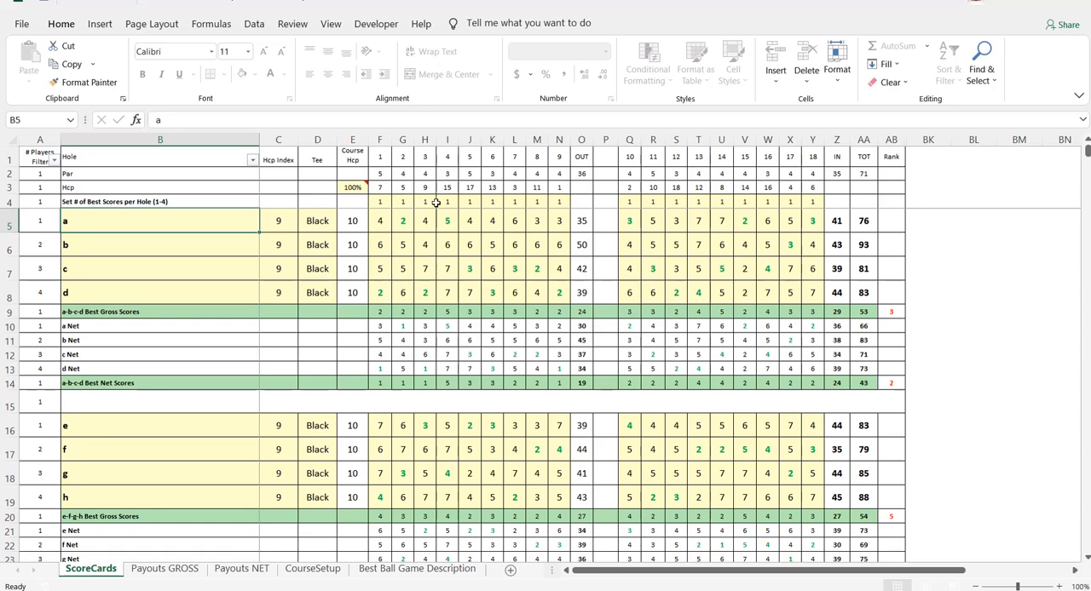
{"action": "mouse_move", "coordinate": [395, 333]}
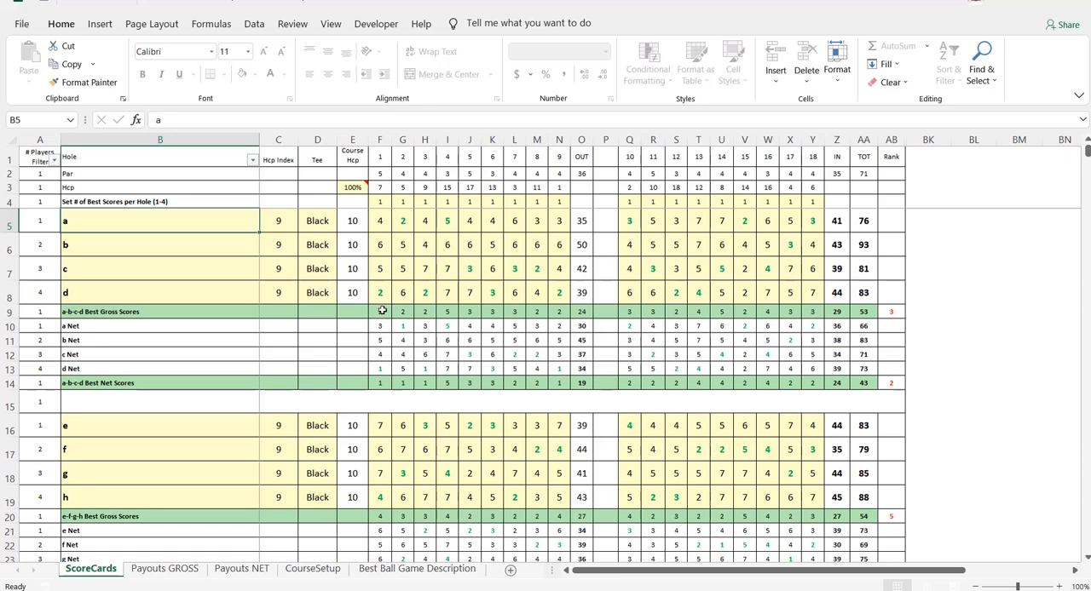
{"action": "mouse_move", "coordinate": [486, 267]}
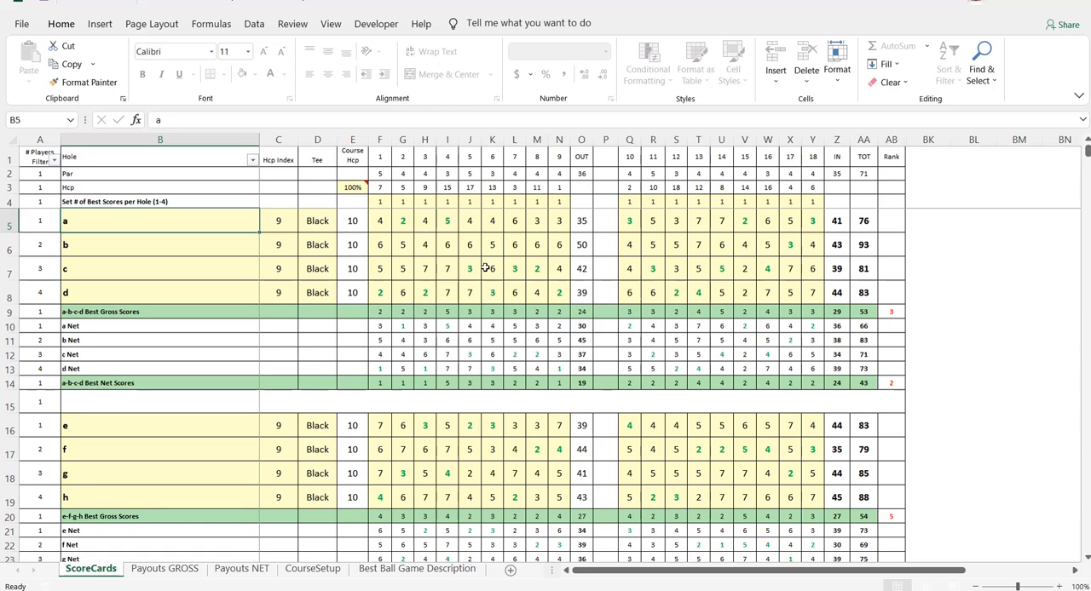
{"action": "mouse_move", "coordinate": [403, 324]}
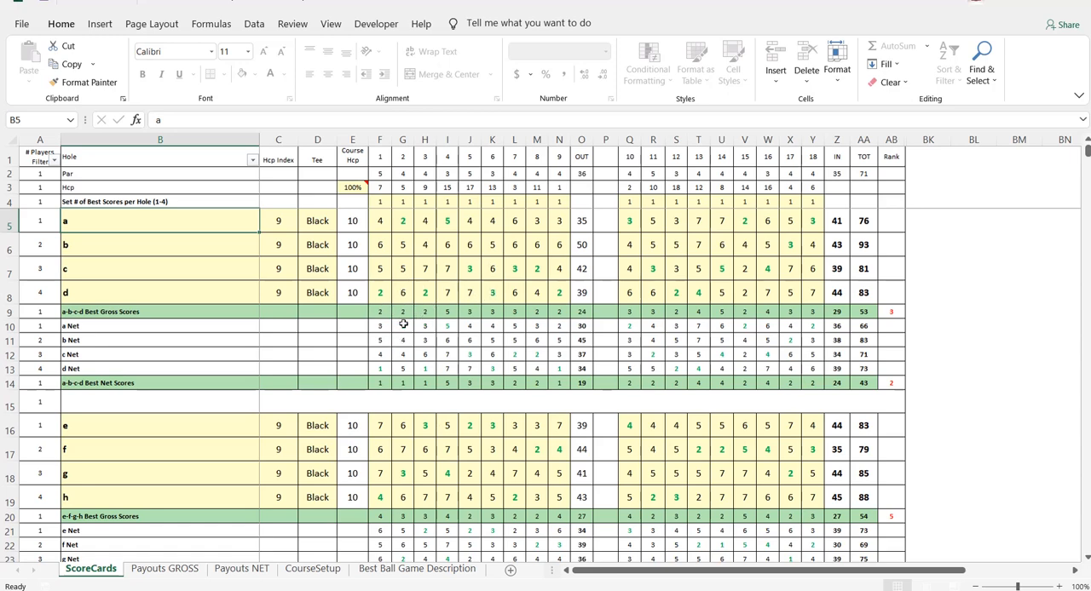
{"action": "mouse_move", "coordinate": [833, 325]}
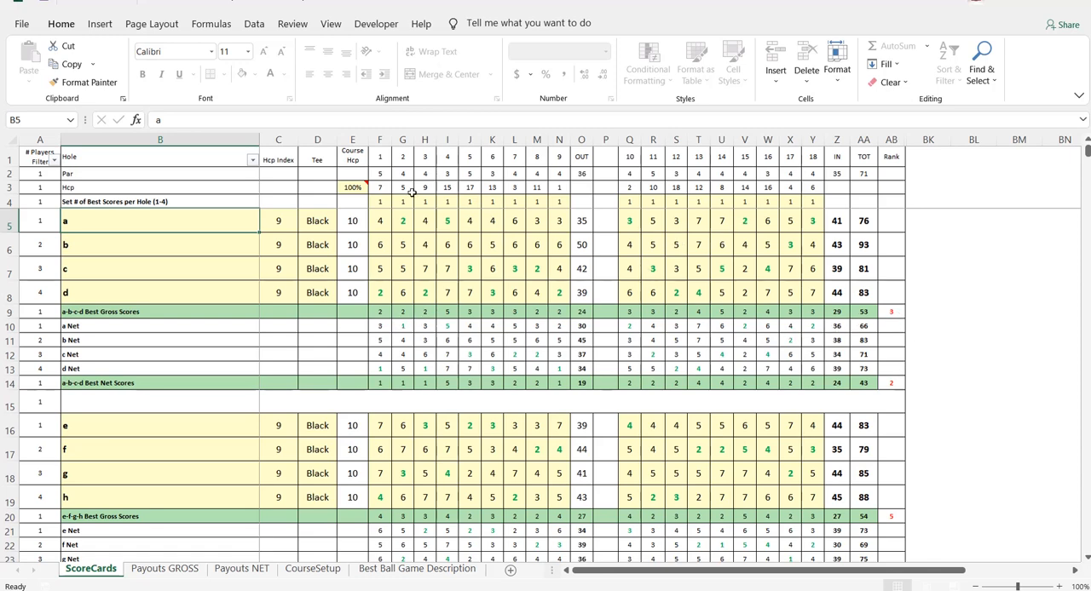
{"action": "mouse_move", "coordinate": [405, 200]}
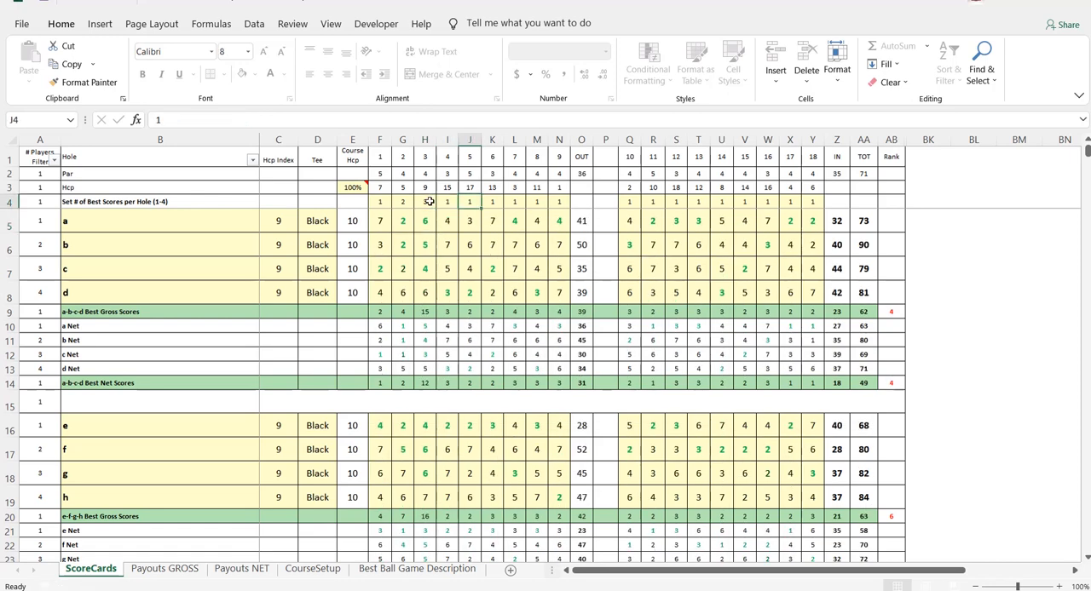
Fill holes 1–9 best-score counts in row 4 with the repeating 1, 2, 3 pattern
{"action": "type", "text": "2"}
{"action": "left_click", "coordinate": [492, 201]}
{"action": "type", "text": "3"}
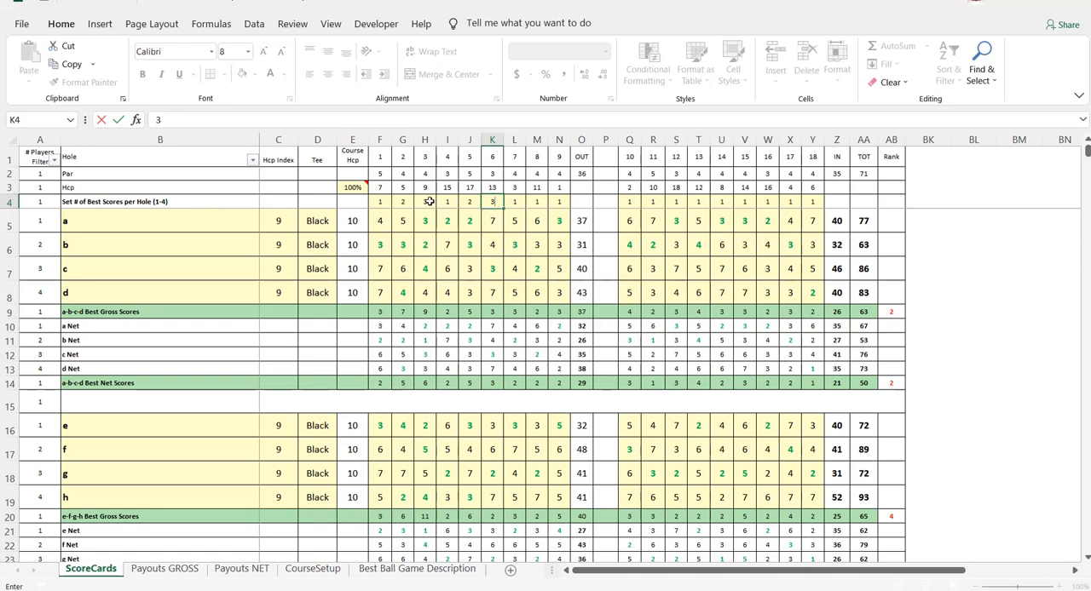
{"action": "key", "text": "Enter"}
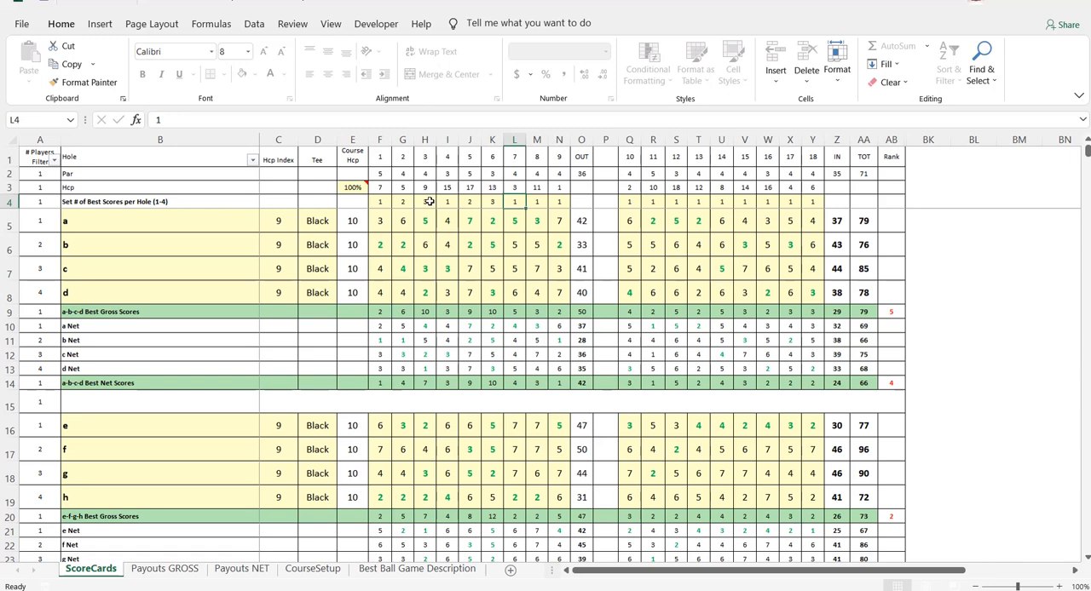
{"action": "left_click", "coordinate": [537, 201]}
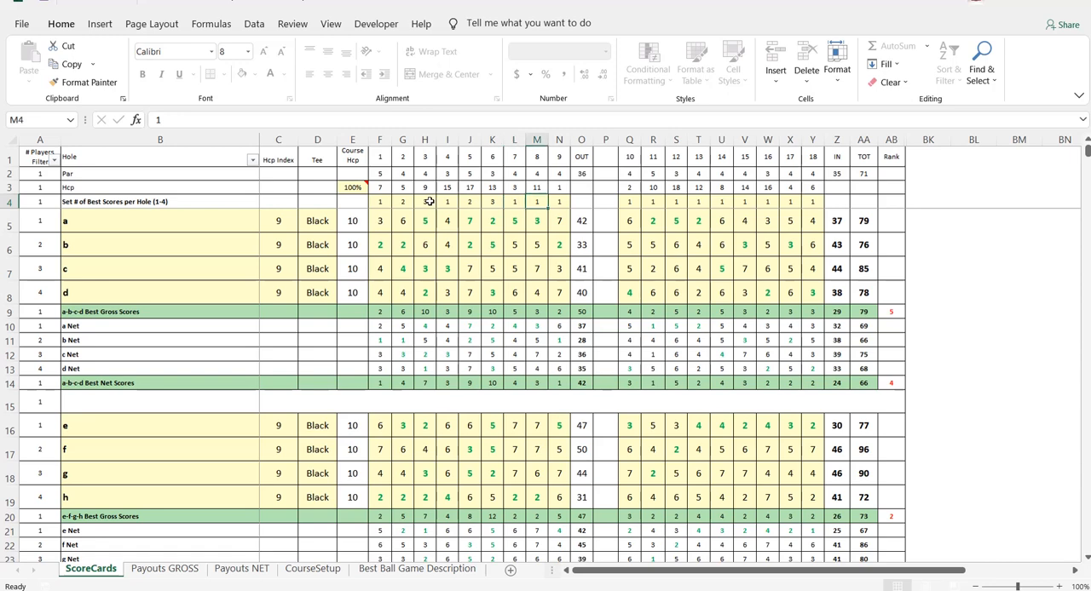
{"action": "type", "text": "2"}
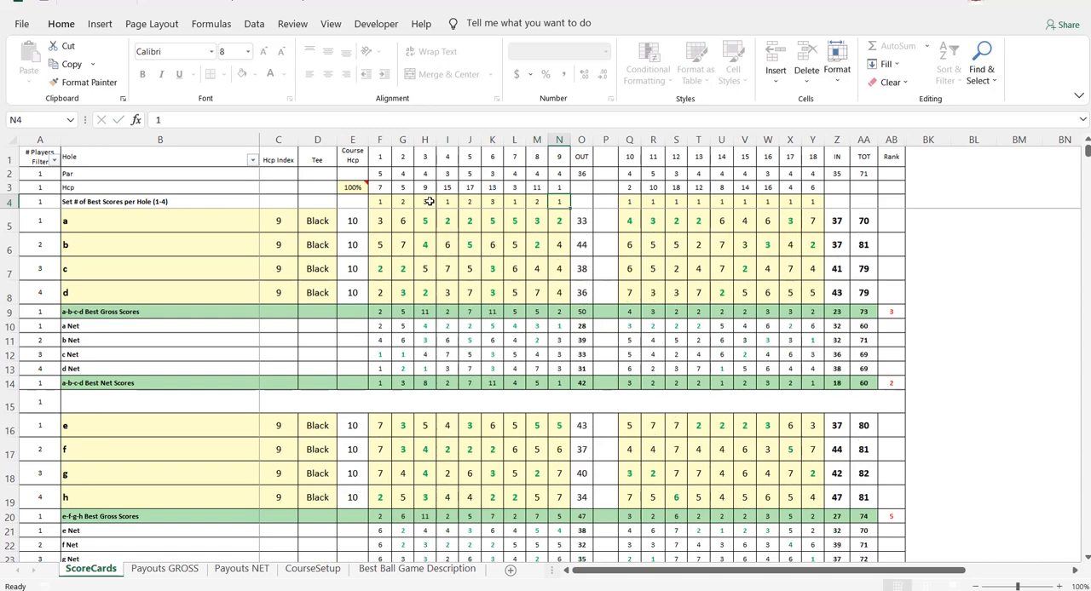
{"action": "type", "text": "3"}
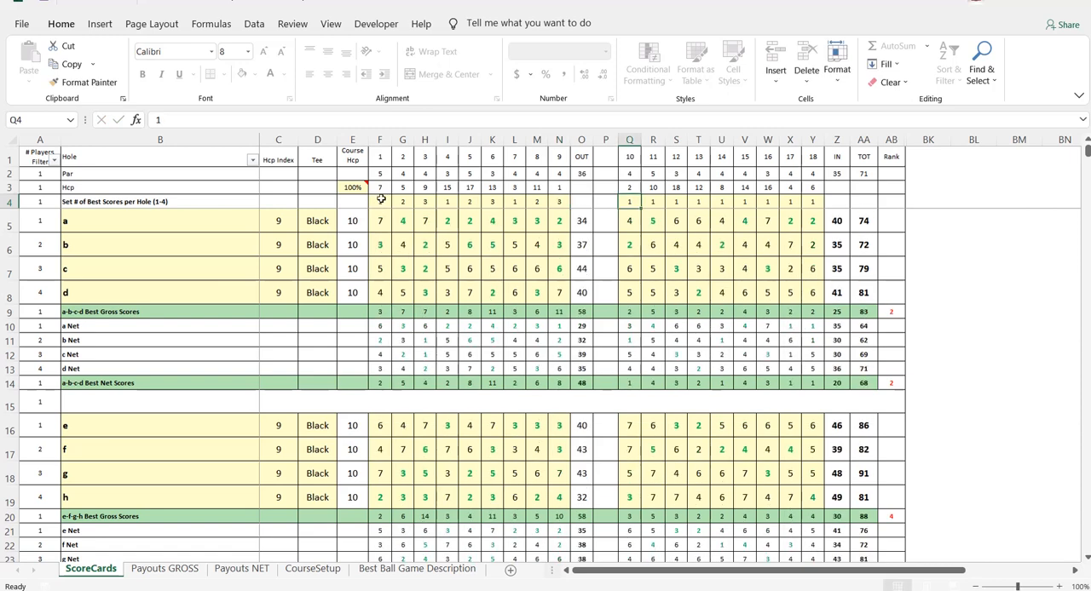
{"action": "mouse_move", "coordinate": [387, 246]}
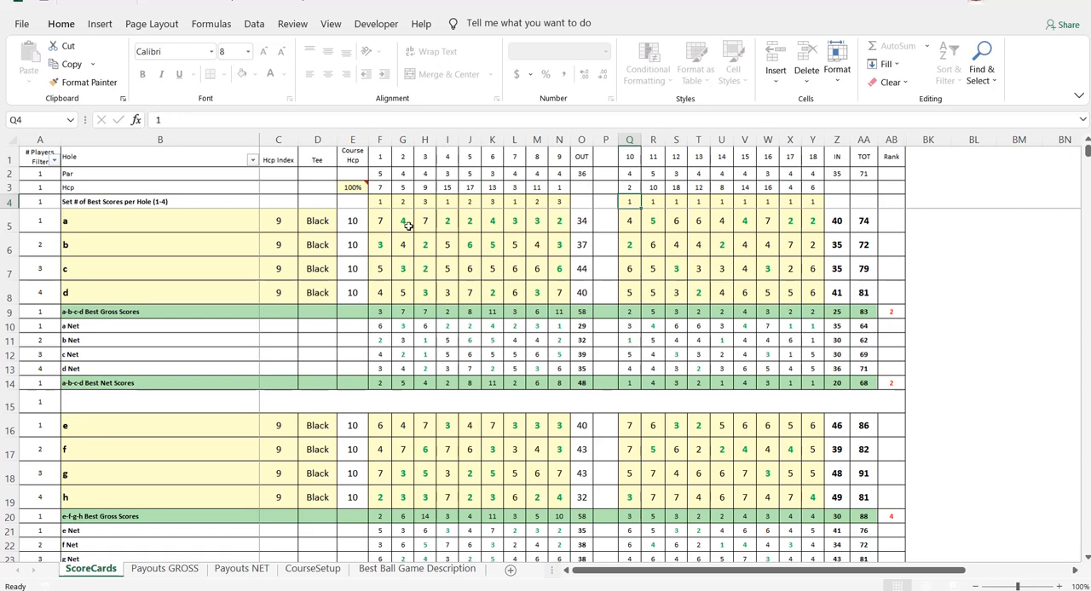
{"action": "mouse_move", "coordinate": [409, 333]}
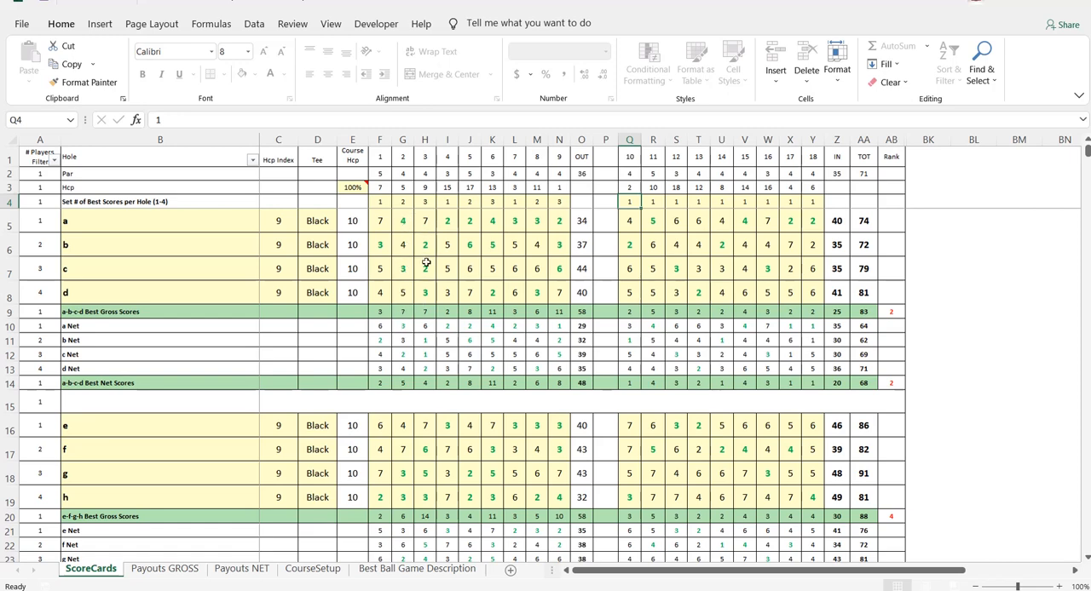
{"action": "mouse_move", "coordinate": [492, 278]}
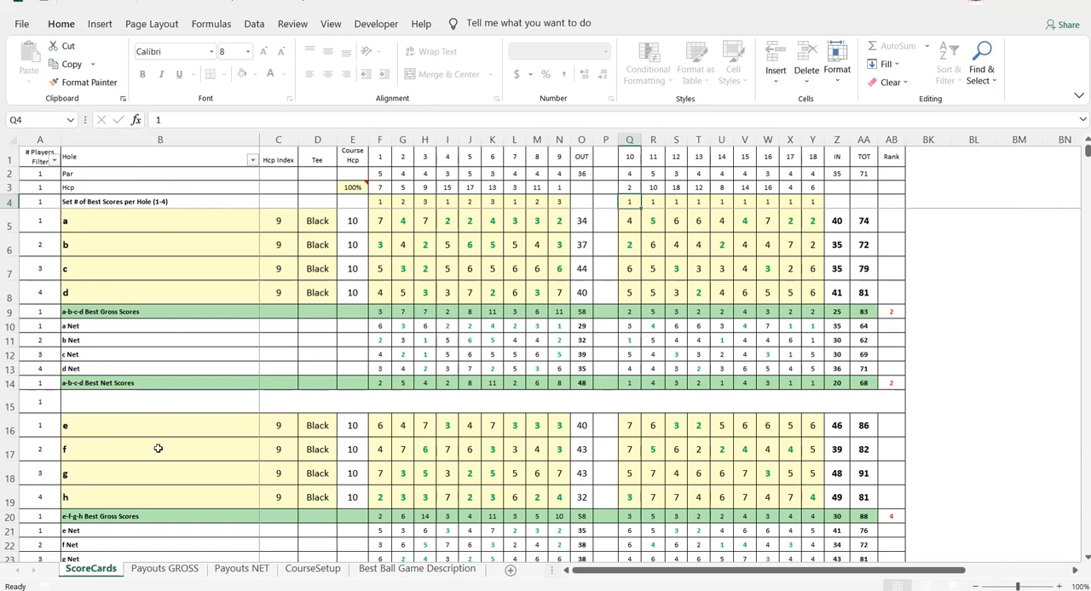
{"action": "left_click", "coordinate": [164, 568]}
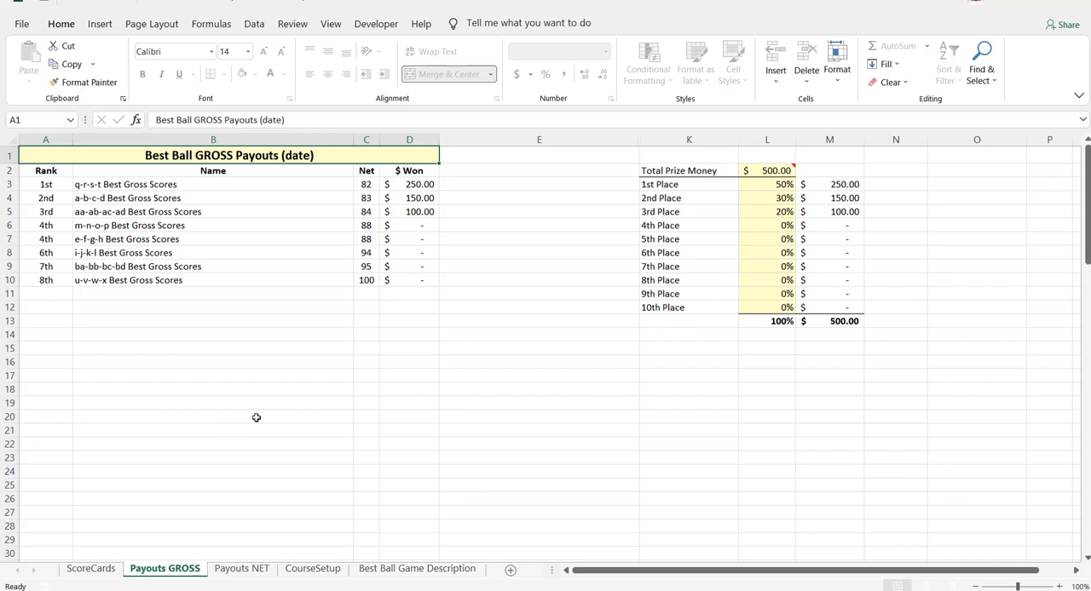
{"action": "mouse_move", "coordinate": [449, 343]}
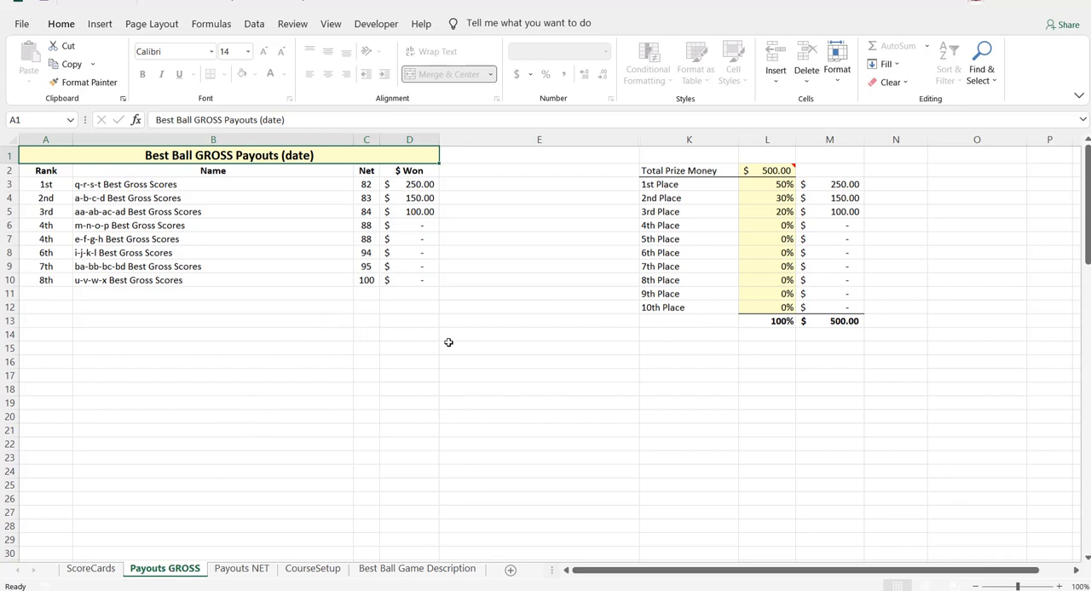
{"action": "mouse_move", "coordinate": [685, 206]}
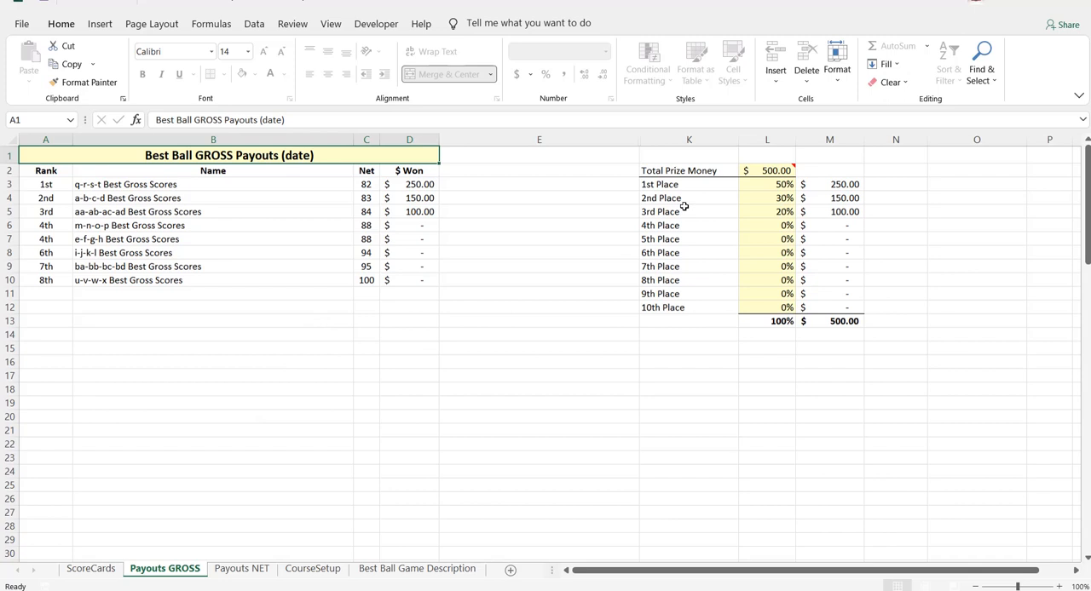
{"action": "left_click", "coordinate": [767, 171]}
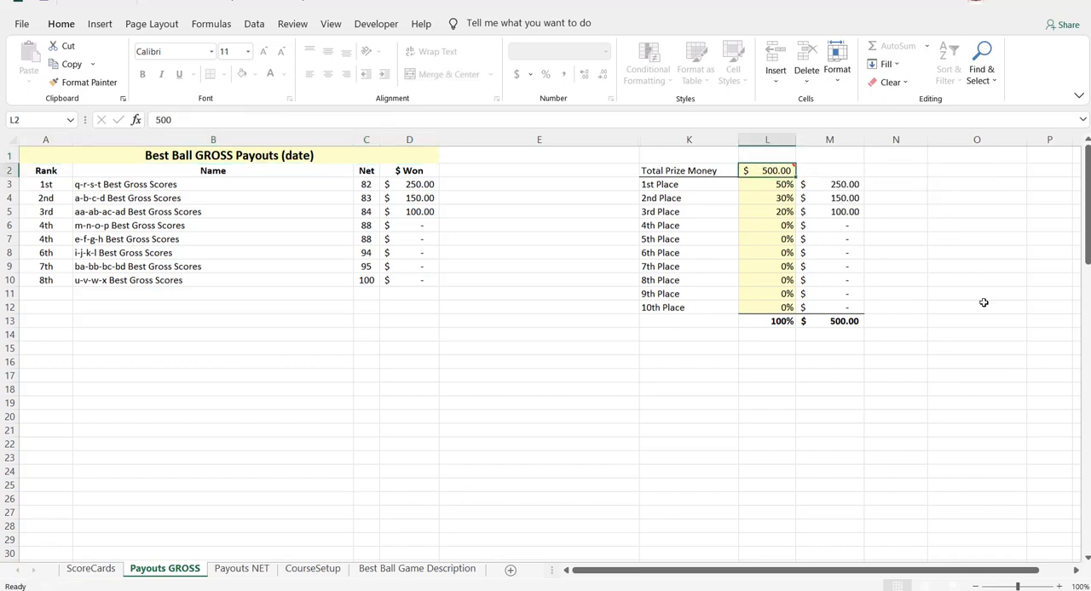
{"action": "mouse_move", "coordinate": [806, 186]}
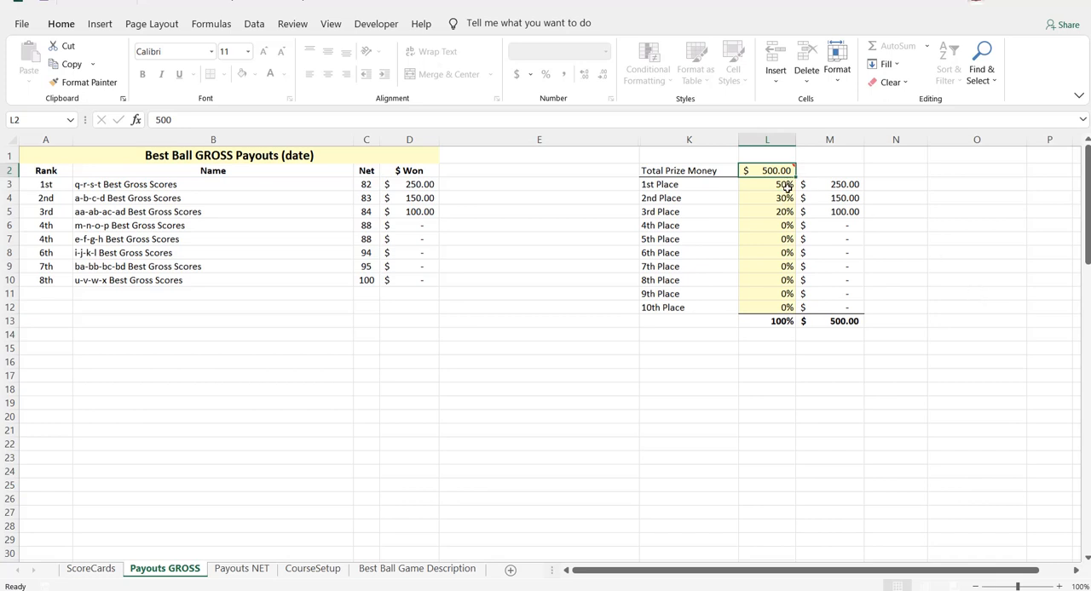
{"action": "mouse_move", "coordinate": [782, 212]}
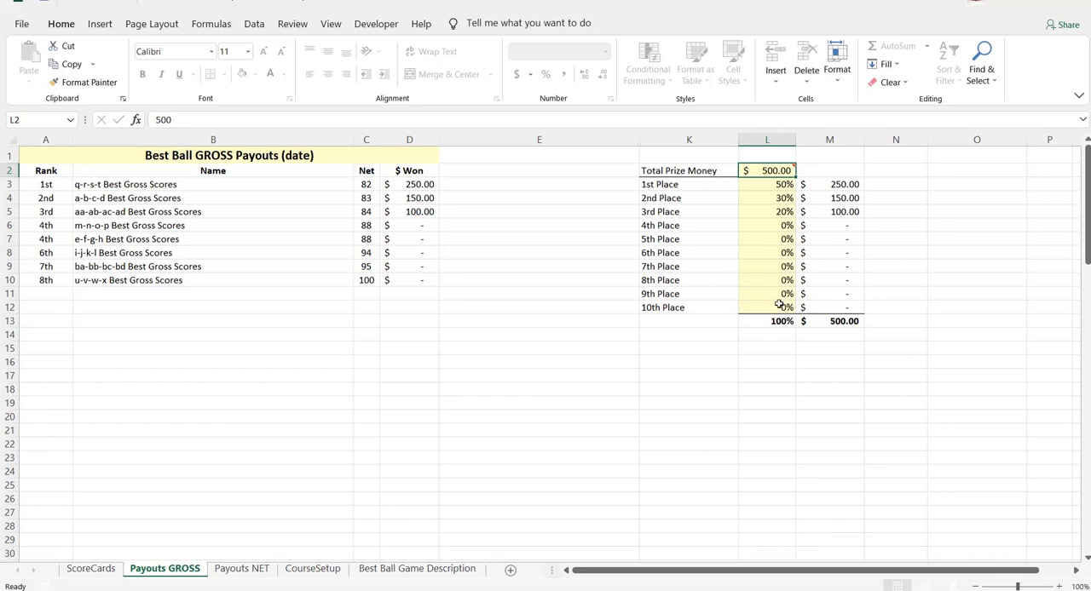
{"action": "mouse_move", "coordinate": [776, 307]}
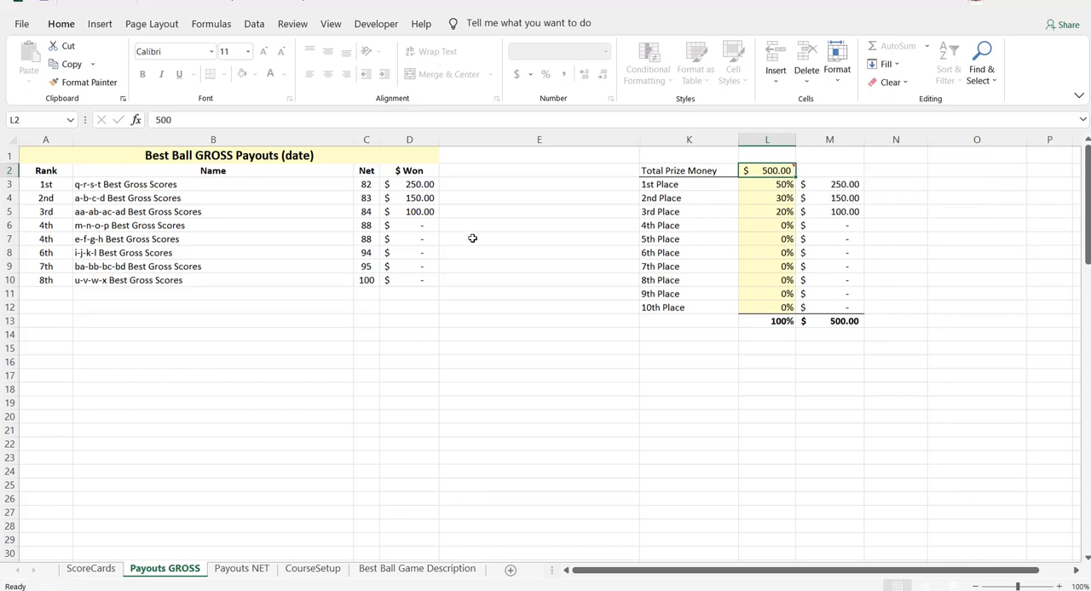
{"action": "mouse_move", "coordinate": [354, 206]}
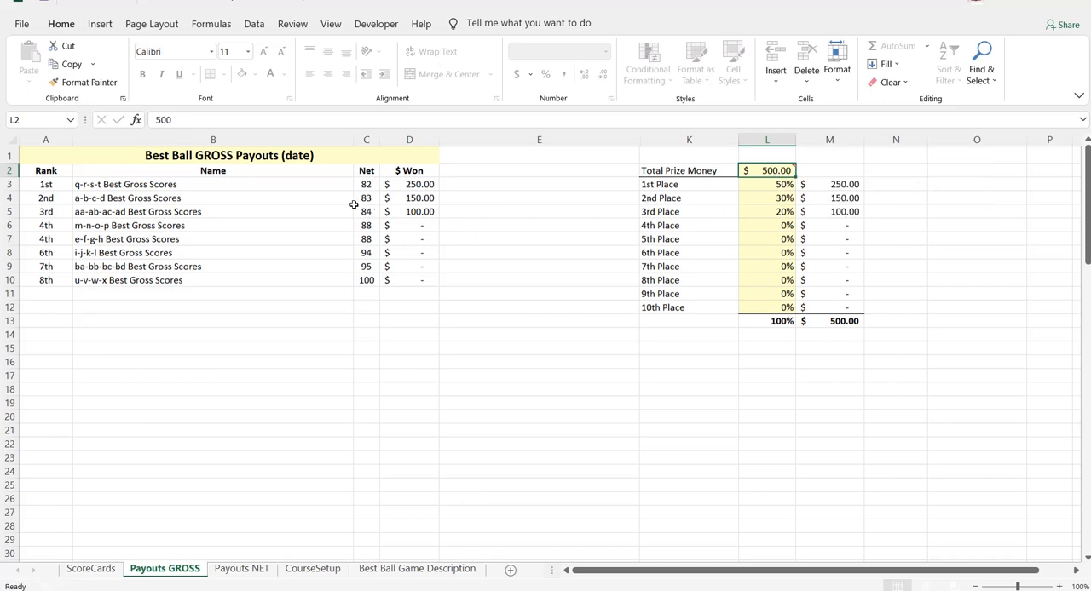
{"action": "mouse_move", "coordinate": [260, 185]}
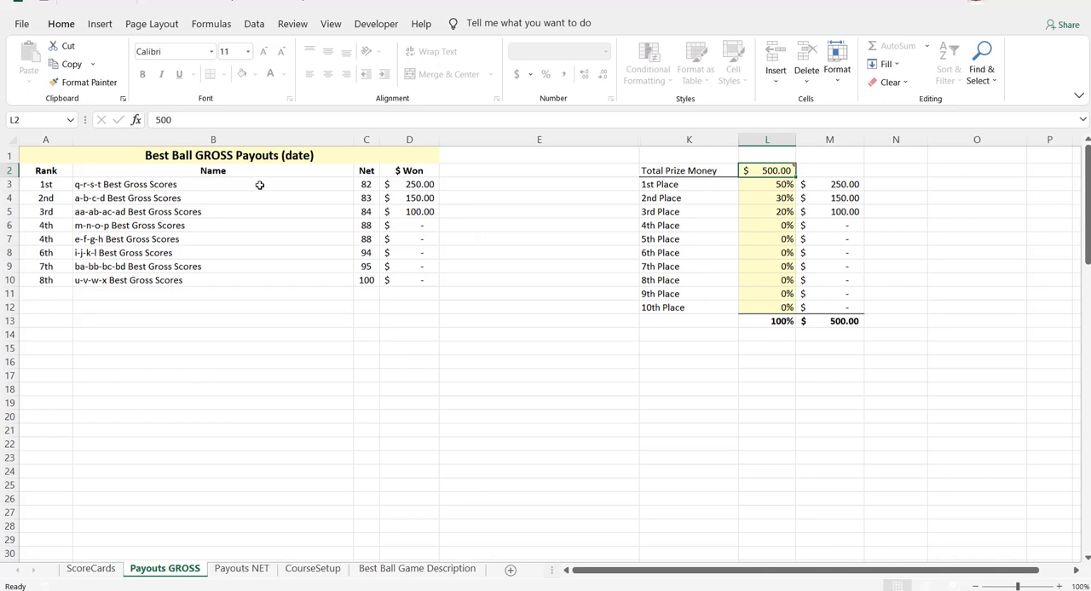
{"action": "mouse_move", "coordinate": [188, 230]}
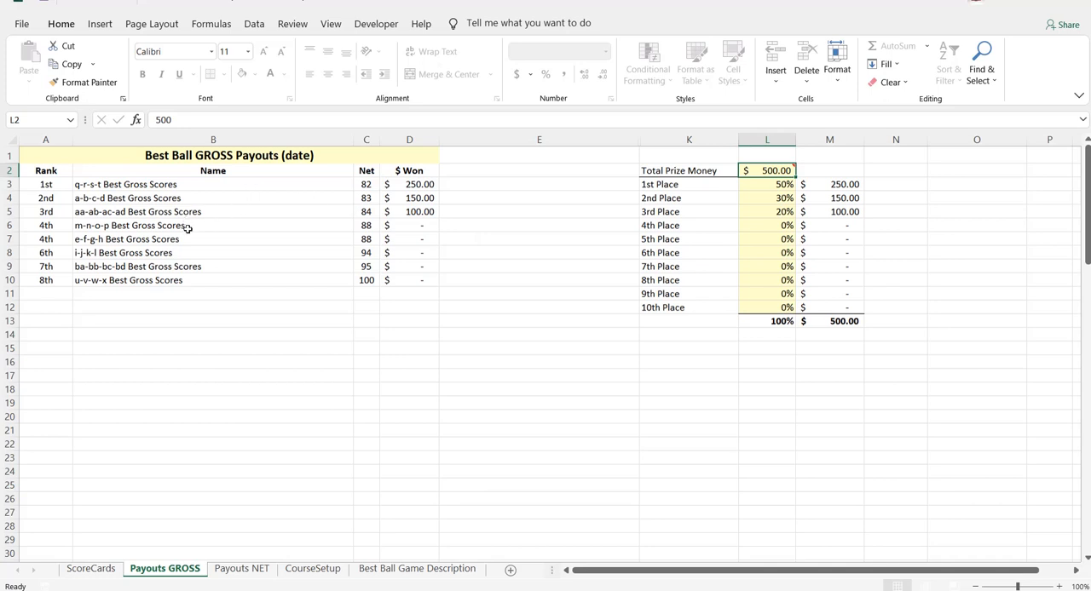
{"action": "mouse_move", "coordinate": [182, 287]}
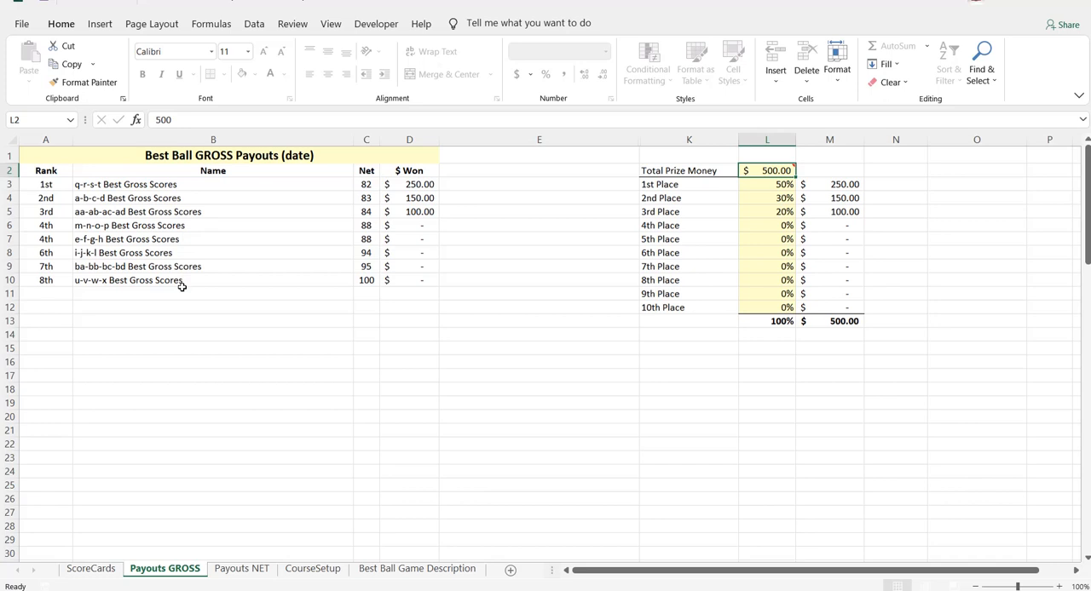
{"action": "mouse_move", "coordinate": [186, 280]}
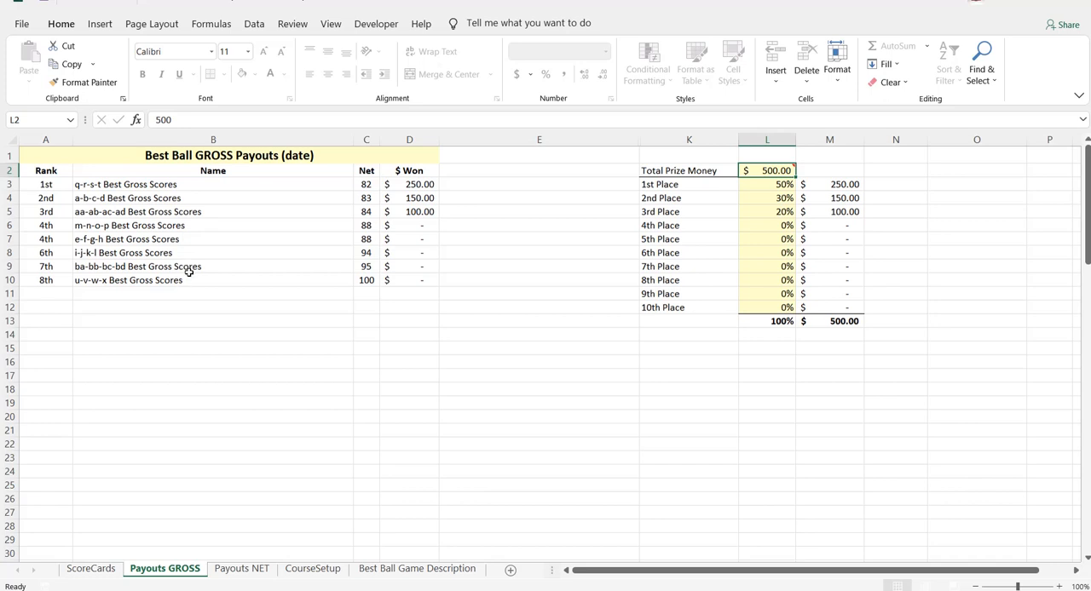
{"action": "mouse_move", "coordinate": [202, 284]}
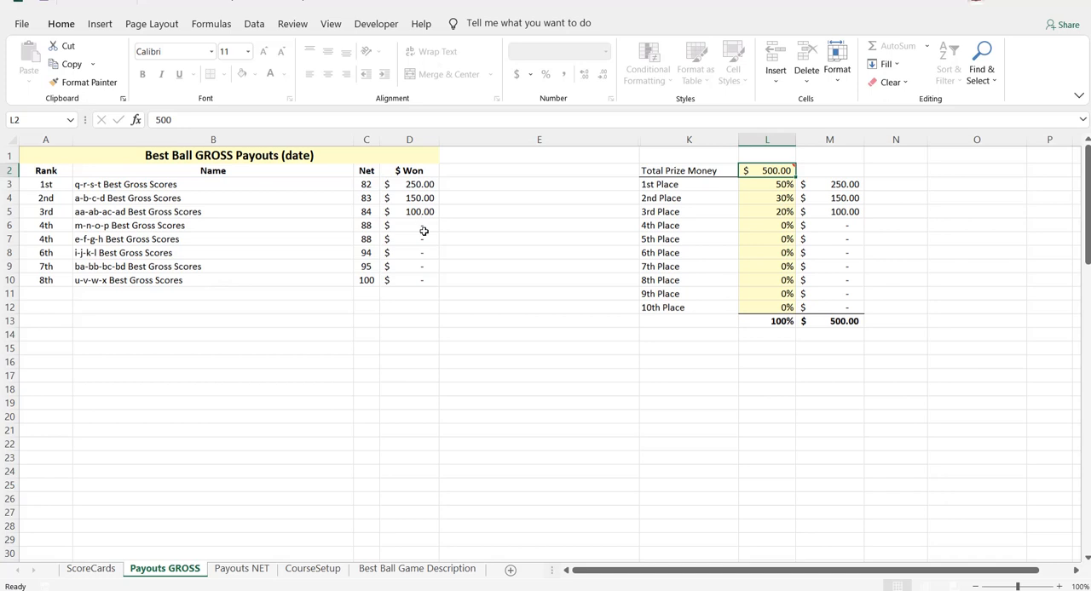
{"action": "mouse_move", "coordinate": [334, 316]}
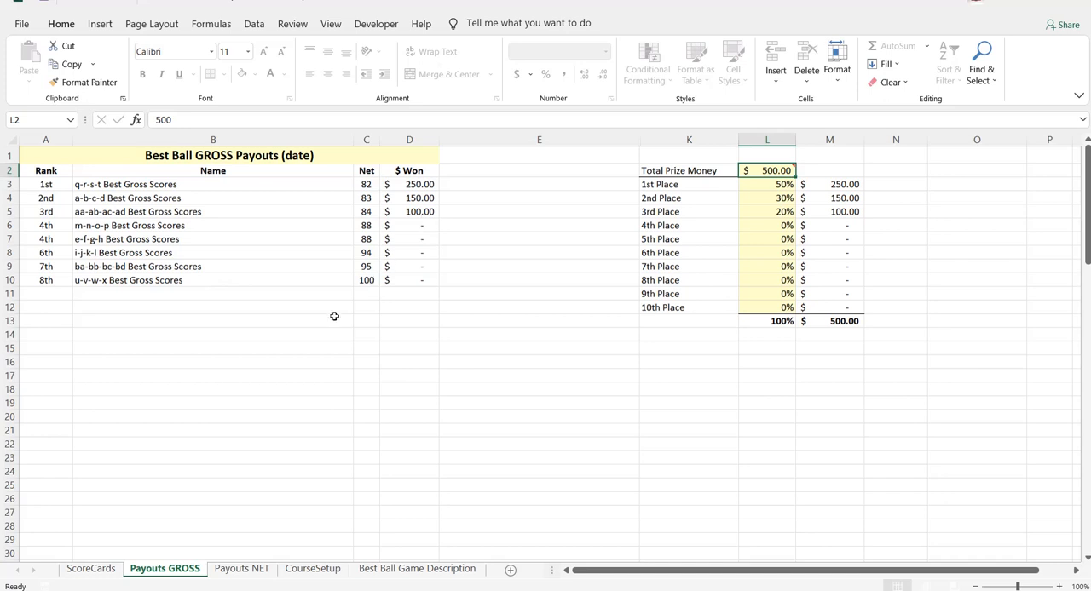
{"action": "mouse_move", "coordinate": [230, 457]}
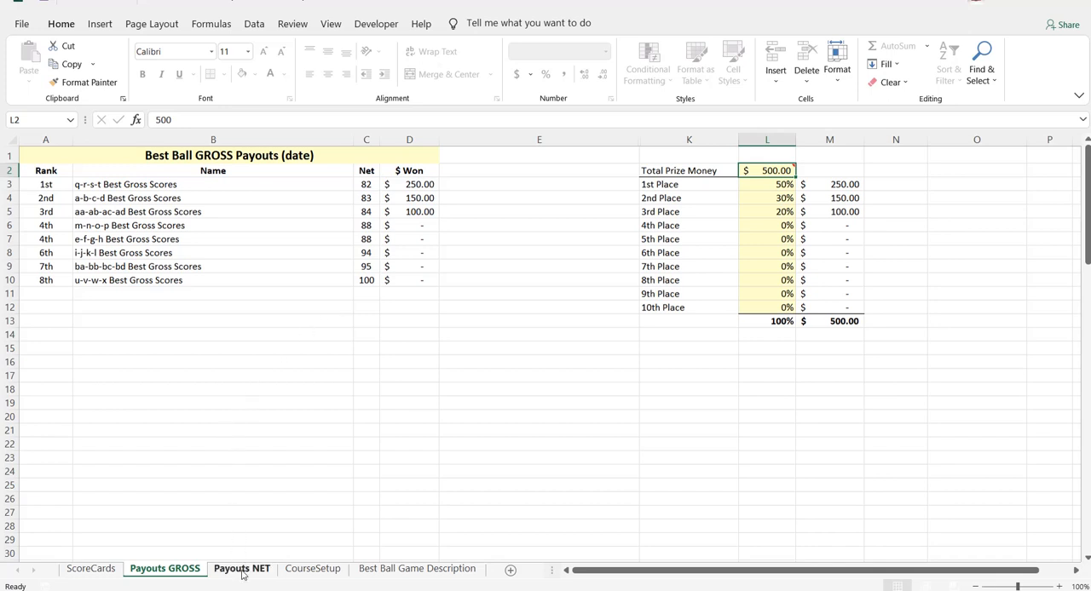
Show the Payouts NET sheet: $250 for q–r–s–t, $150 for a–b–c–d, tied $100 split
{"action": "left_click", "coordinate": [242, 568]}
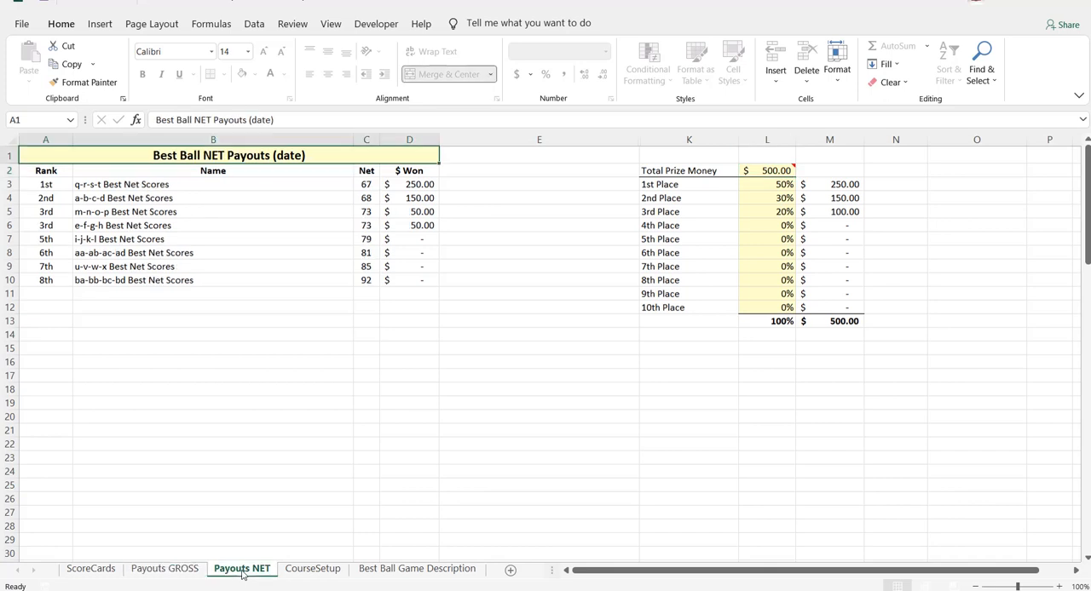
{"action": "mouse_move", "coordinate": [240, 214]}
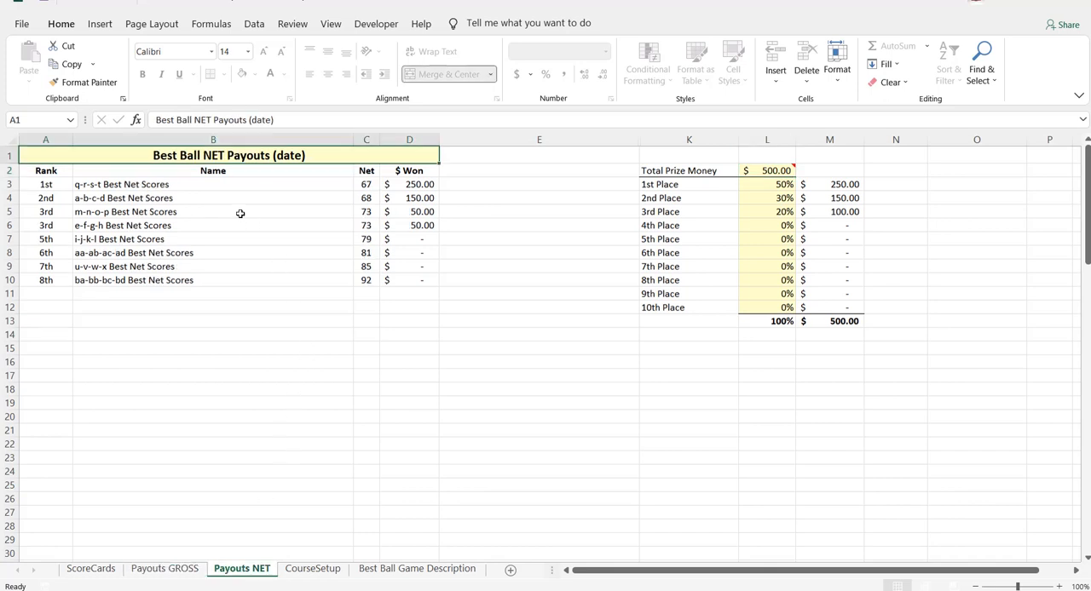
{"action": "mouse_move", "coordinate": [274, 216]}
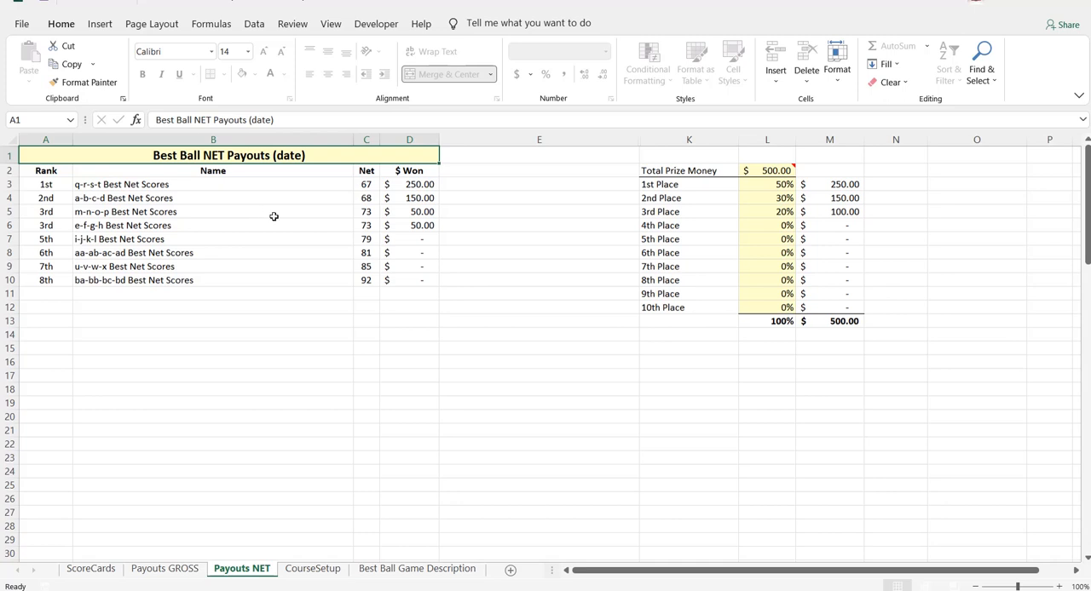
{"action": "mouse_move", "coordinate": [279, 213]}
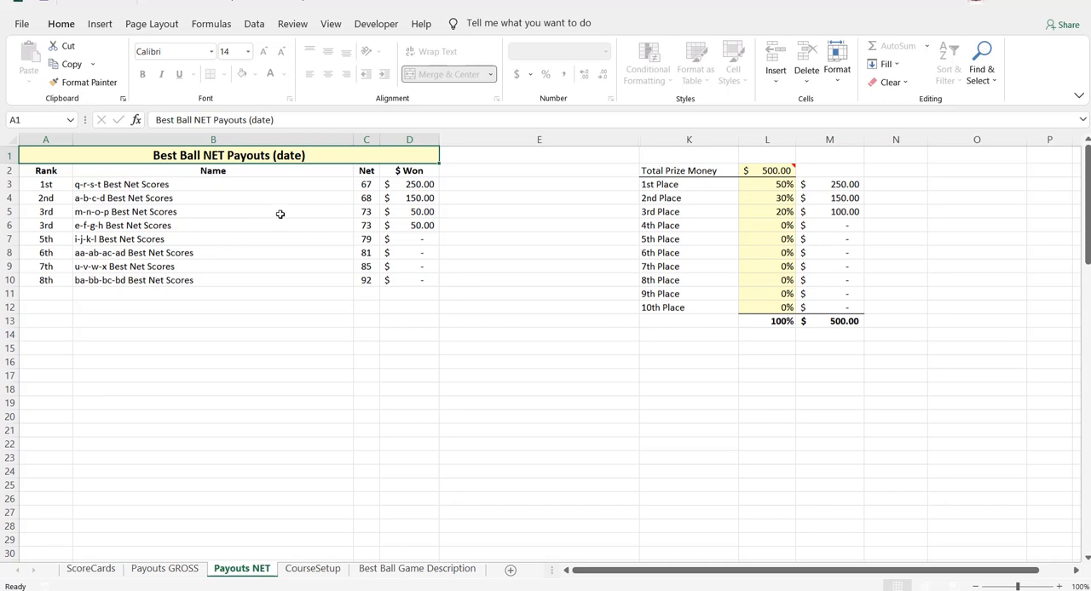
{"action": "mouse_move", "coordinate": [256, 355]}
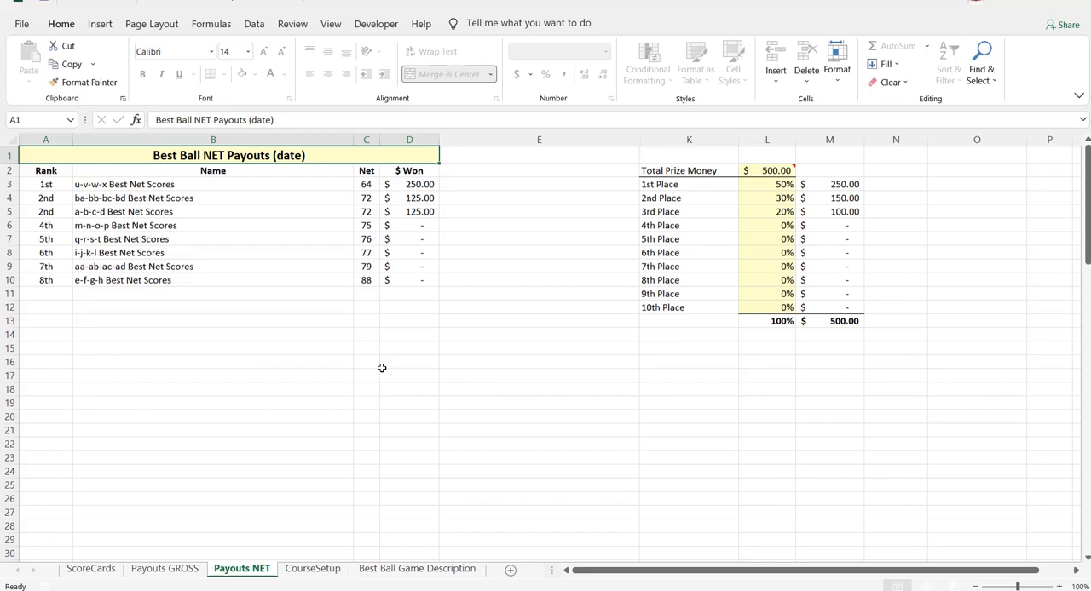
{"action": "mouse_move", "coordinate": [227, 288]}
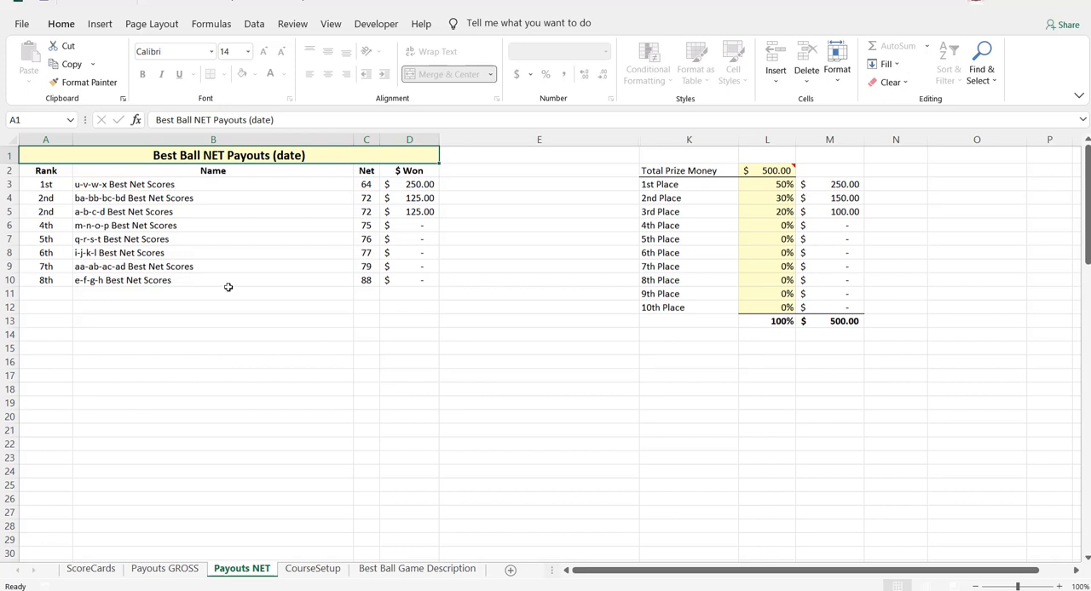
{"action": "mouse_move", "coordinate": [266, 197]}
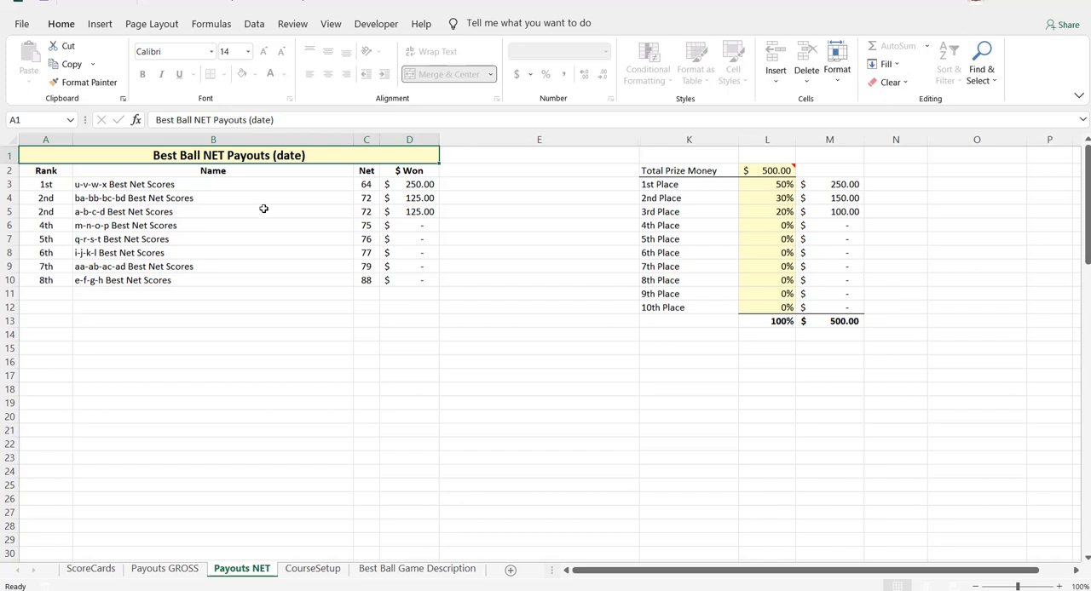
{"action": "mouse_move", "coordinate": [275, 210]}
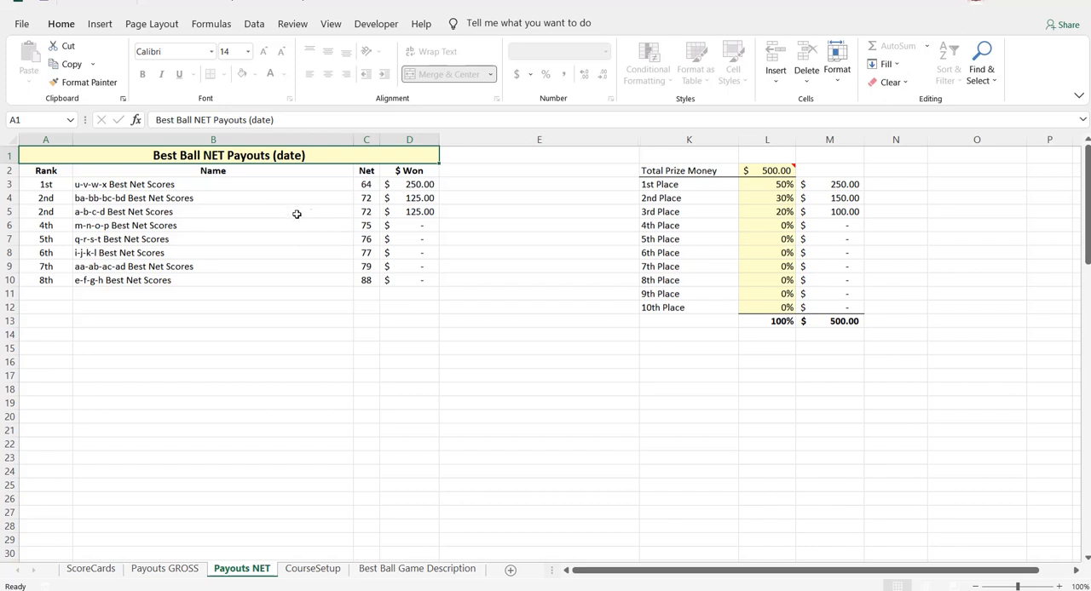
{"action": "mouse_move", "coordinate": [292, 216]}
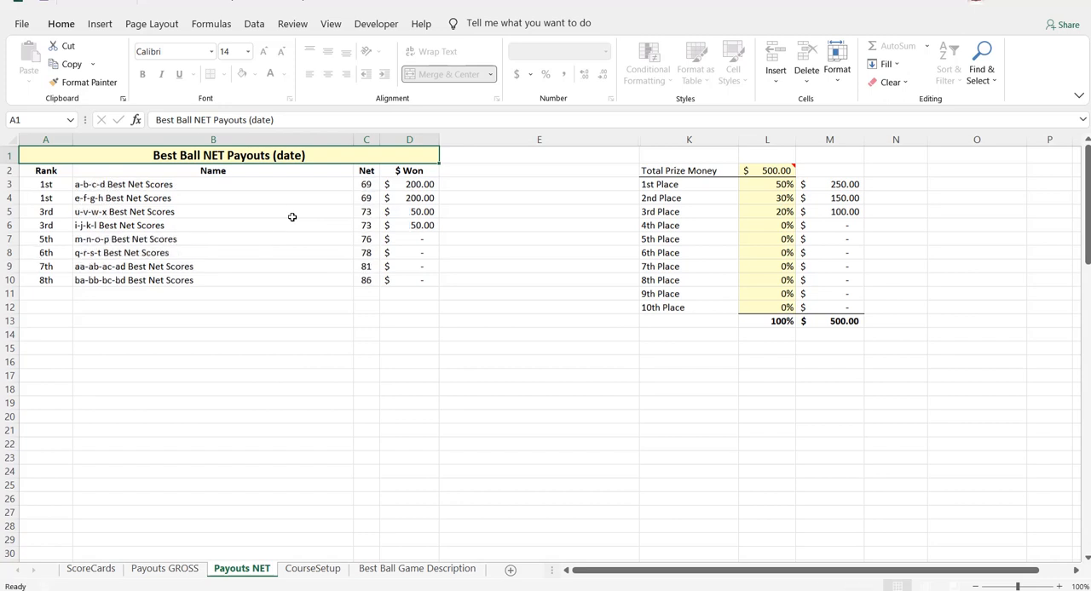
{"action": "mouse_move", "coordinate": [322, 187]}
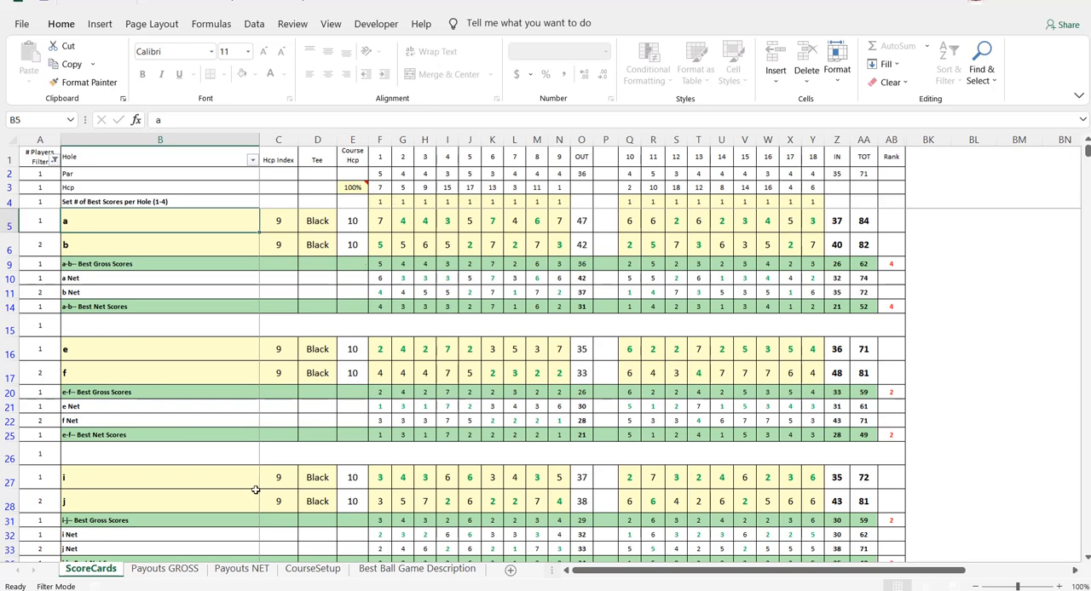
Compare Payouts GROSS with Payouts NET, where m-n leads at 47 and e-f, i-j tie second
{"action": "left_click", "coordinate": [164, 568]}
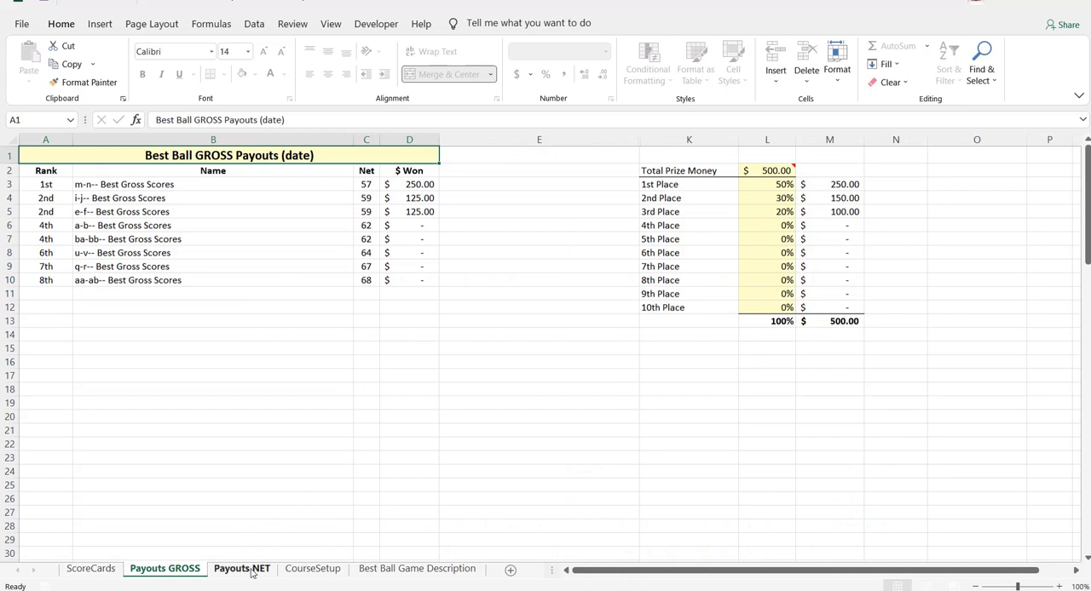
{"action": "left_click", "coordinate": [242, 568]}
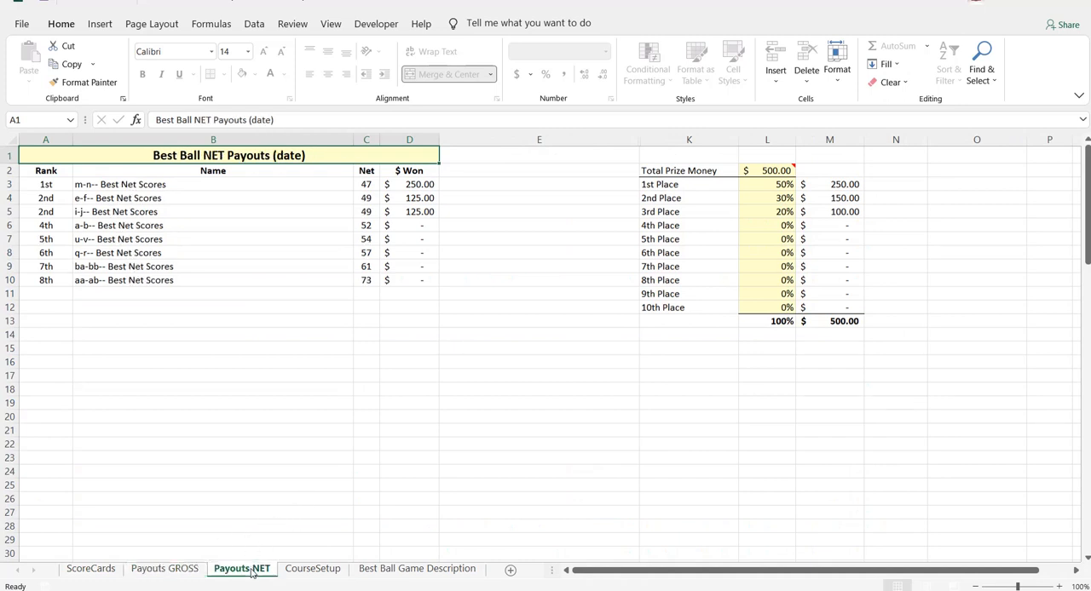